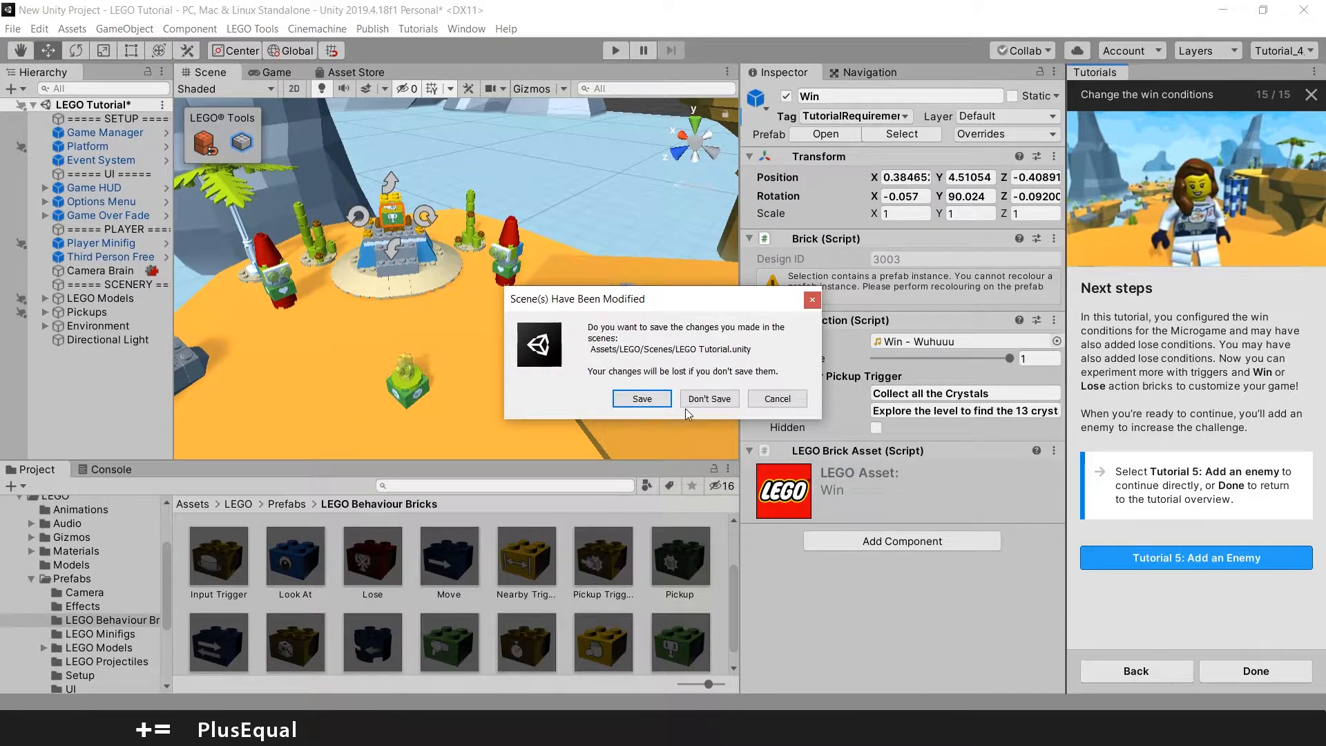
Step: Discard the unsaved scene changes and open Tutorial 5: Add an Enemy
click(641, 398)
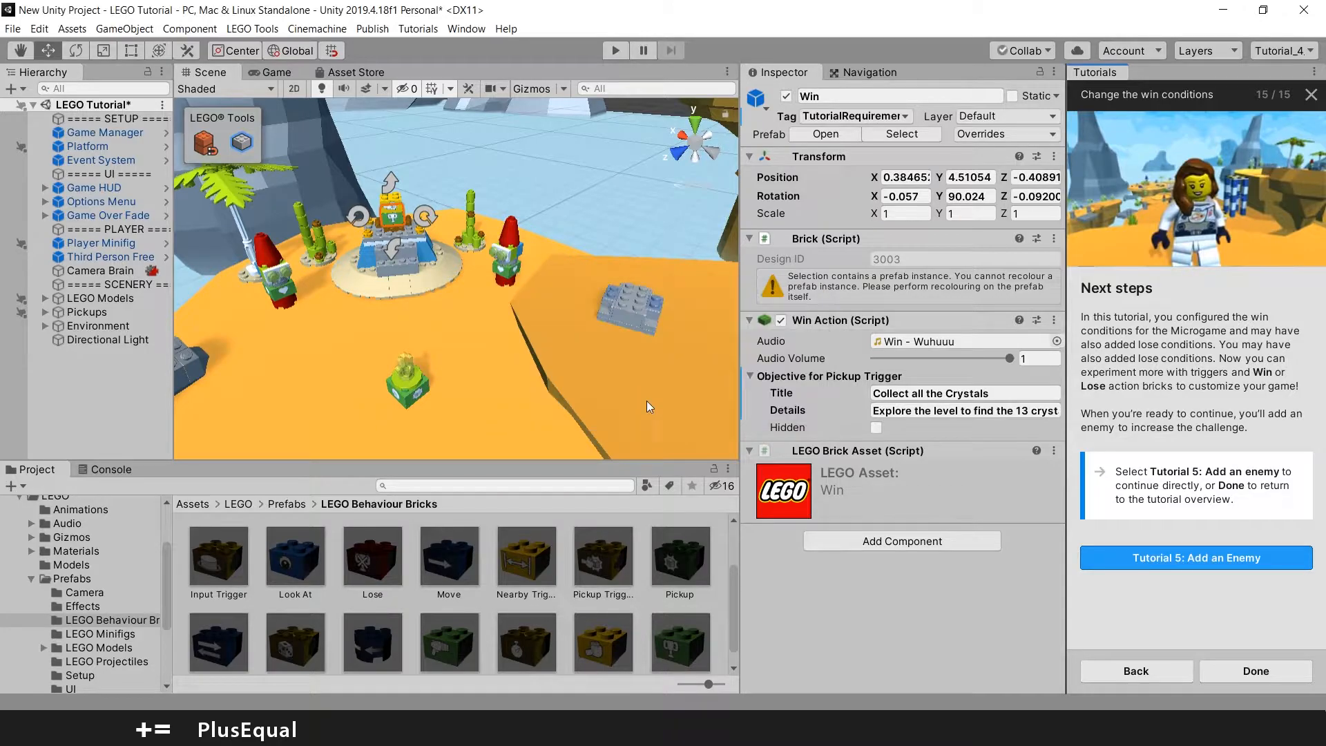
click(1195, 557)
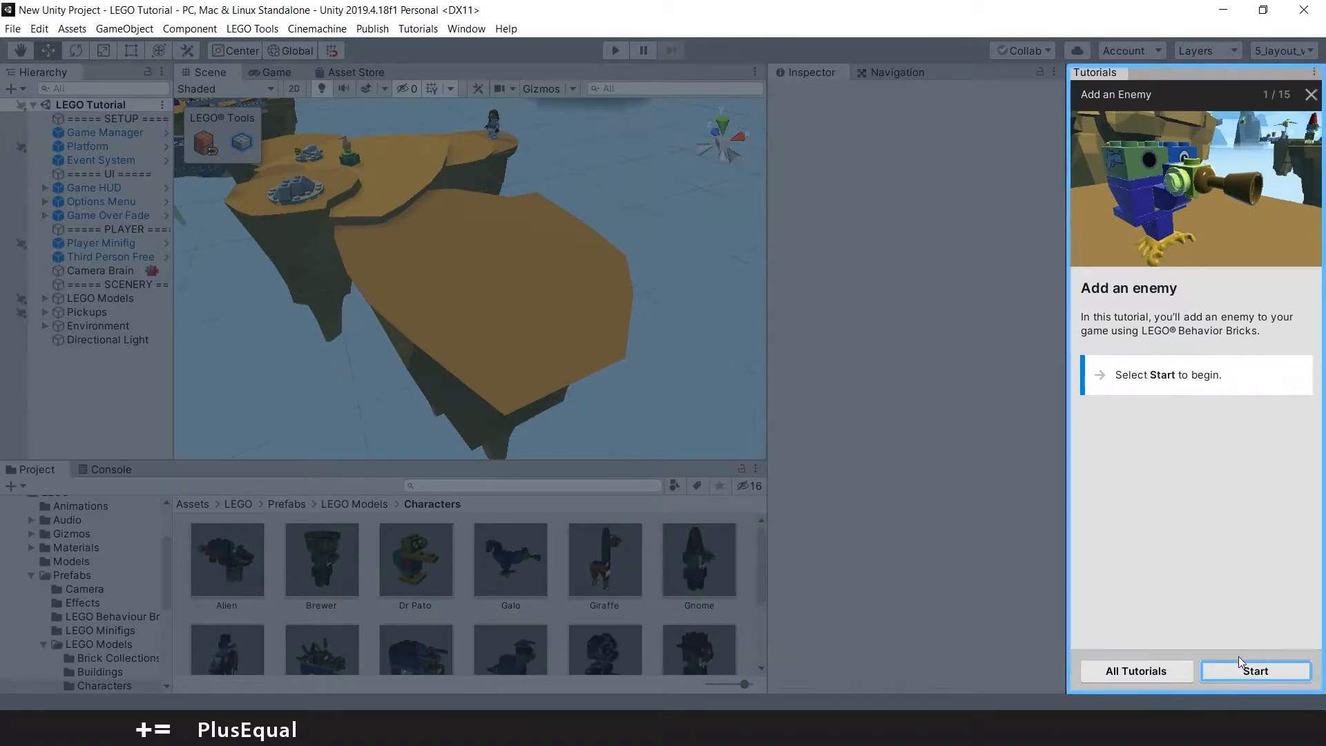
Step: Start the tutorial and drag the Galo bird character from LEGO Models onto the island
click(1255, 671)
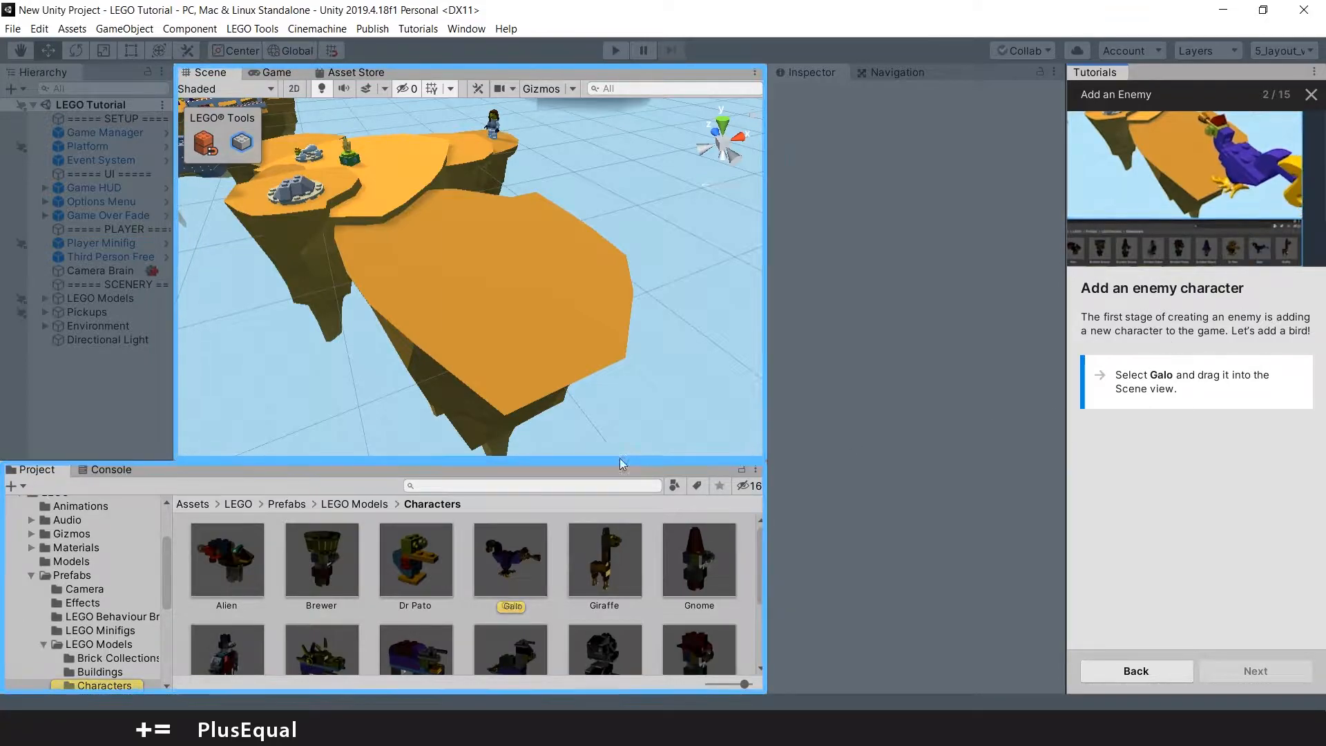
click(510, 560)
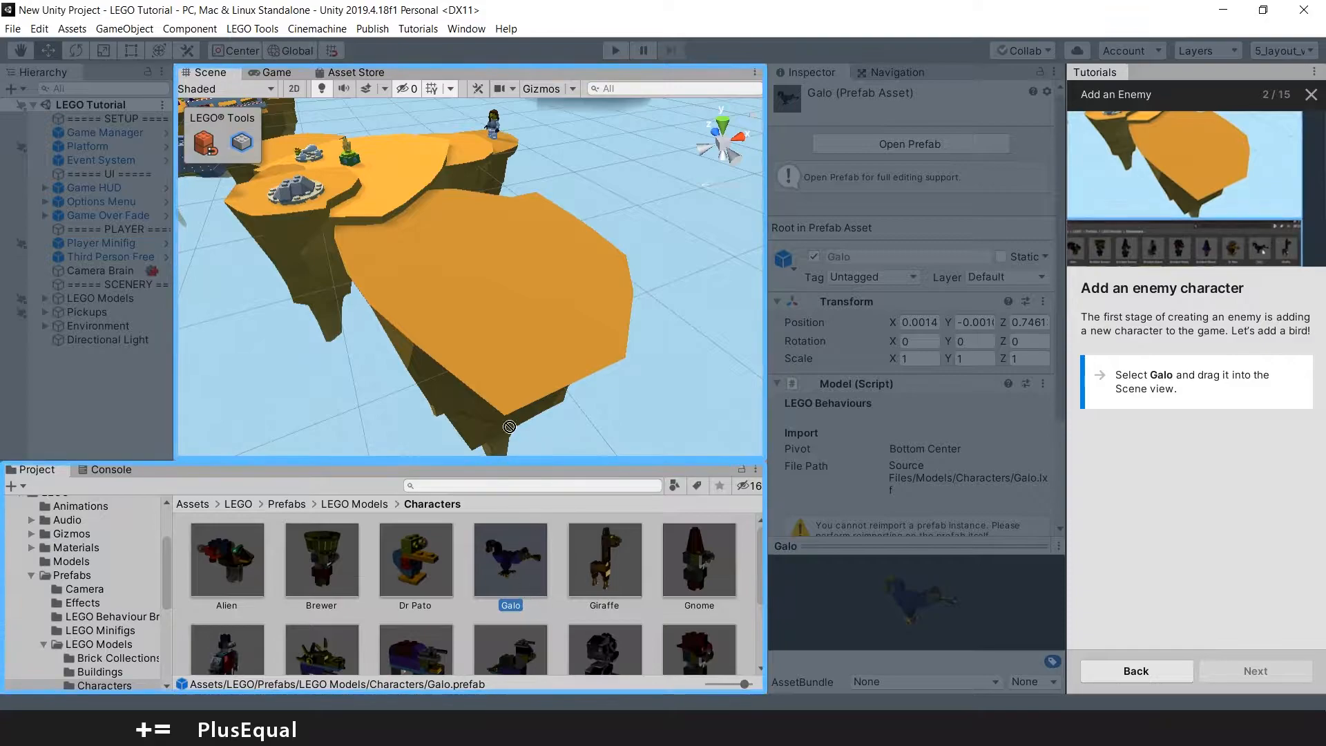
drag(509, 554, 512, 262)
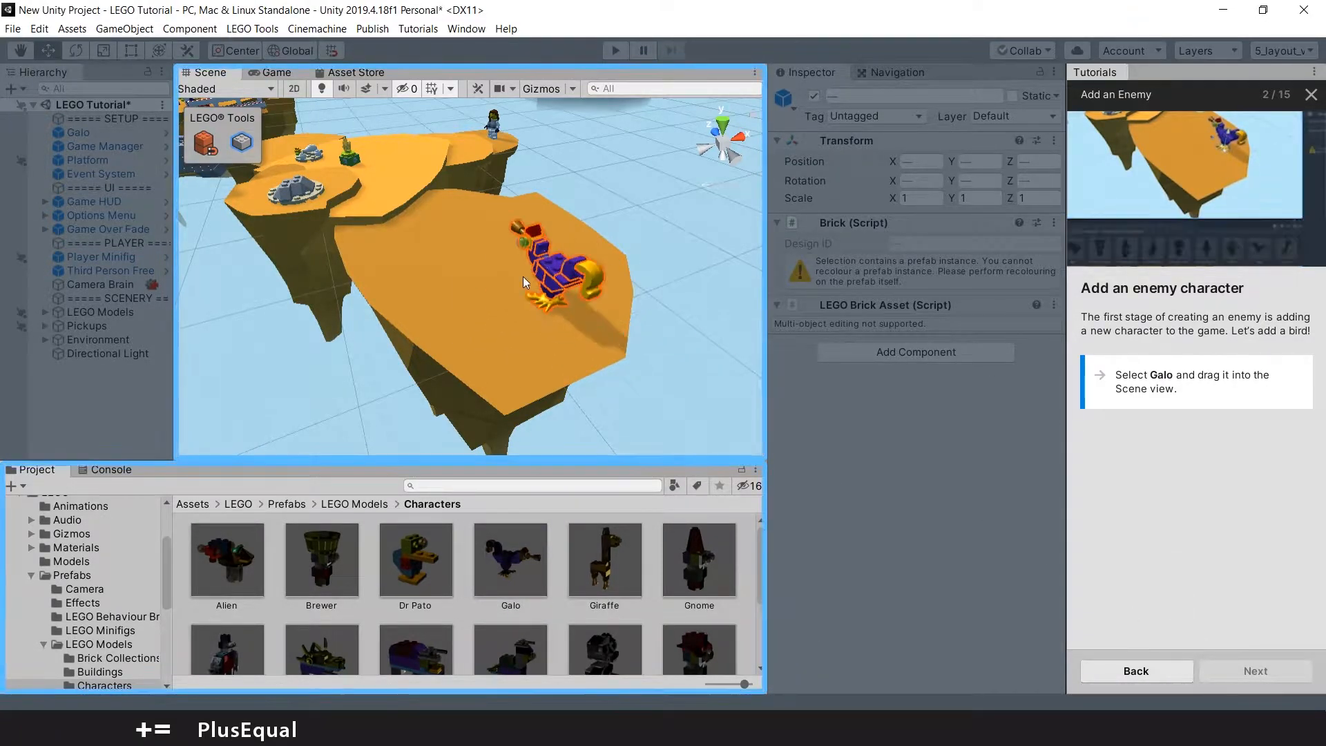
click(1255, 671)
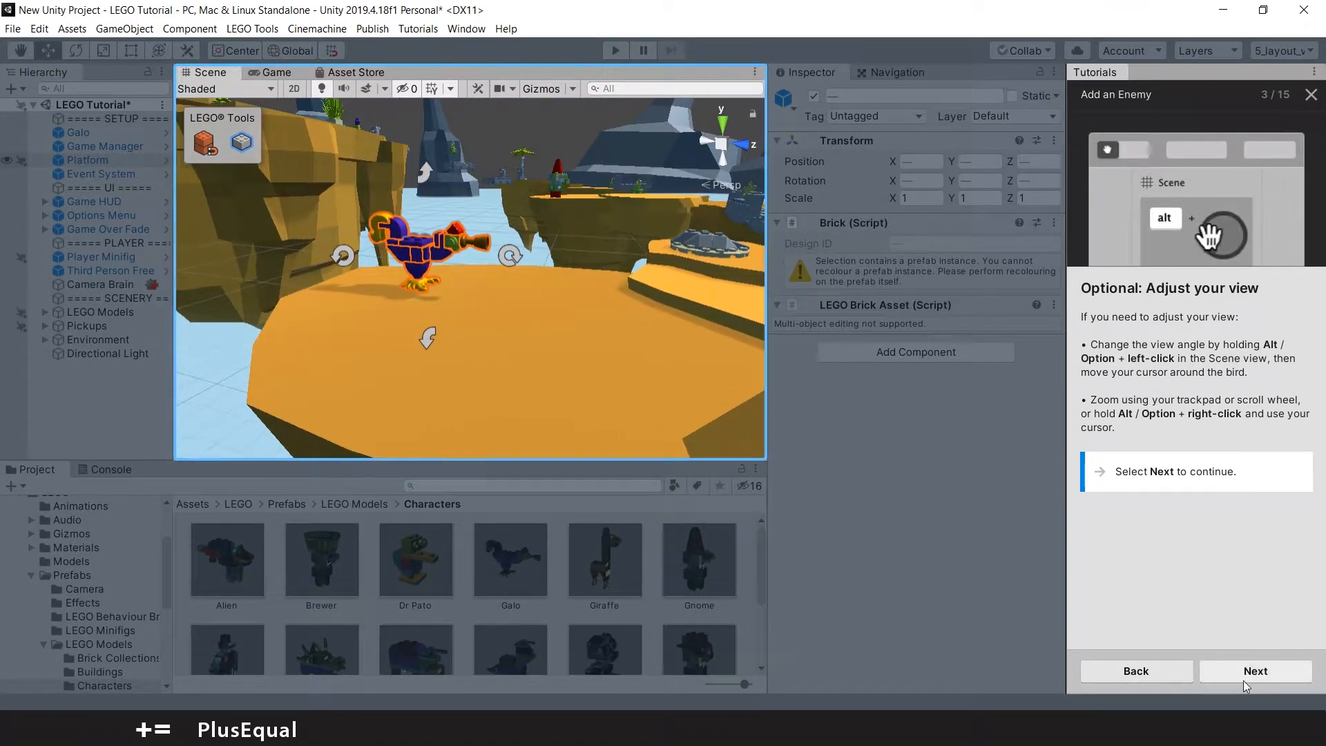
Step: Advance the tutorial to the step for attaching a Shoot brick to Galo
click(1255, 670)
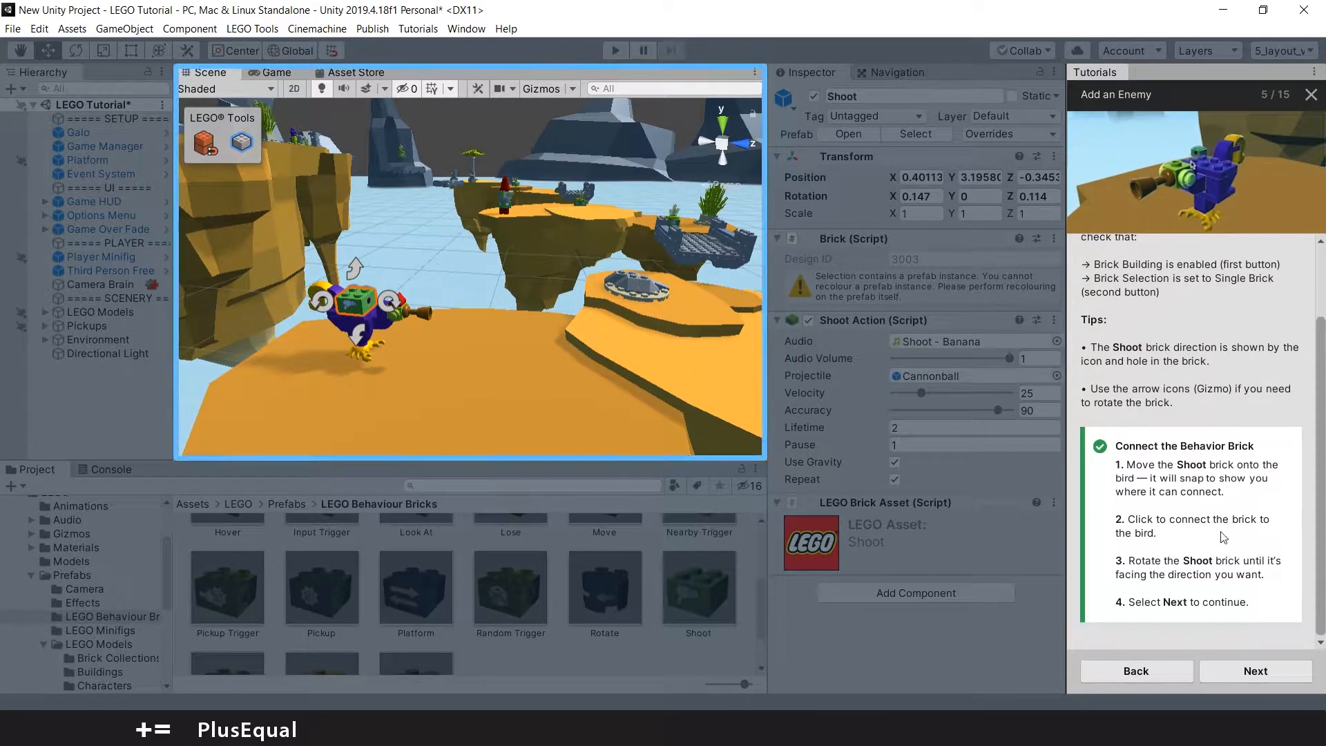
Step: Playtest the game with the shooting Galo bird, then exit Play Mode
click(1255, 670)
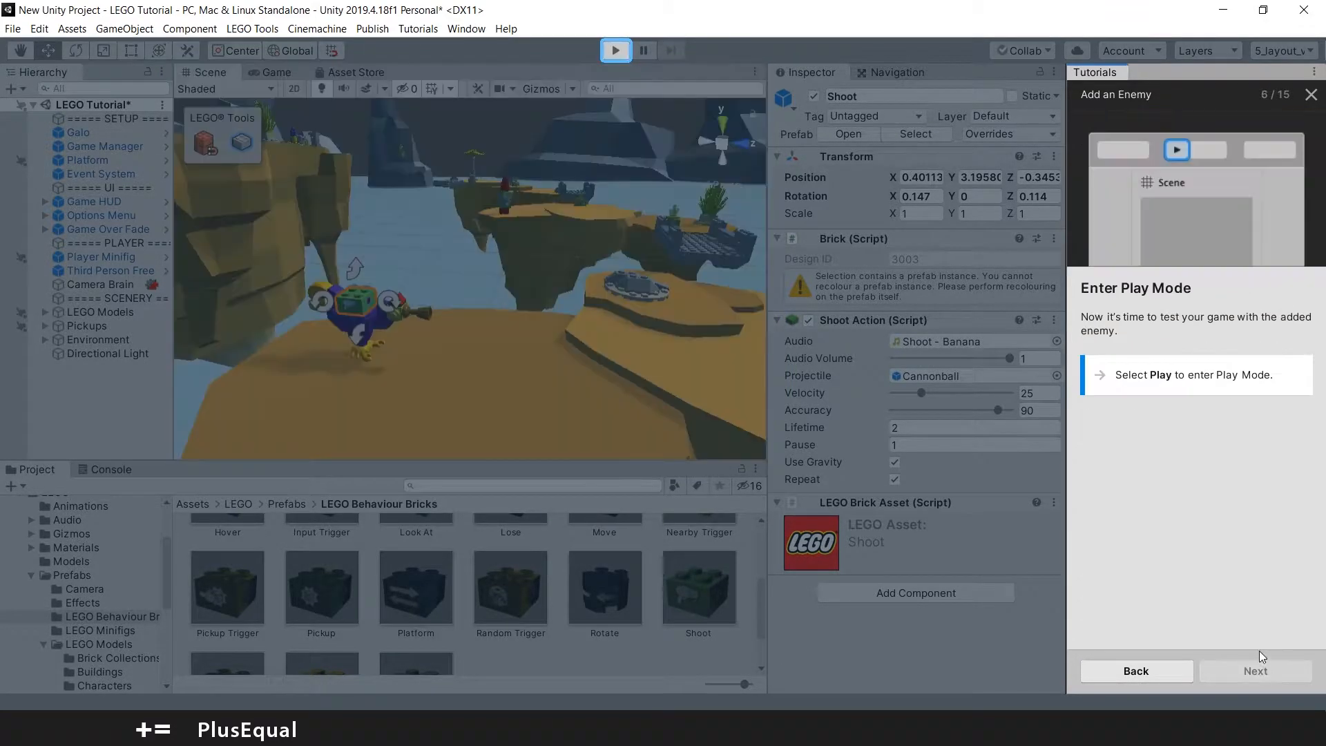
click(616, 49)
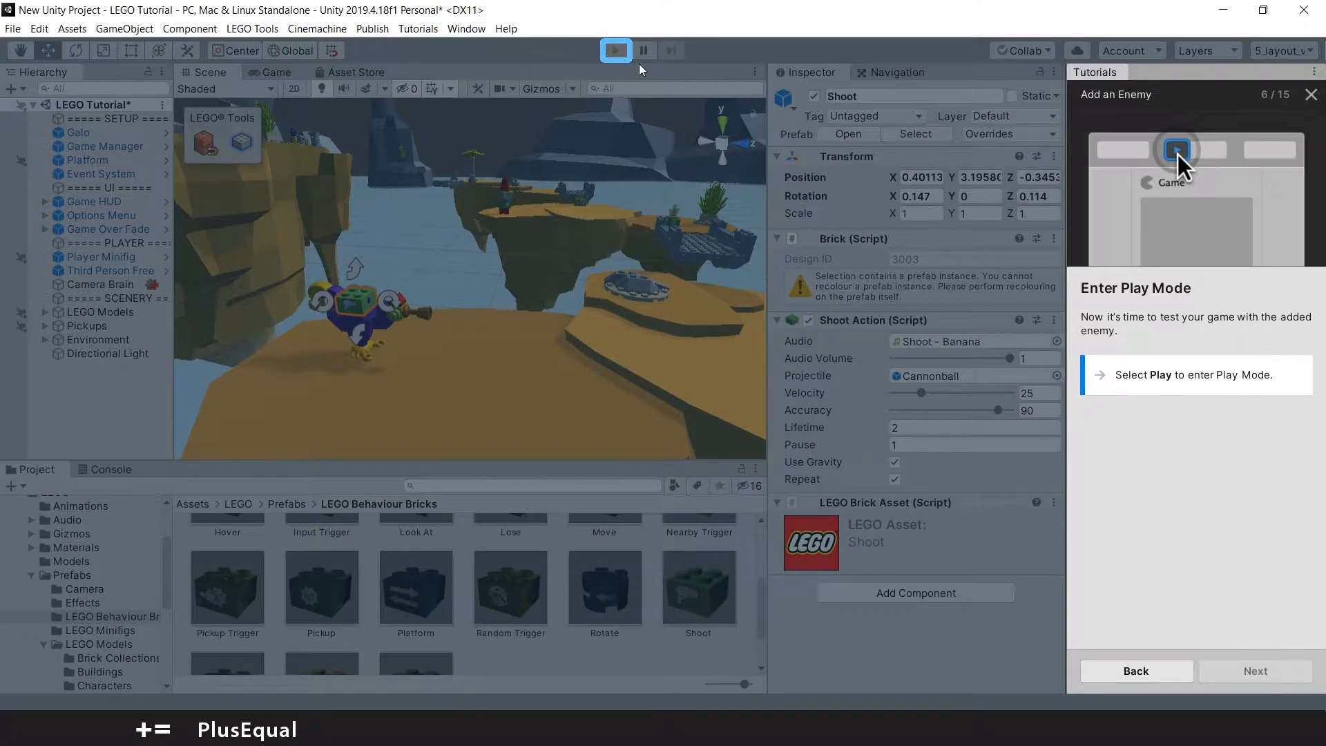
mouse_move(392, 366)
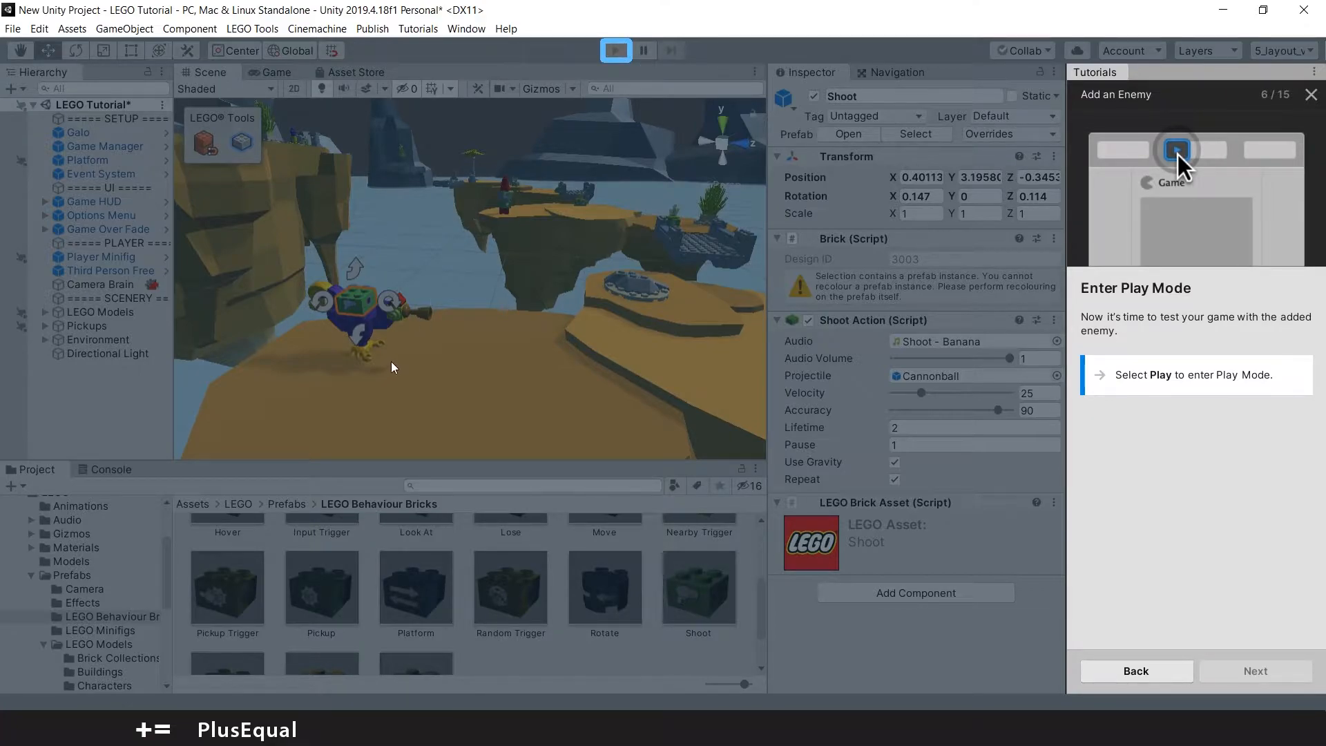
click(615, 50)
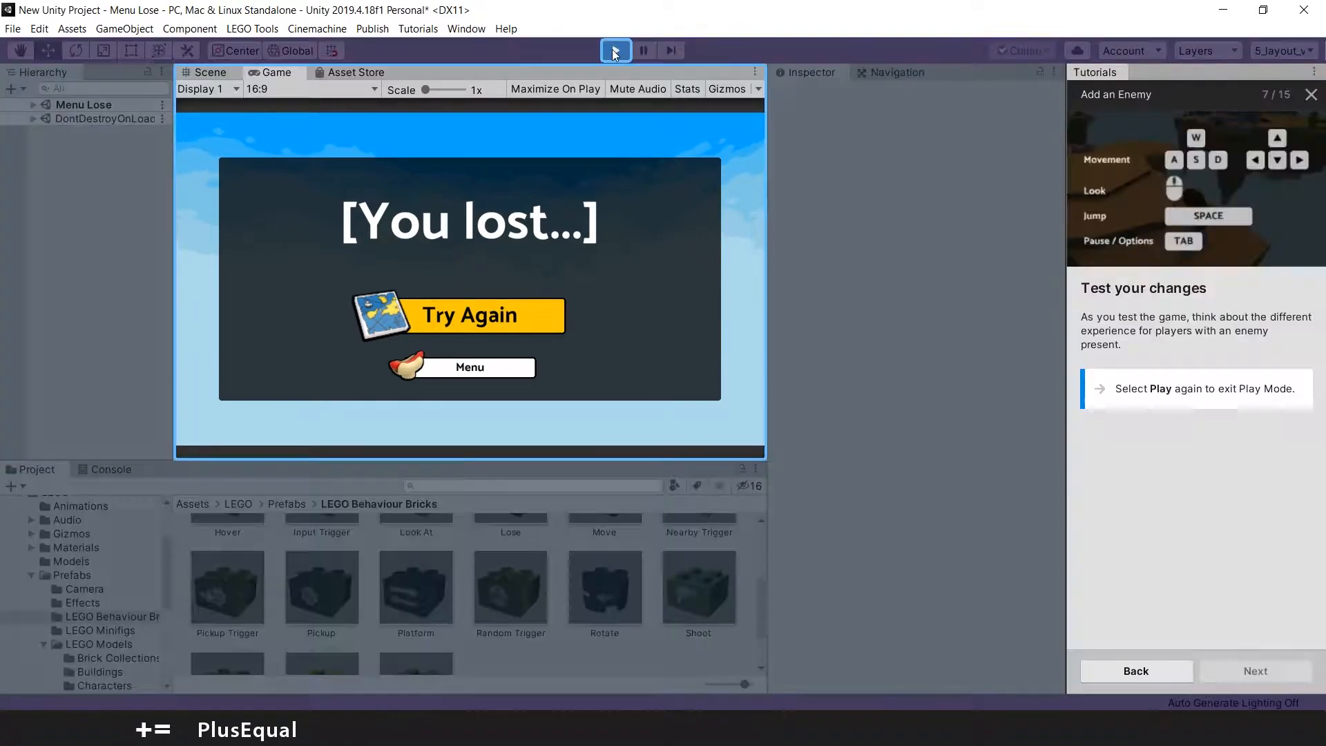
click(615, 49)
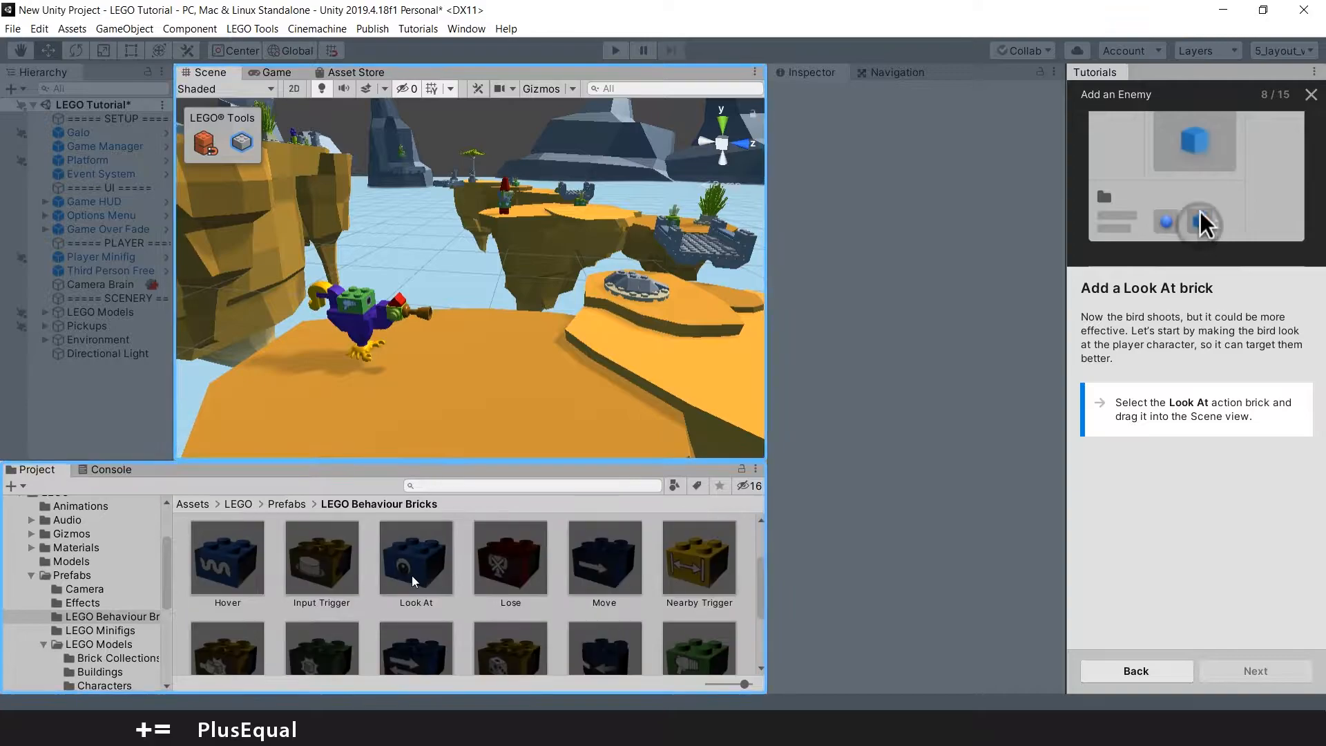
Step: Place a Look At brick and snap it onto the Galo bird, then continue
click(415, 554)
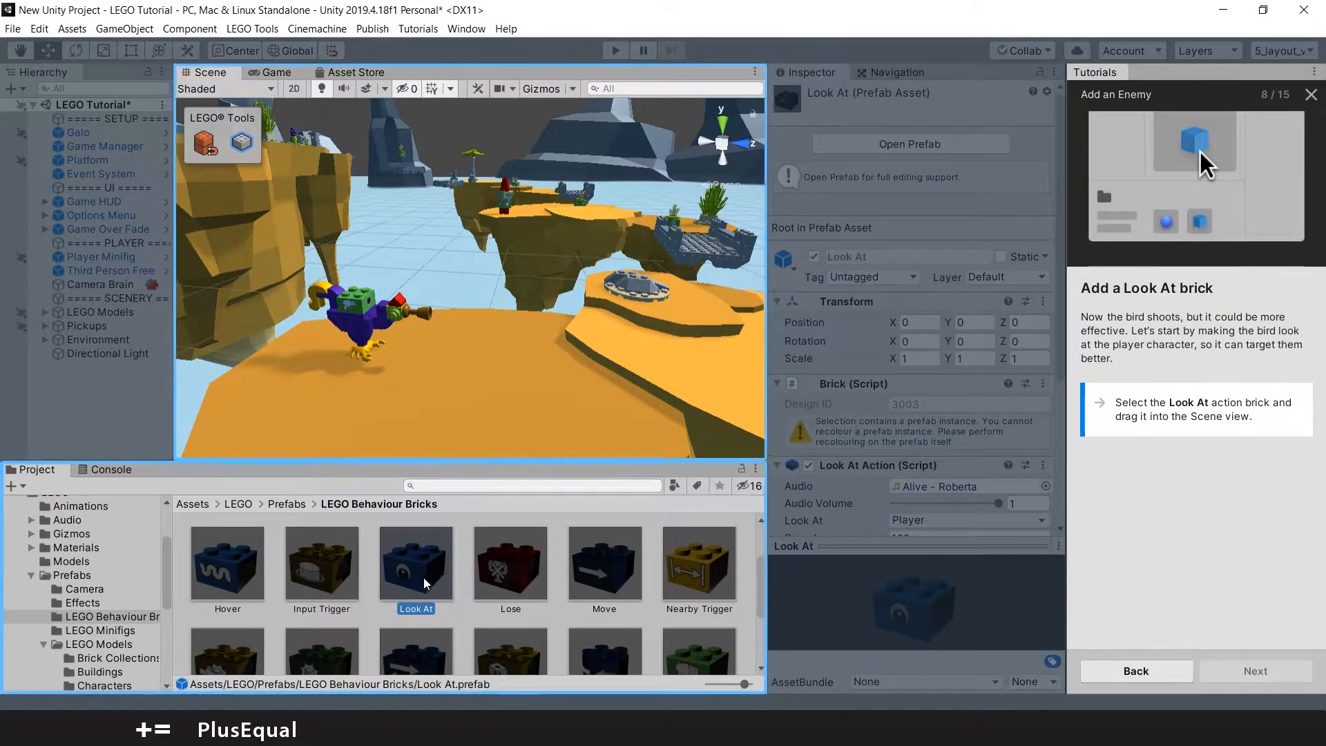
drag(415, 562, 452, 354)
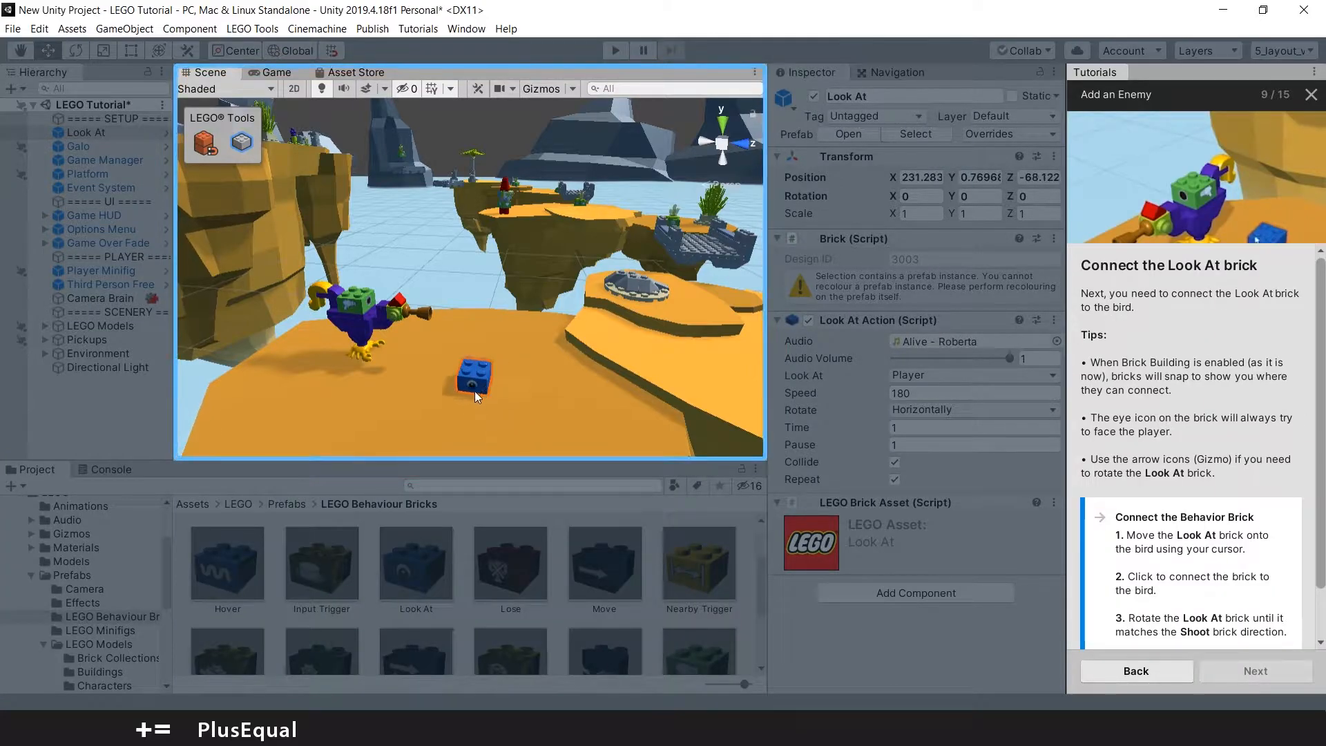
drag(472, 378, 355, 305)
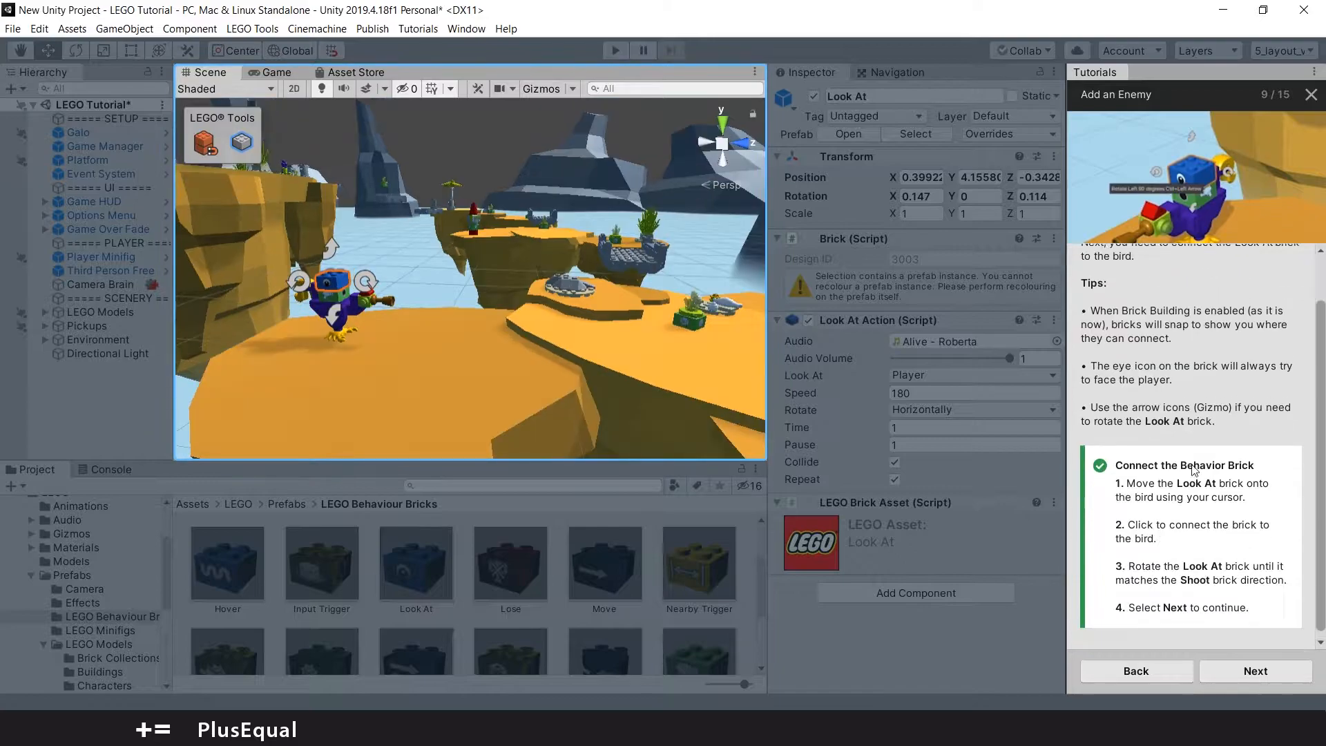
click(1255, 671)
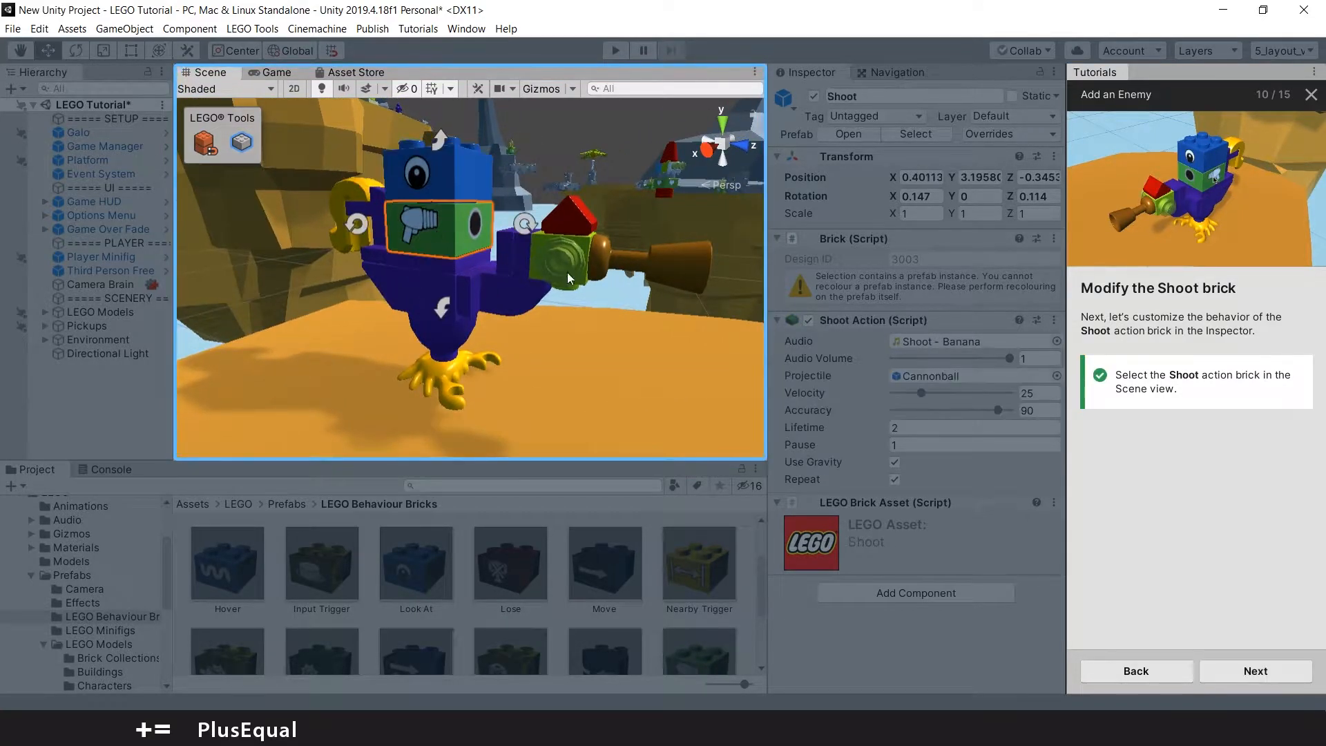
Step: Set the Shoot Action's Velocity slider to 32.3 and Accuracy to 61
click(1255, 671)
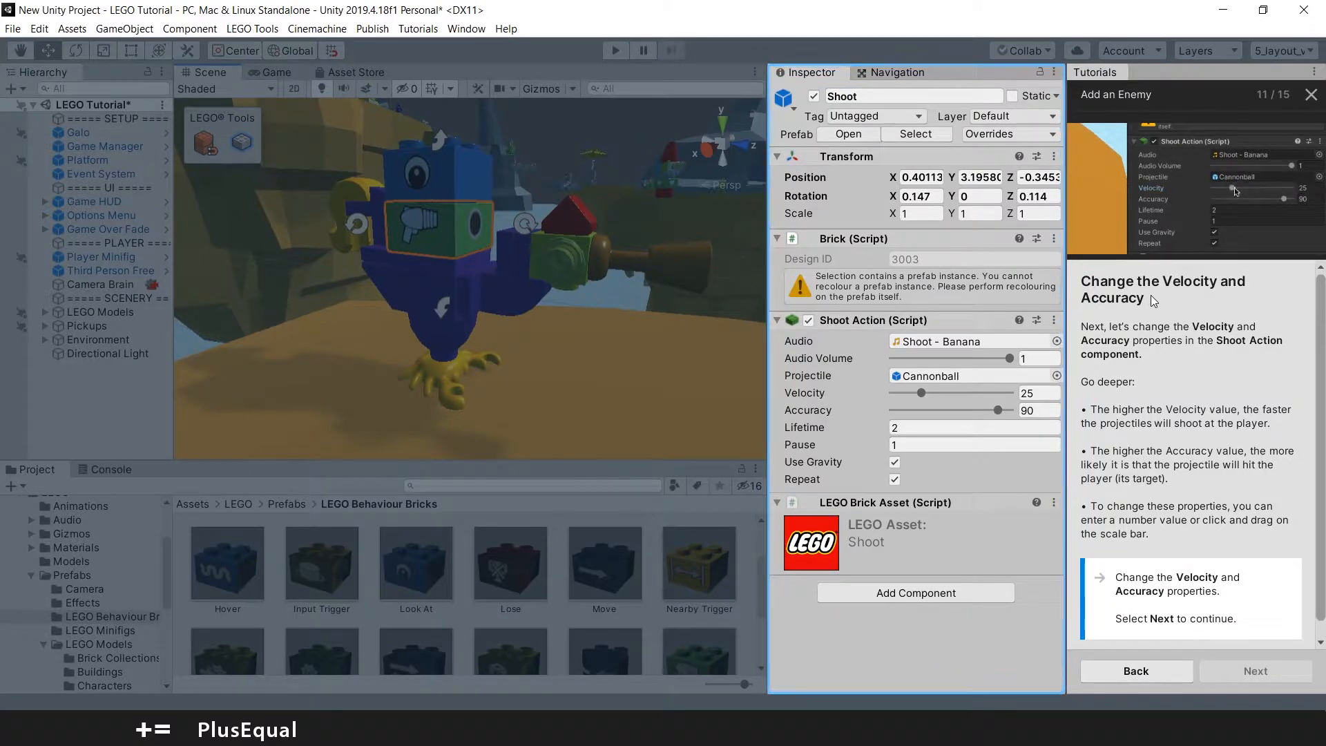
drag(1231, 190, 1250, 191)
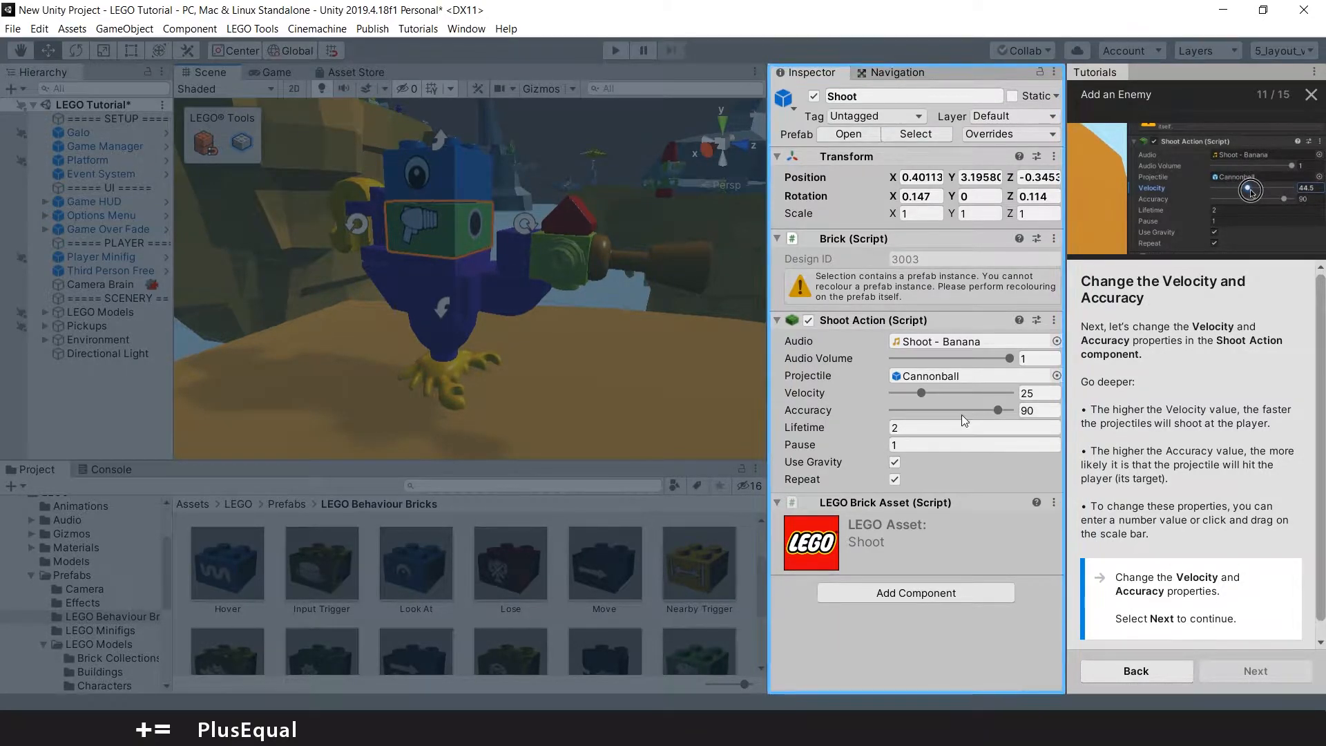
drag(918, 392, 930, 392)
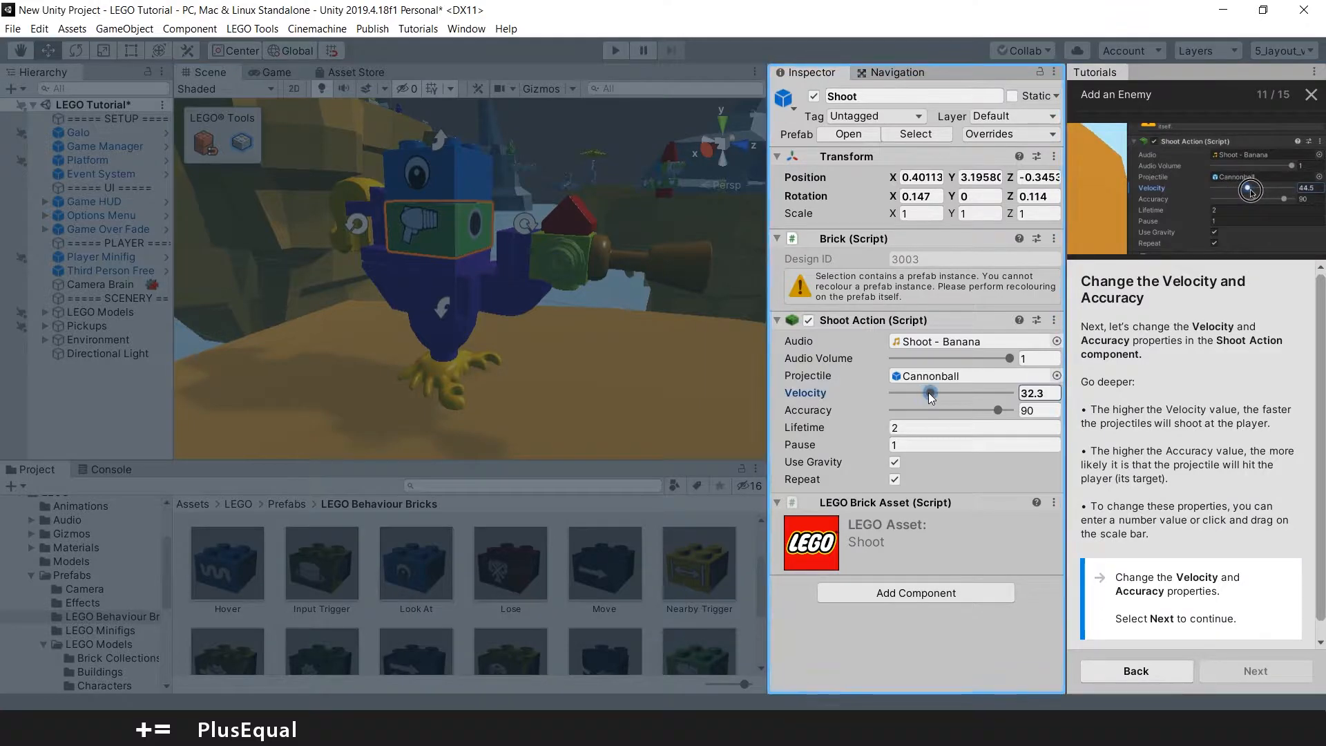
drag(930, 393, 918, 393)
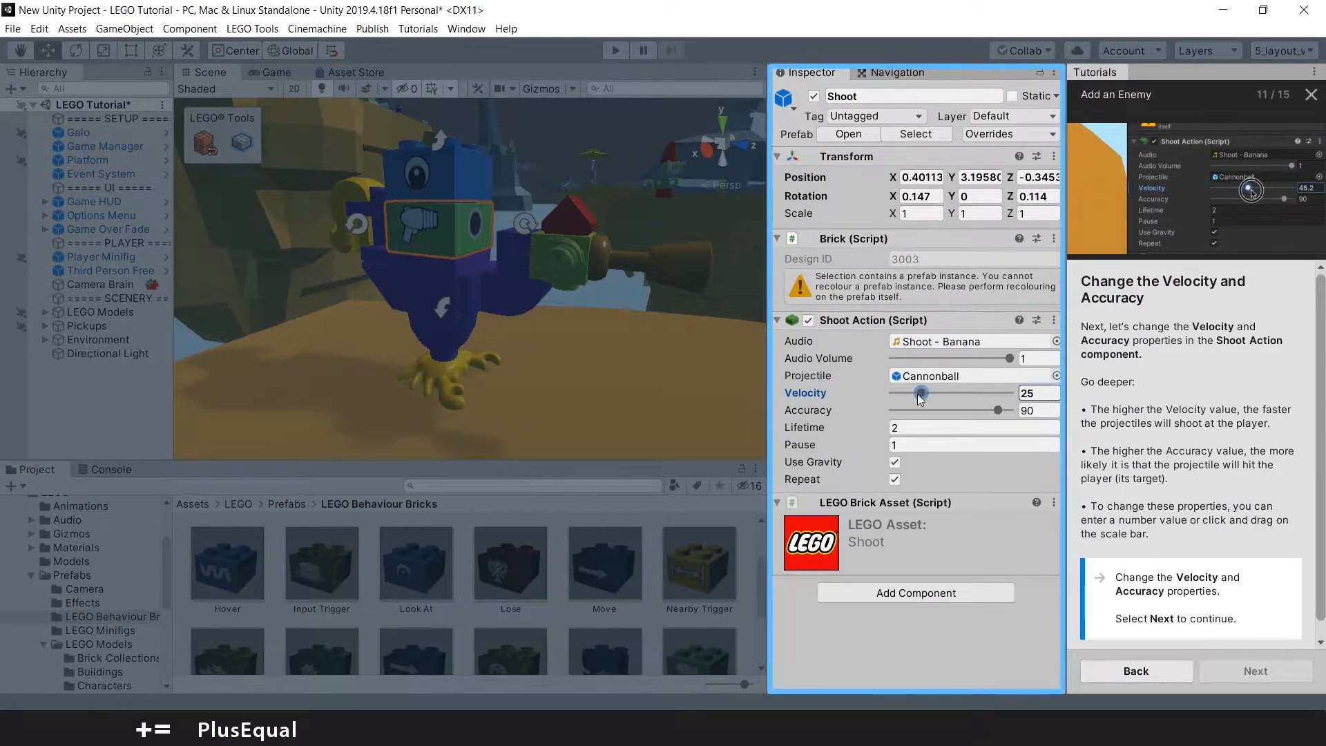
drag(918, 395, 931, 395)
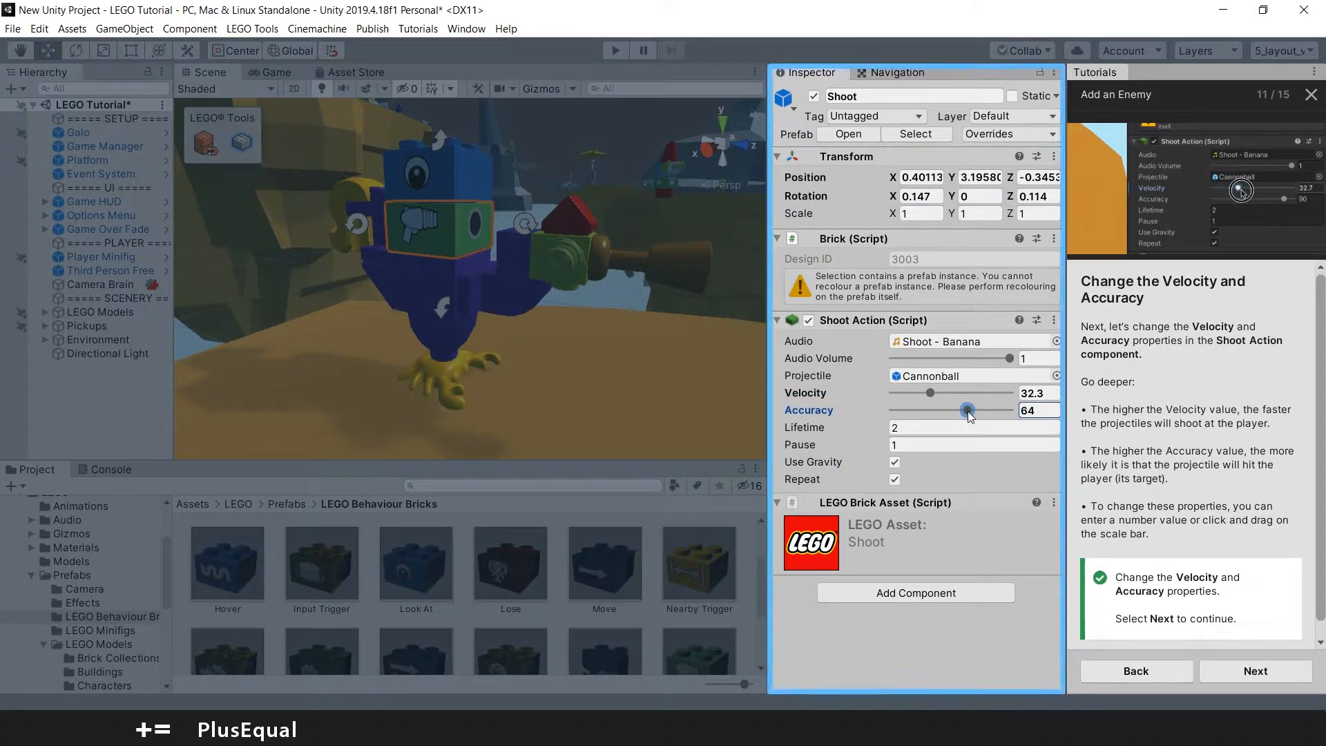
drag(969, 410, 964, 411)
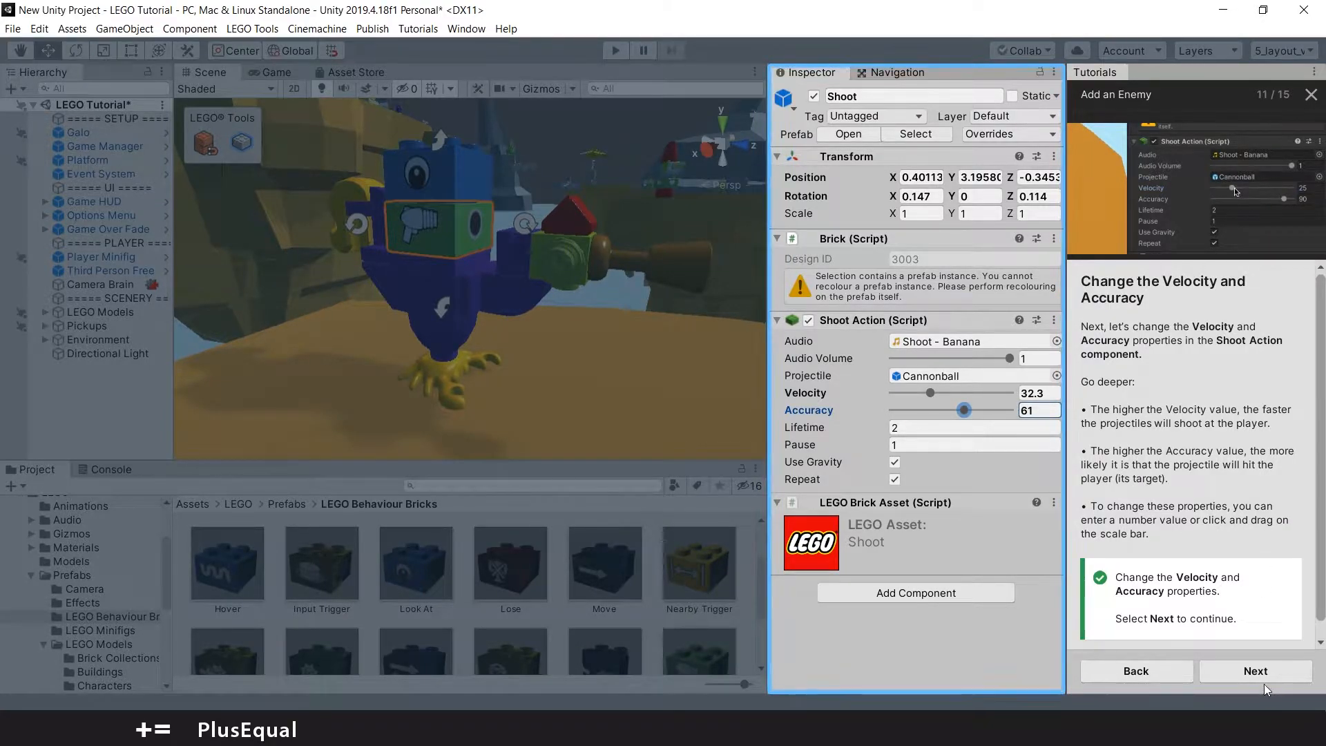
click(1255, 671)
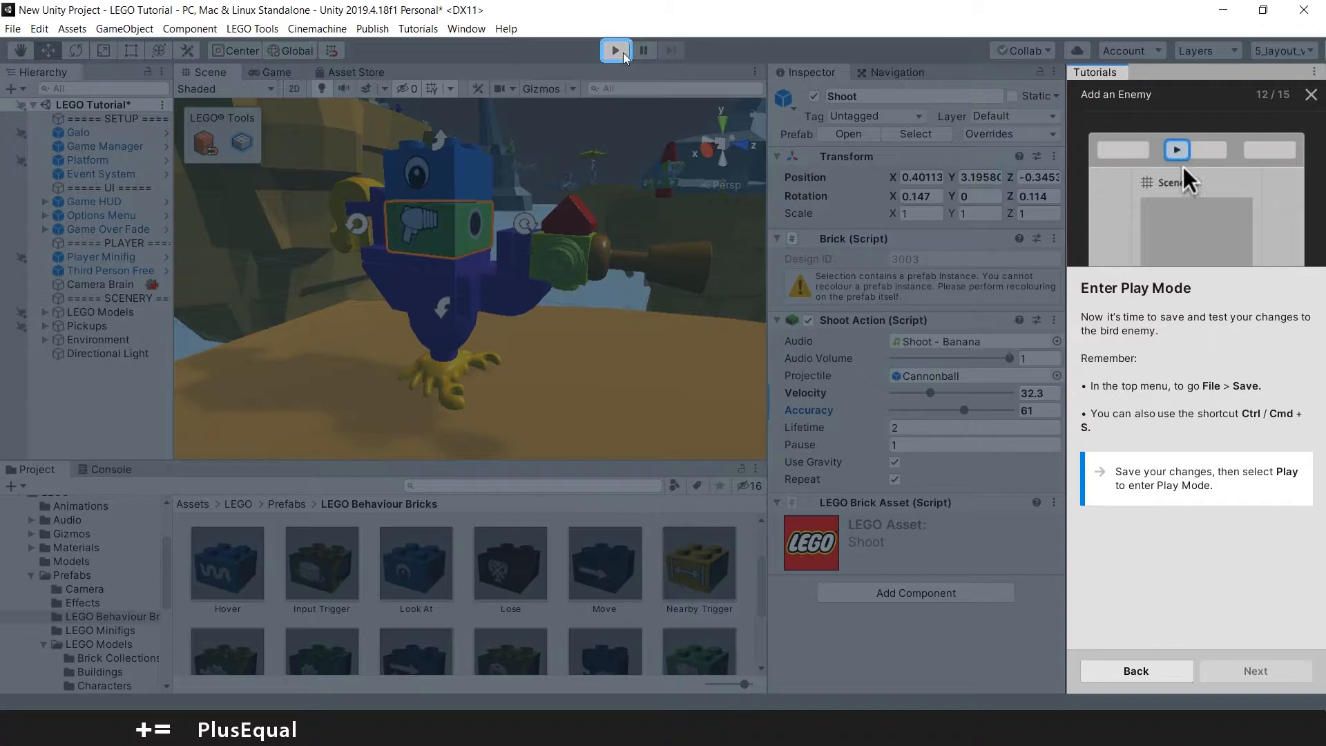
Step: Playtest the adjusted enemy, then open Tutorial 6: Customize your Game
click(615, 49)
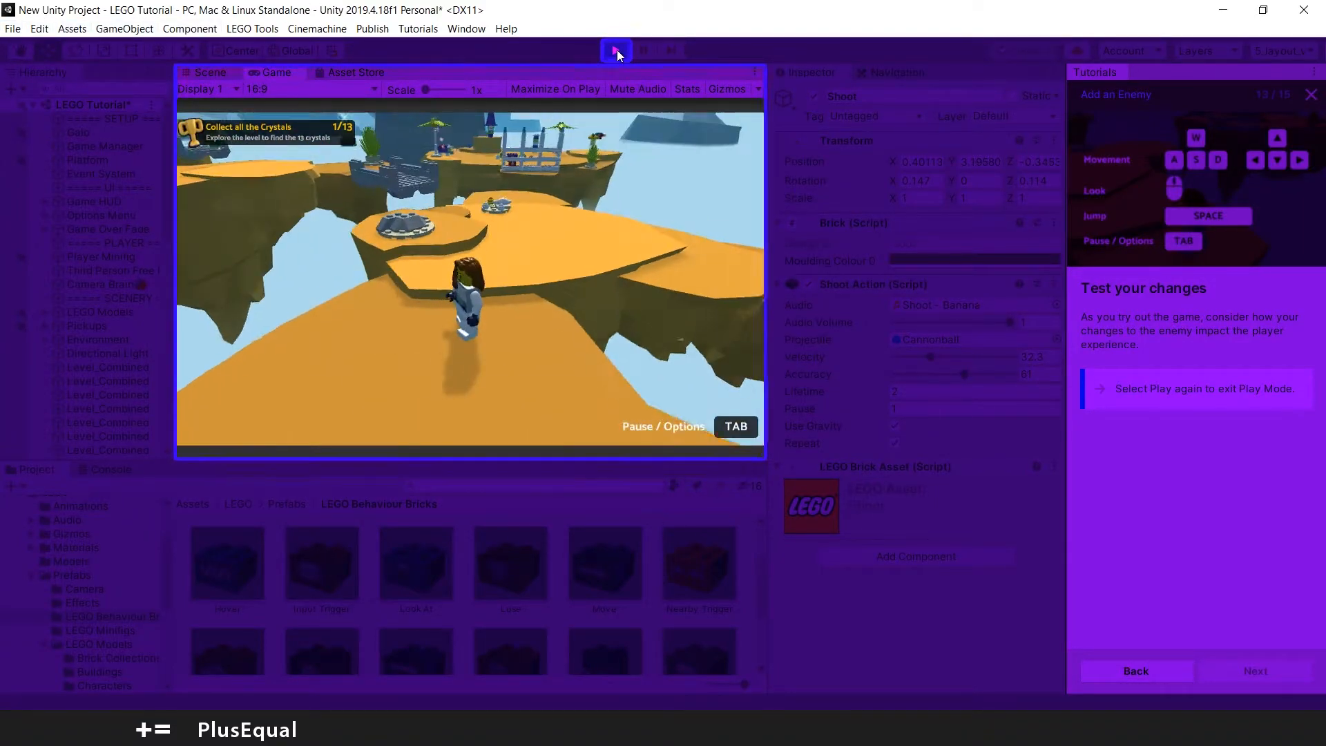
click(616, 50)
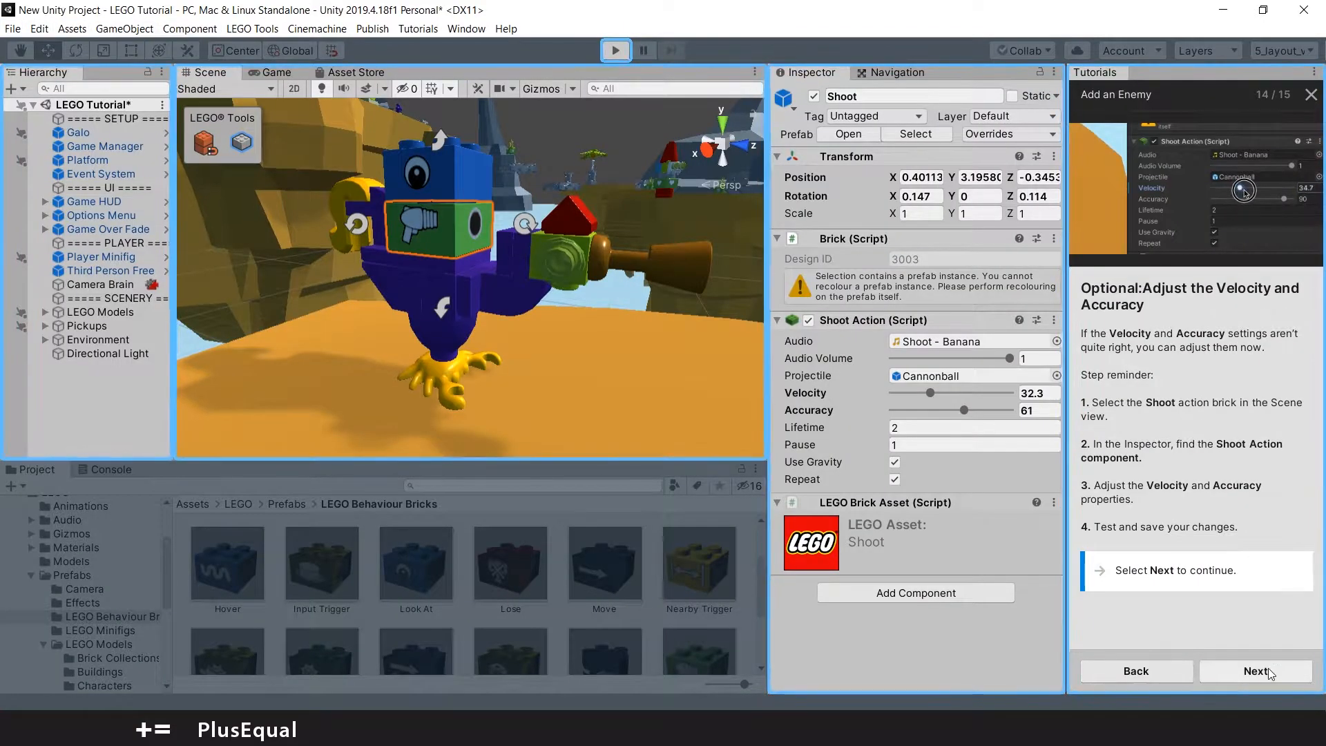
drag(1252, 189, 1235, 189)
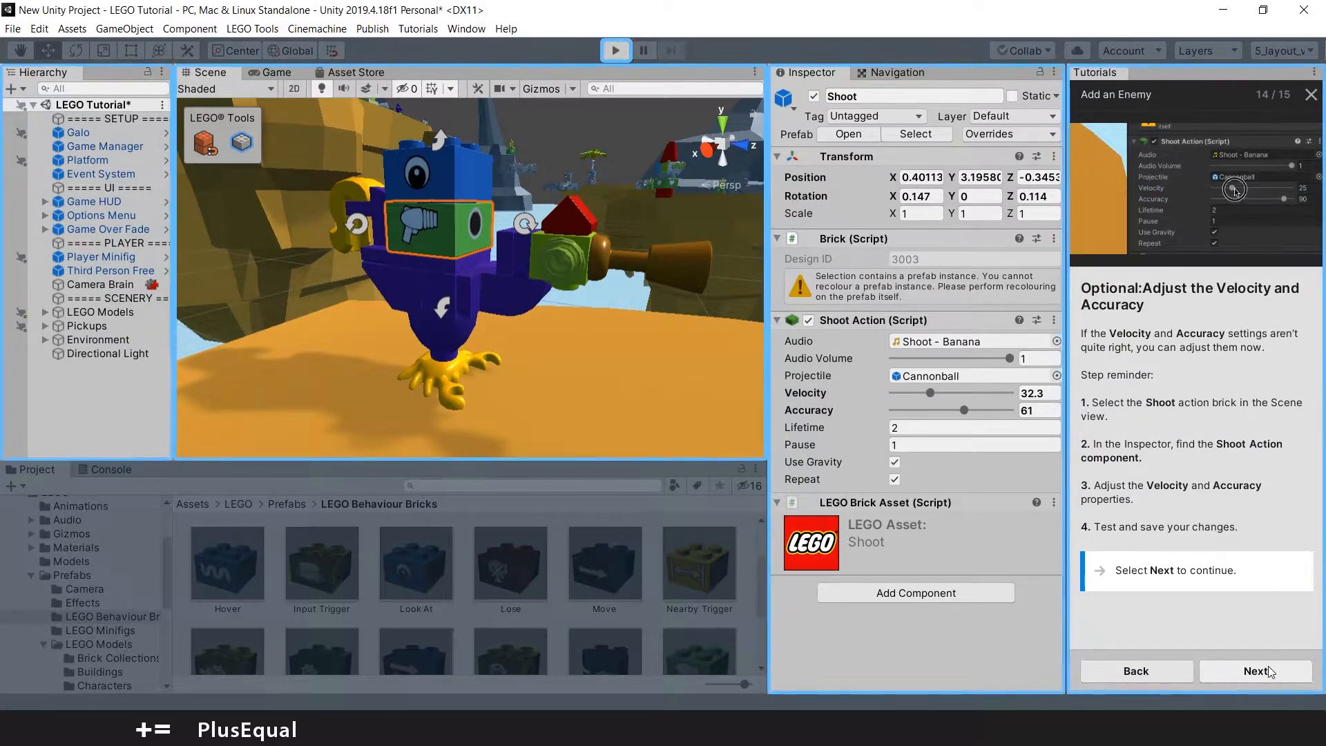
click(1255, 671)
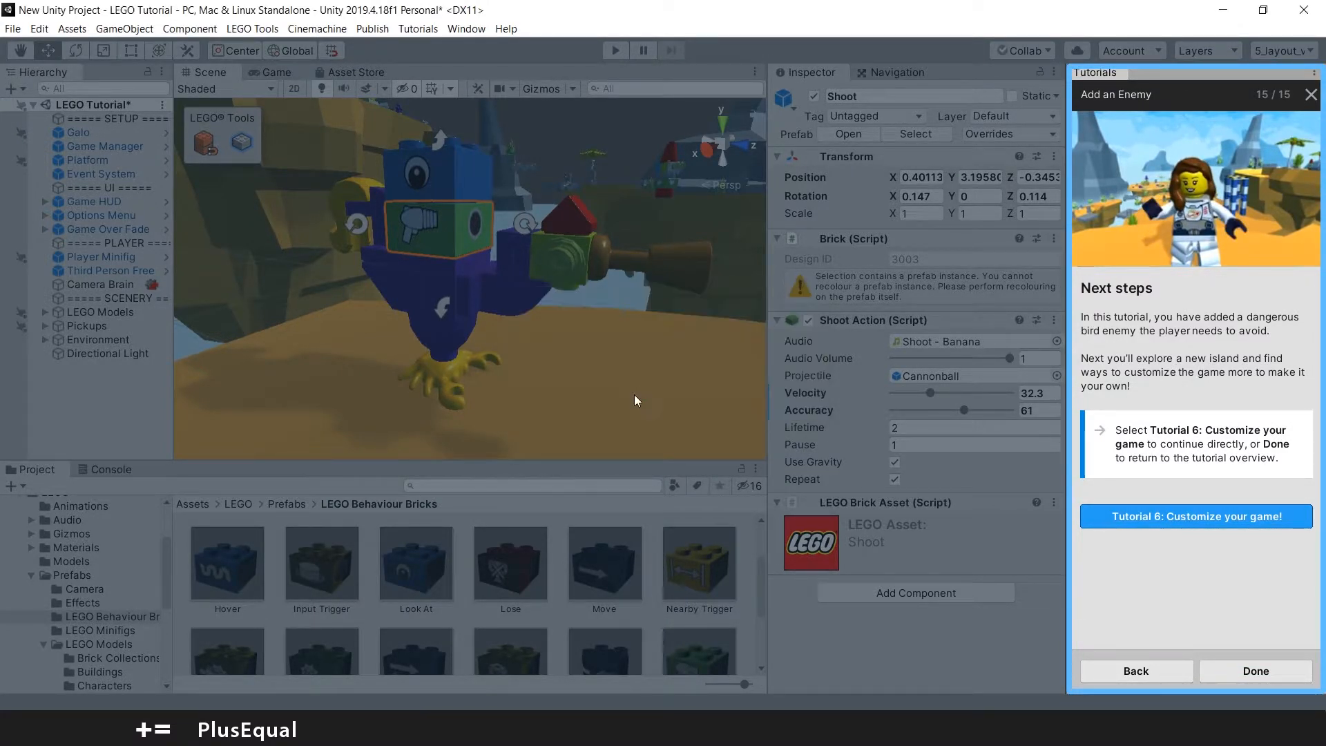
click(1195, 516)
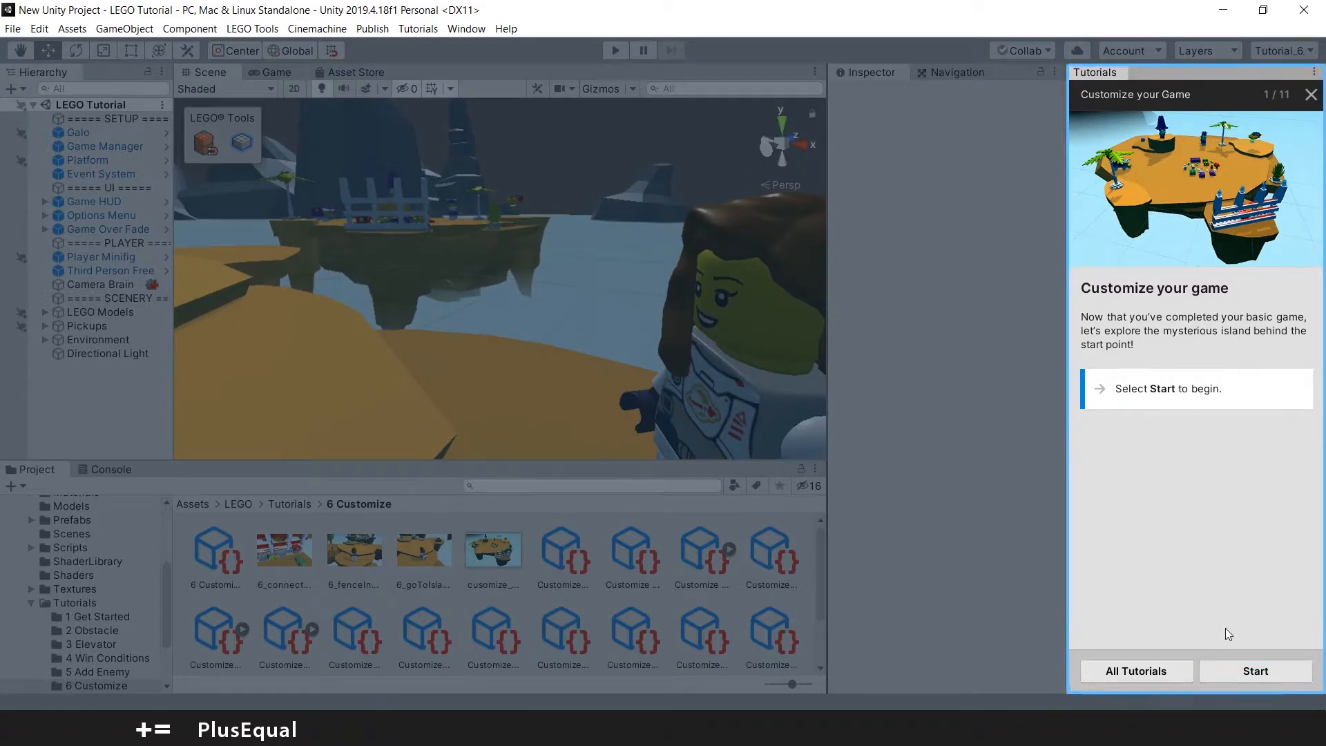
Step: Start the tutorial and snap an Explode brick onto the fence blocking the island
click(1255, 671)
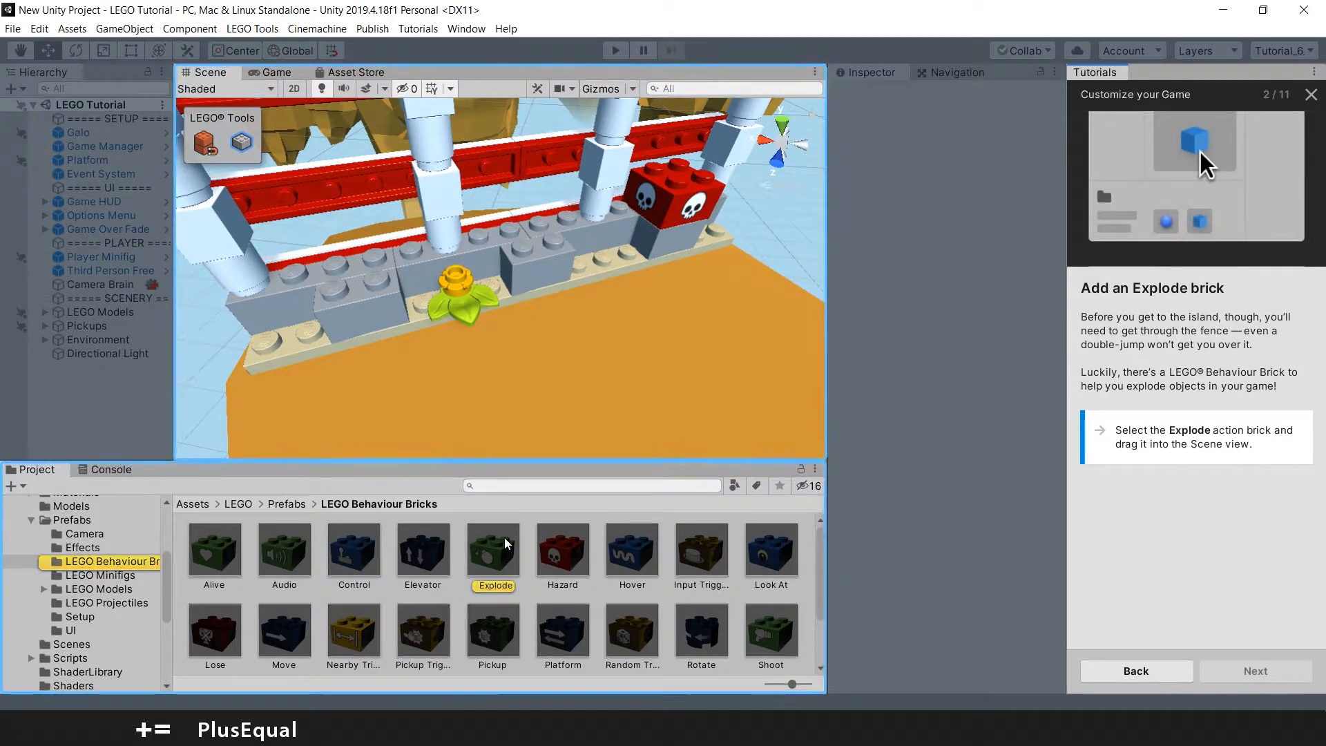
drag(492, 548, 588, 364)
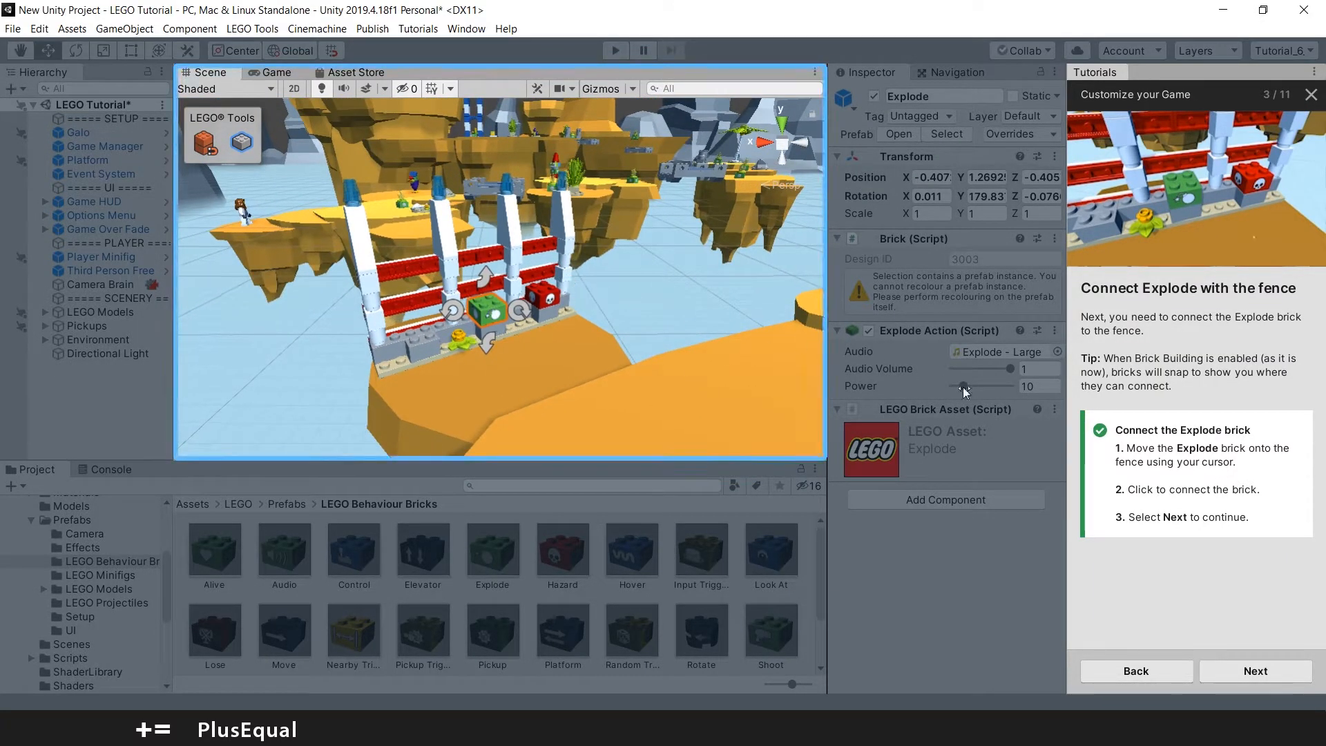
click(1255, 671)
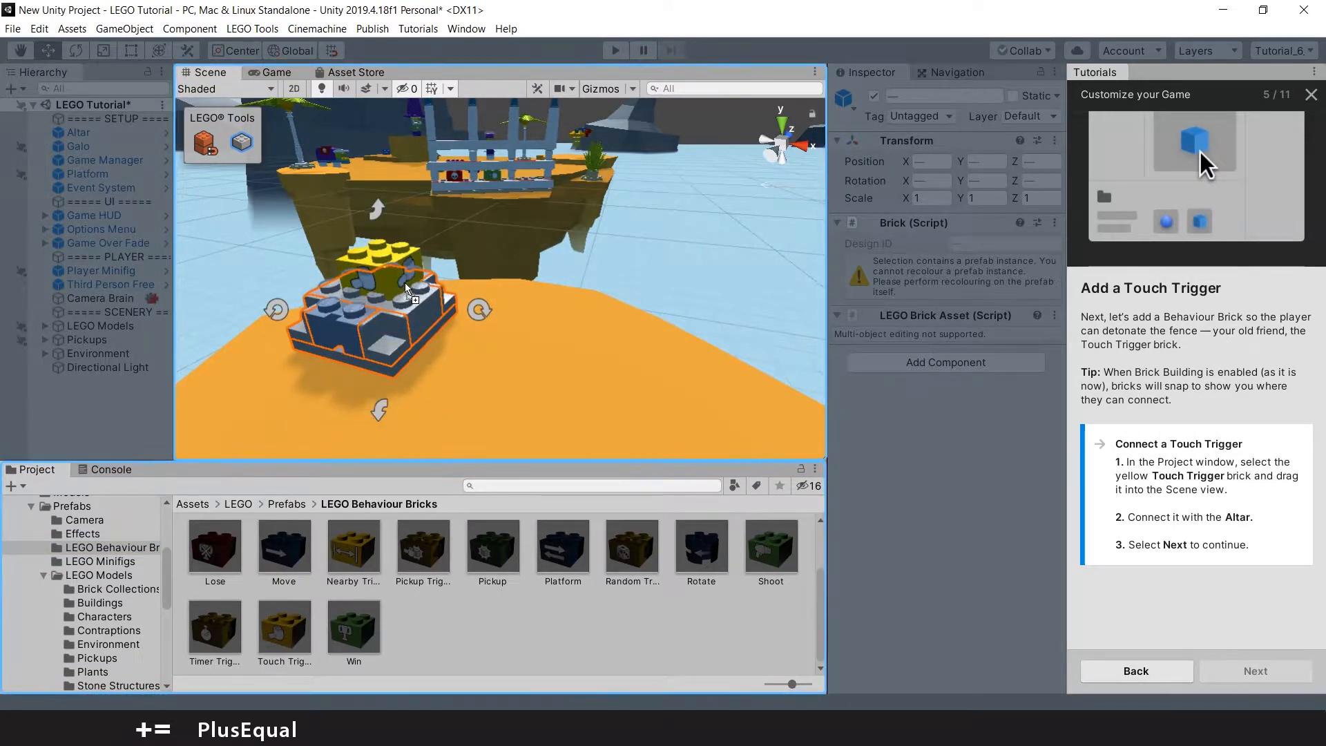
Step: Snap a Touch Trigger brick onto the altar and advance to the trigger settings
drag(284, 621, 546, 338)
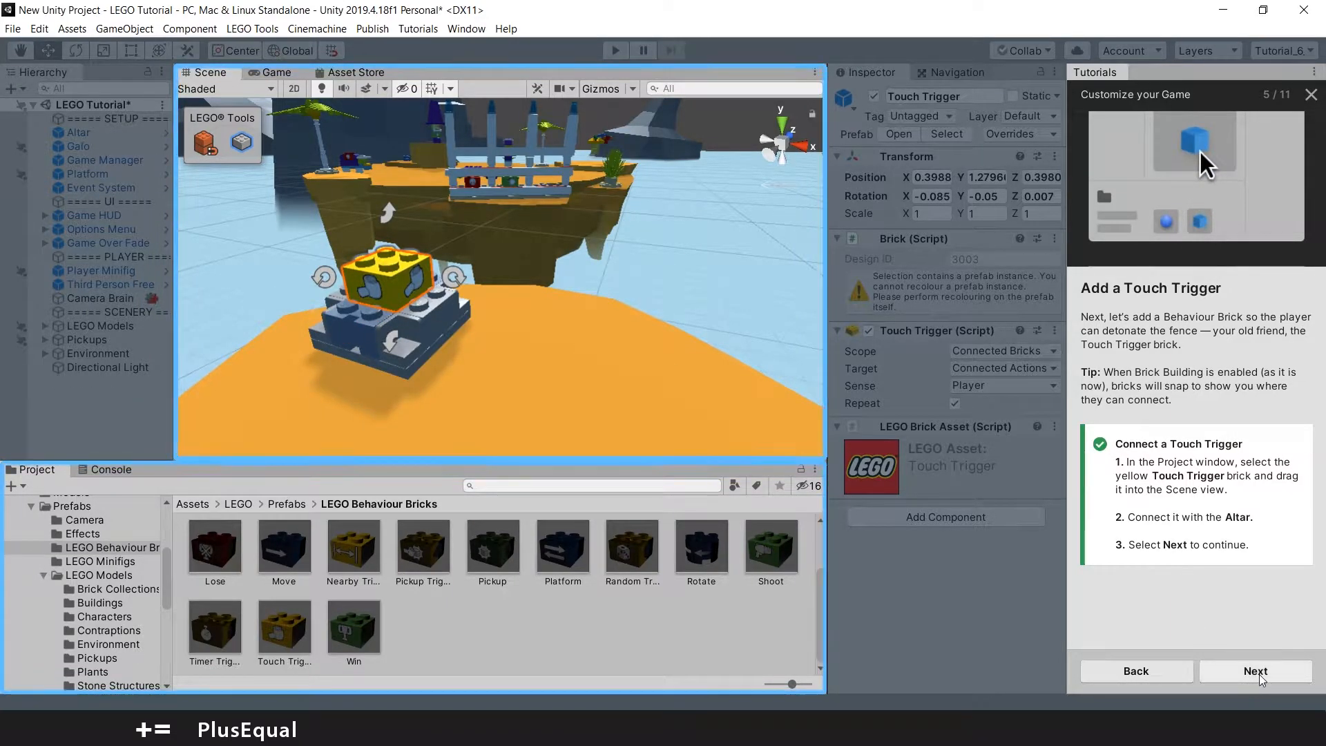
click(1256, 671)
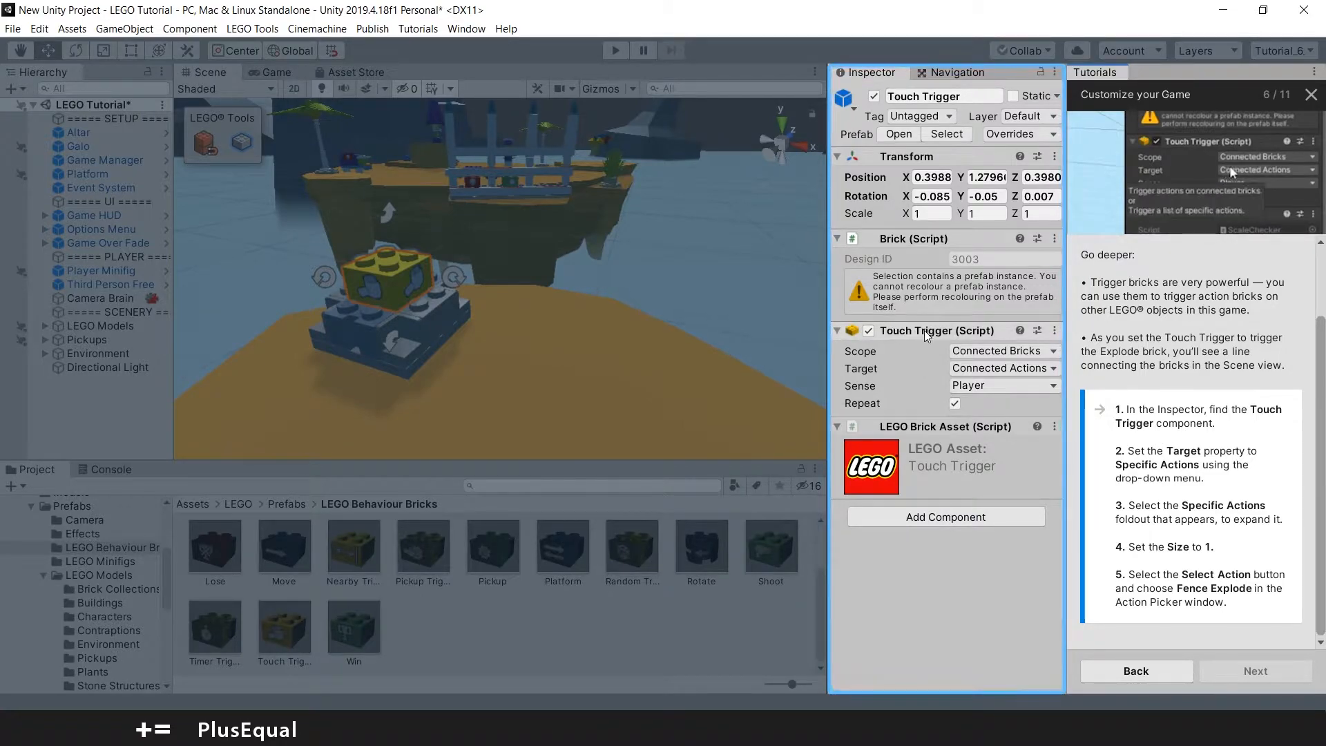
Step: Set the Touch Trigger's Target to Specific Actions and select Fence Explode
click(1266, 170)
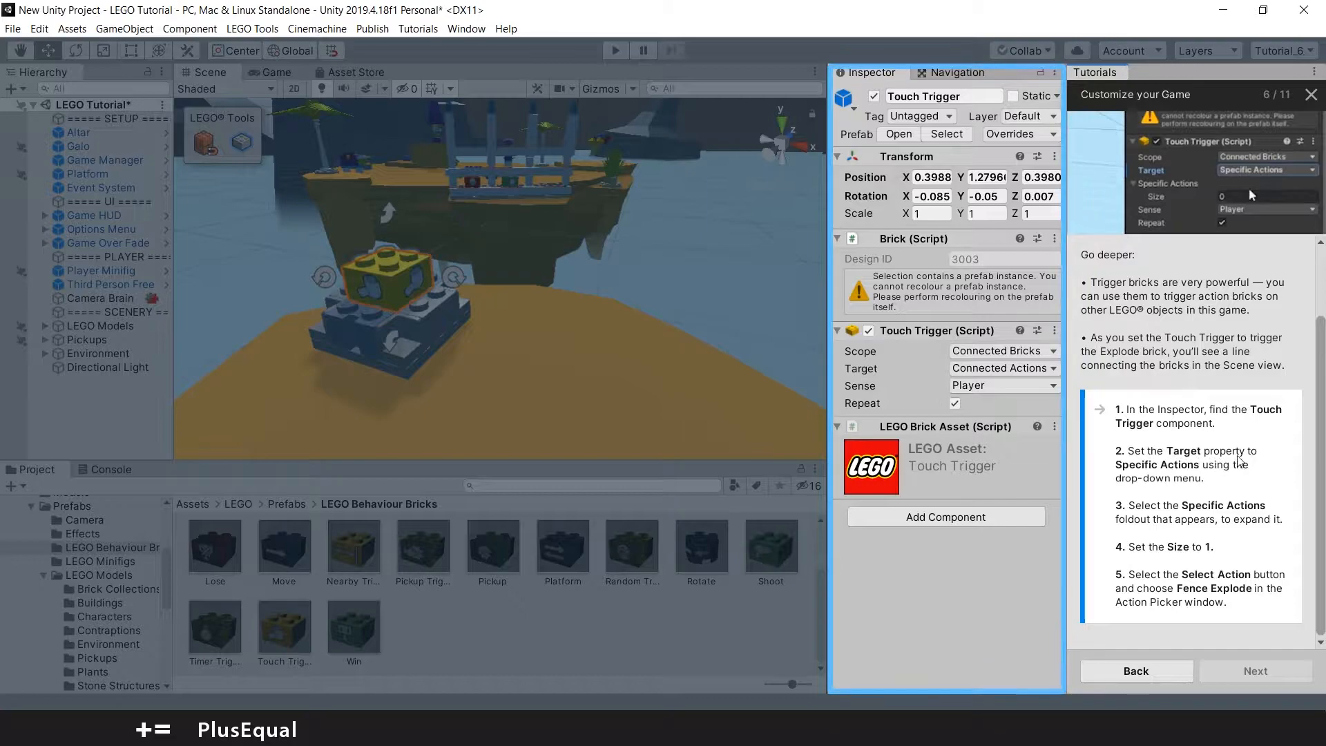
click(1264, 197)
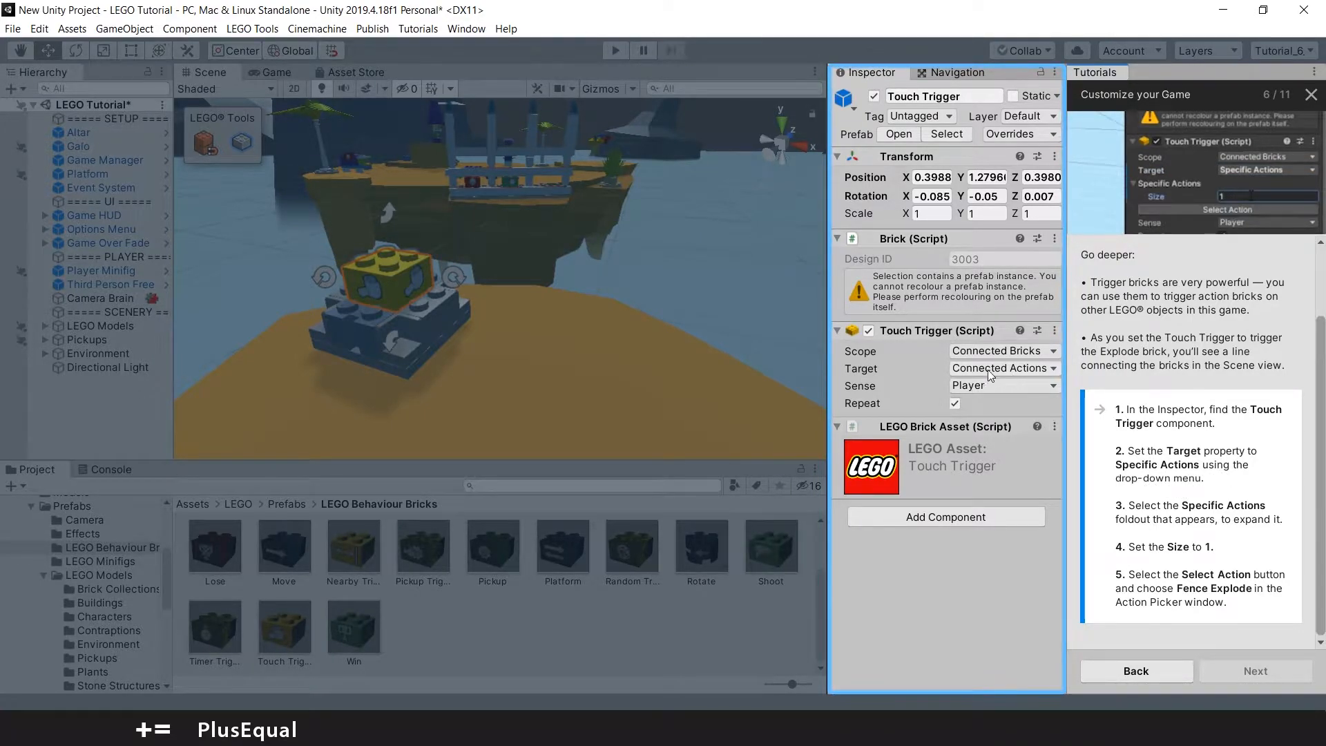
click(1003, 369)
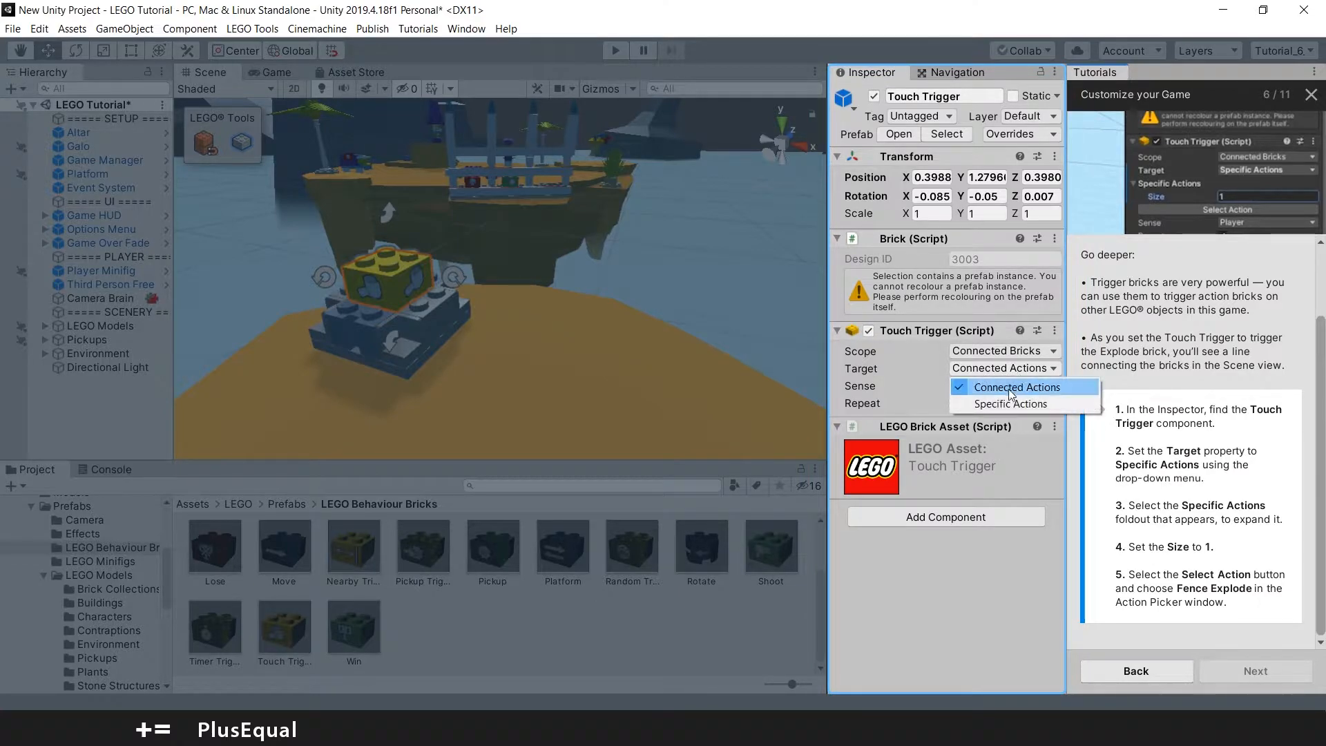
click(1010, 404)
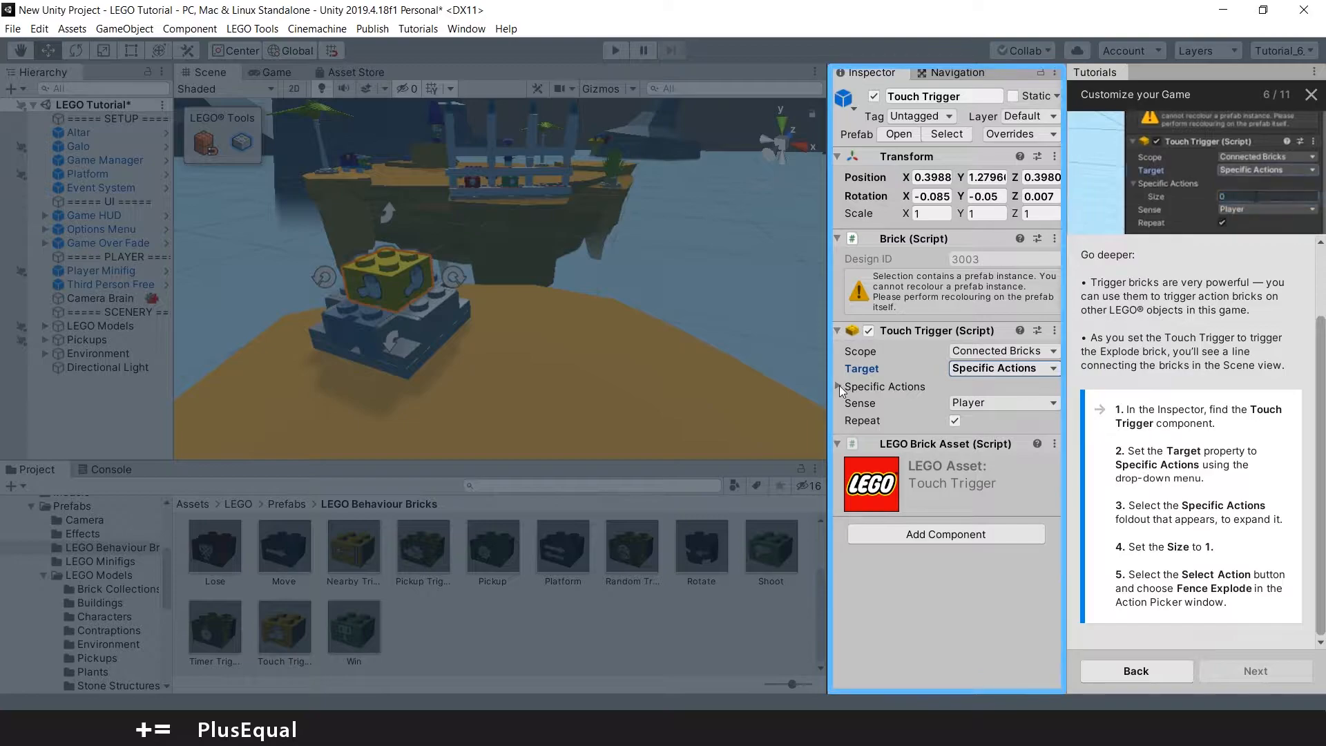
click(838, 387)
text(1)
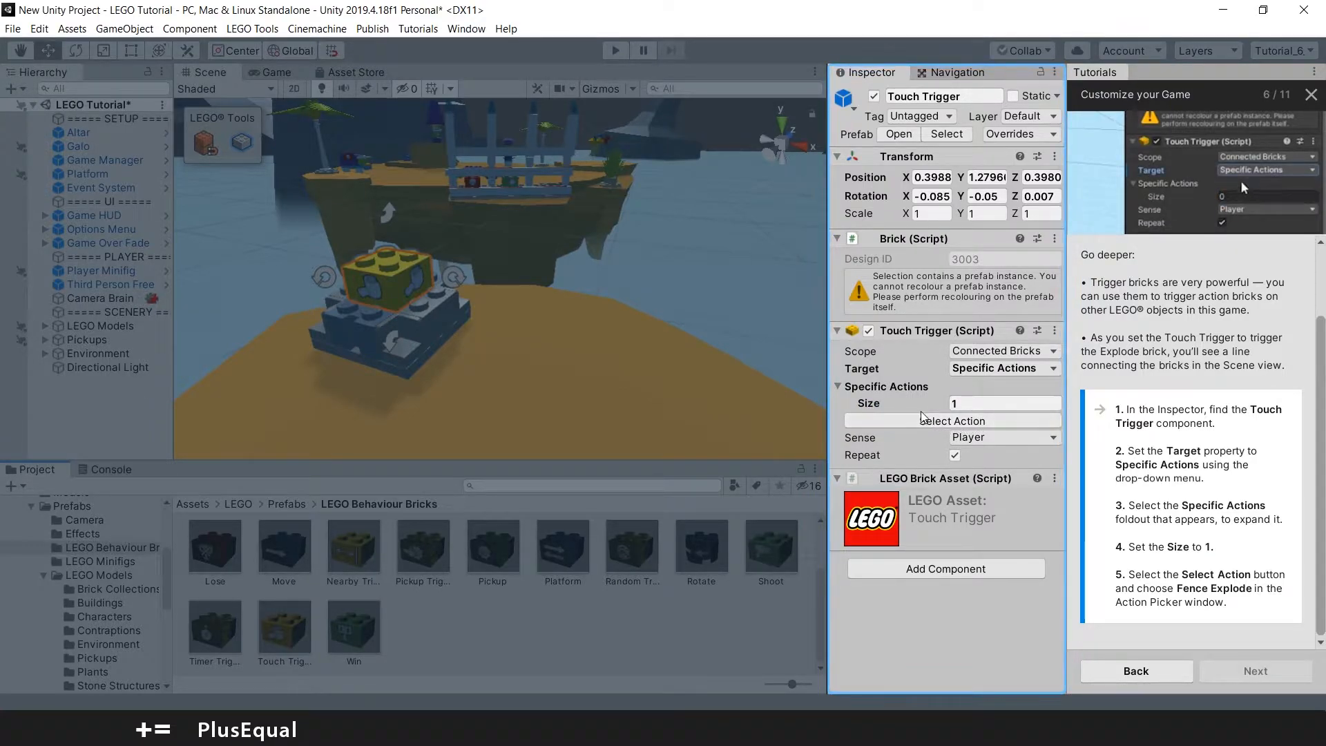
click(951, 421)
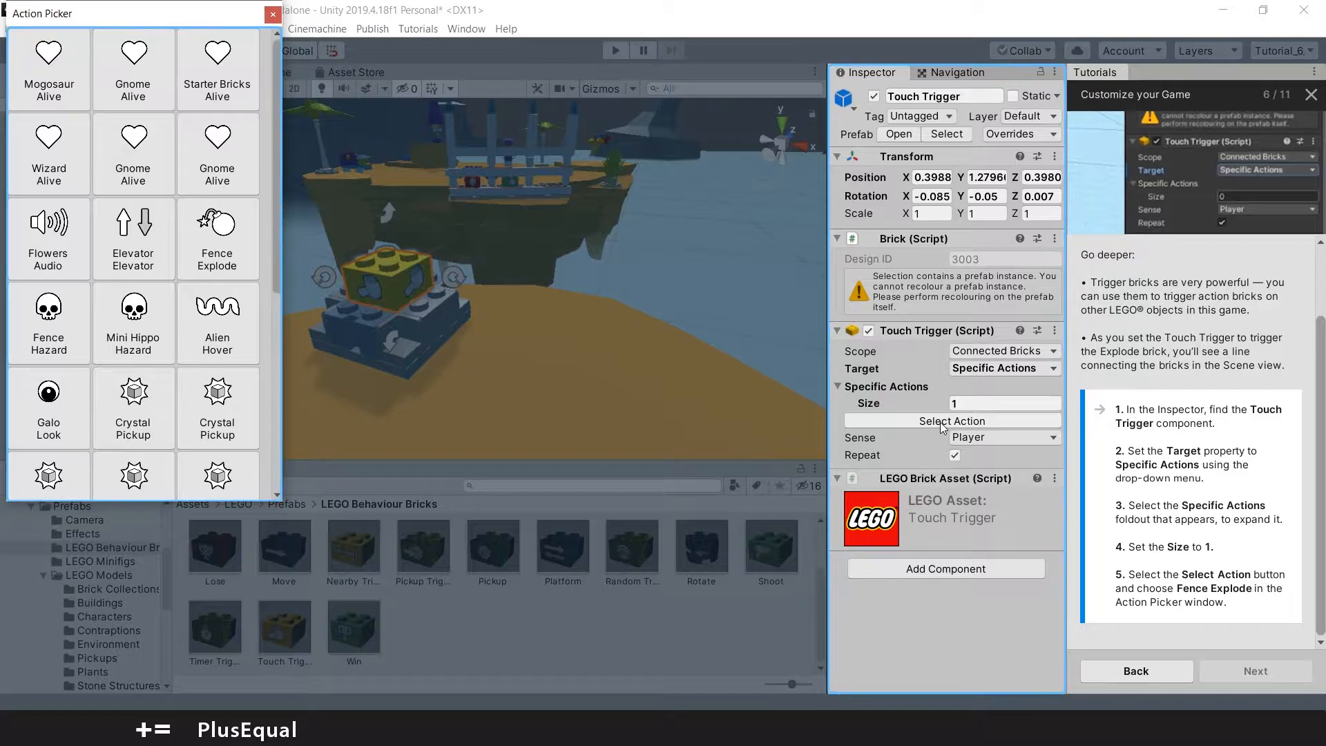
click(952, 421)
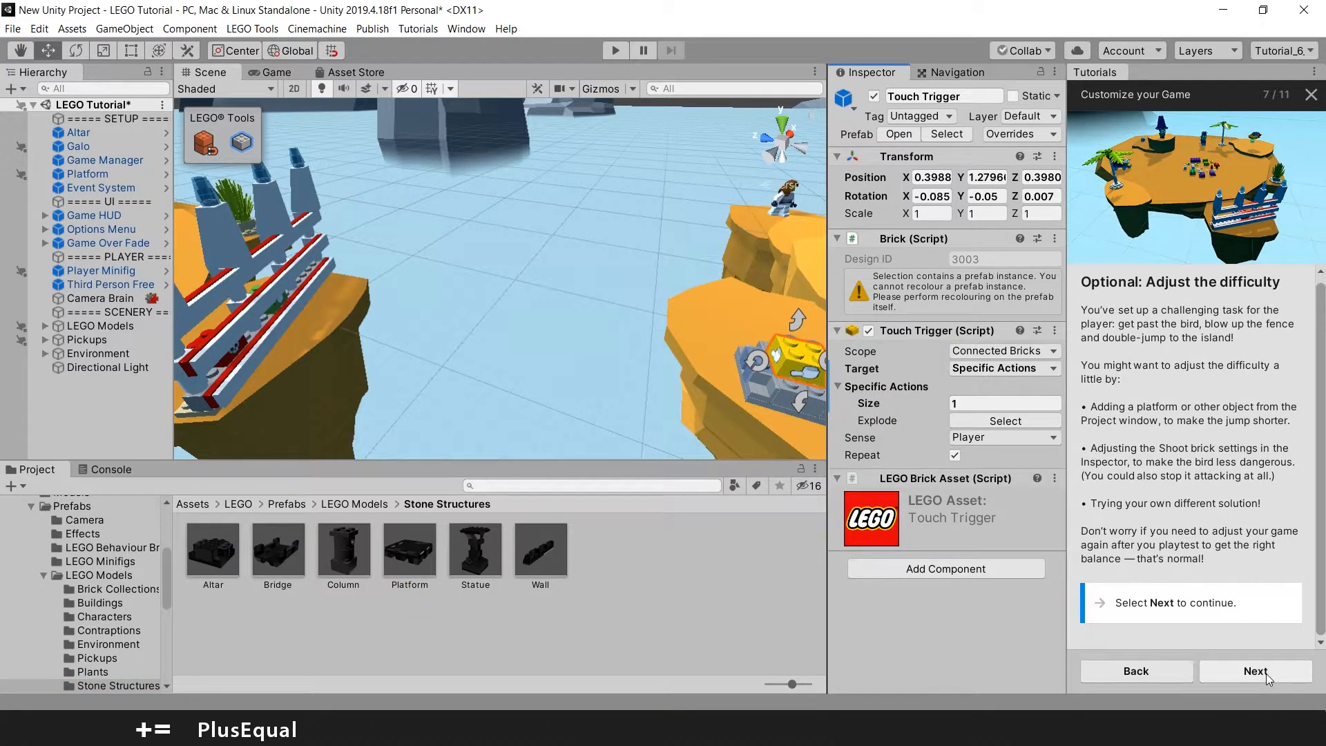
mouse_move(1172, 300)
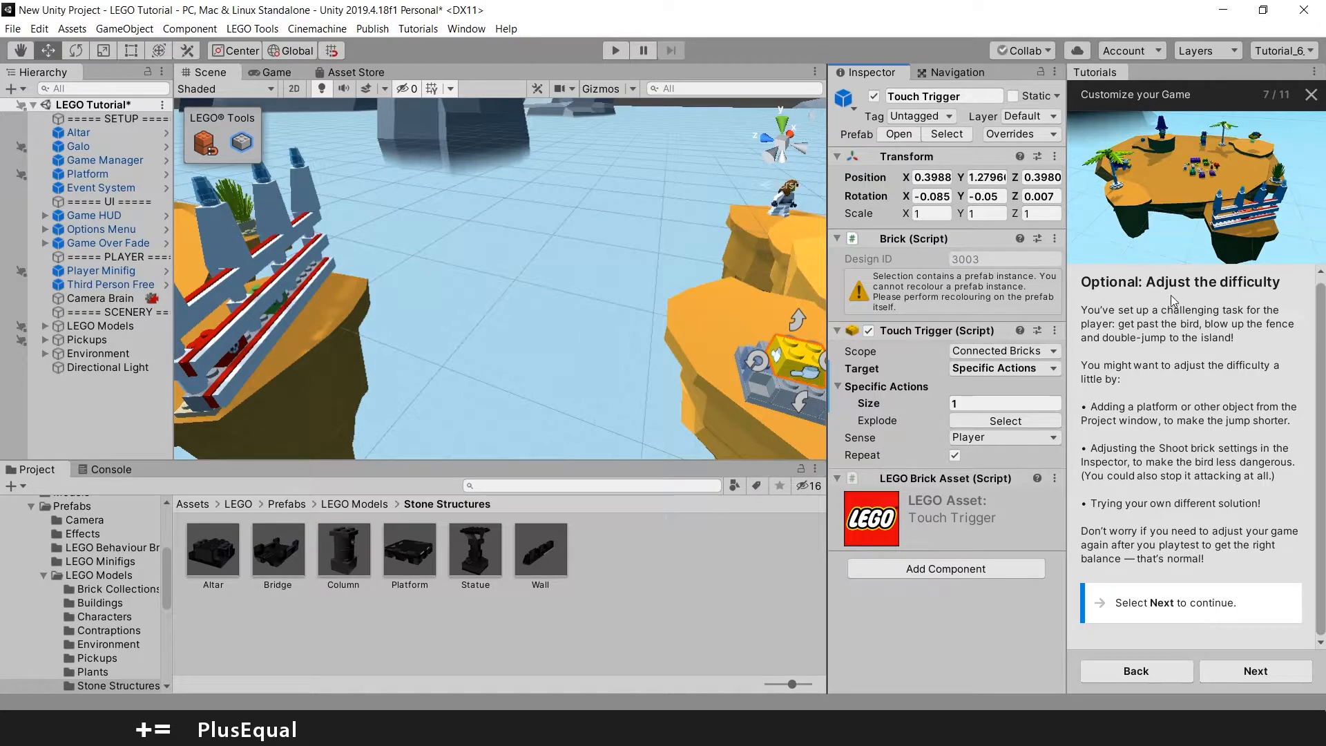
mouse_move(1148, 336)
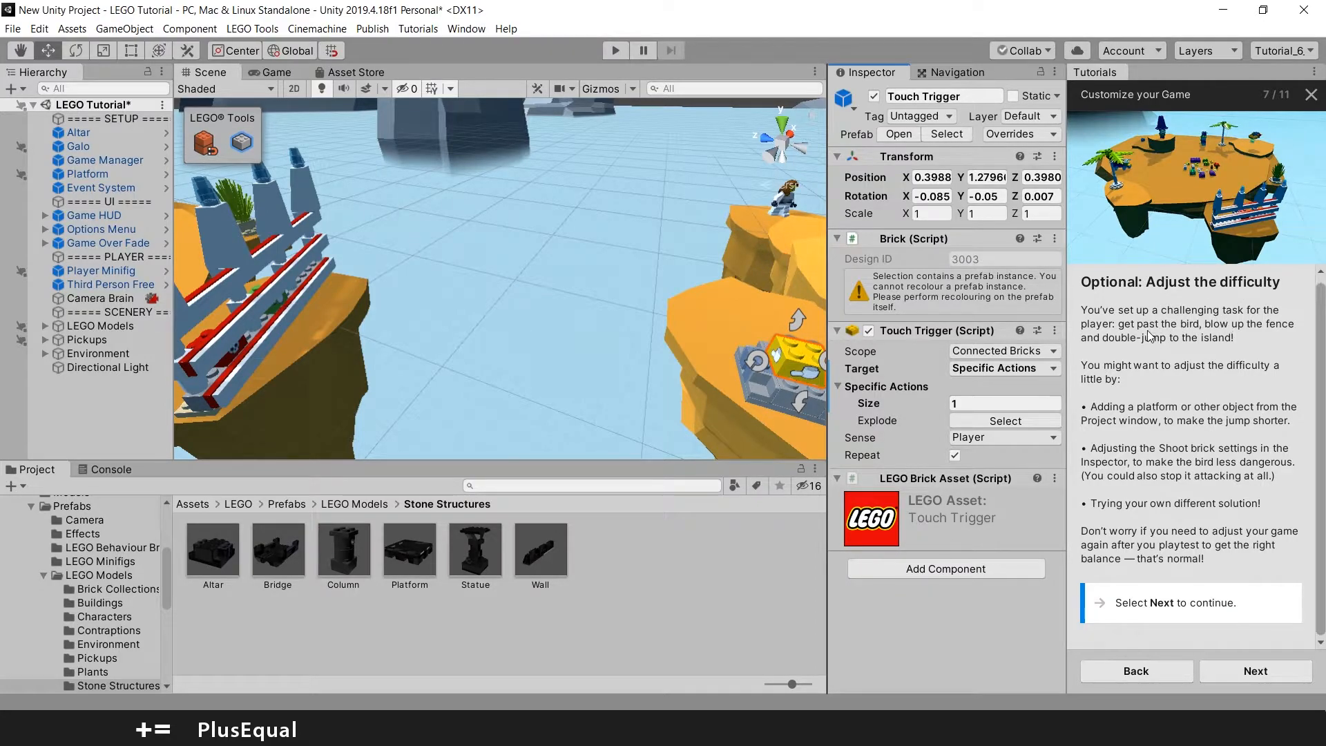
mouse_move(1249, 341)
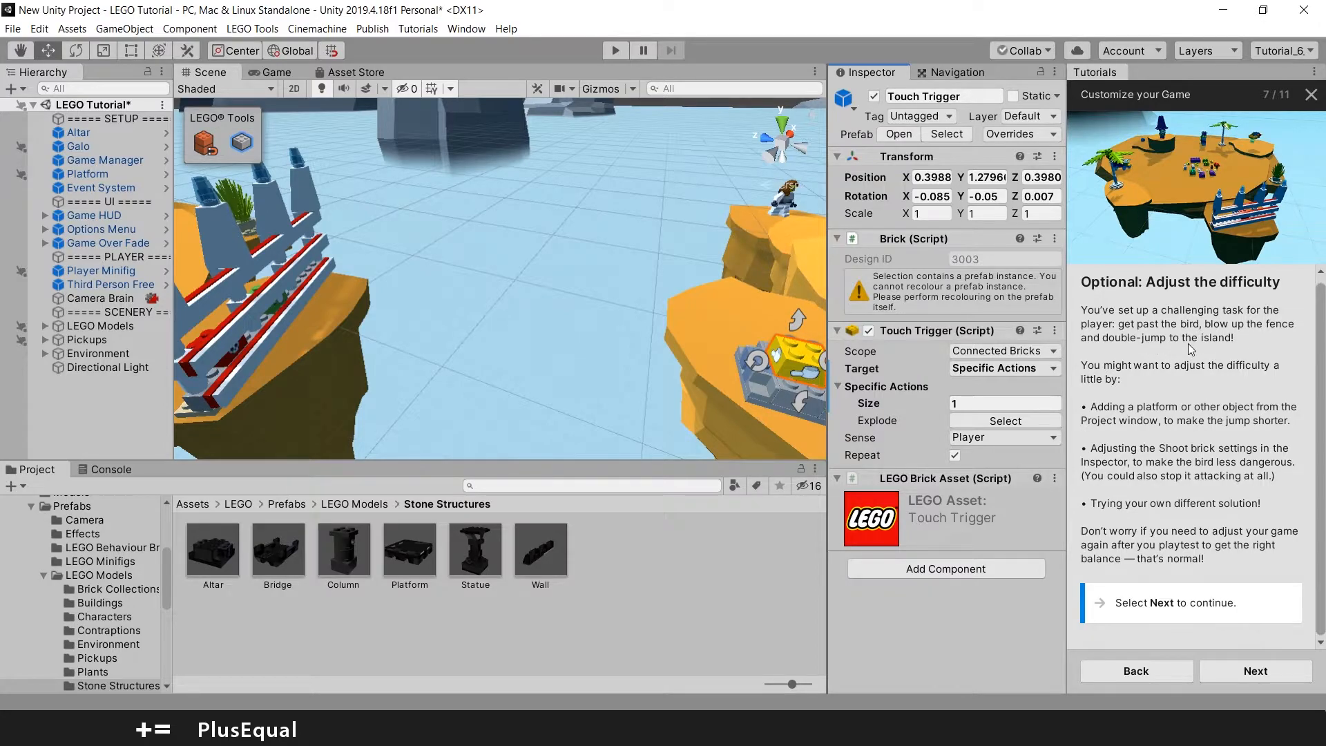
mouse_move(1124, 406)
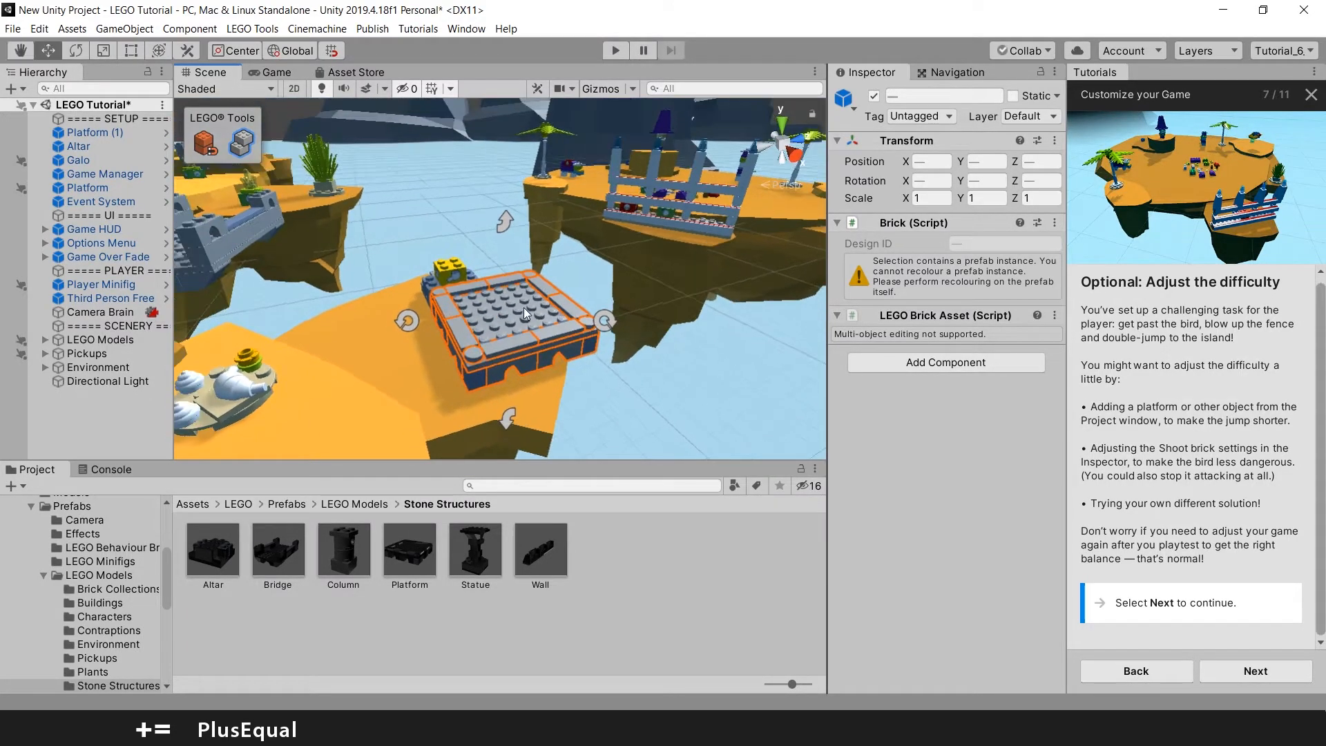
Step: Drop a Stone Structures Platform prefab into the Scene and move it into the gap before the island
click(94, 132)
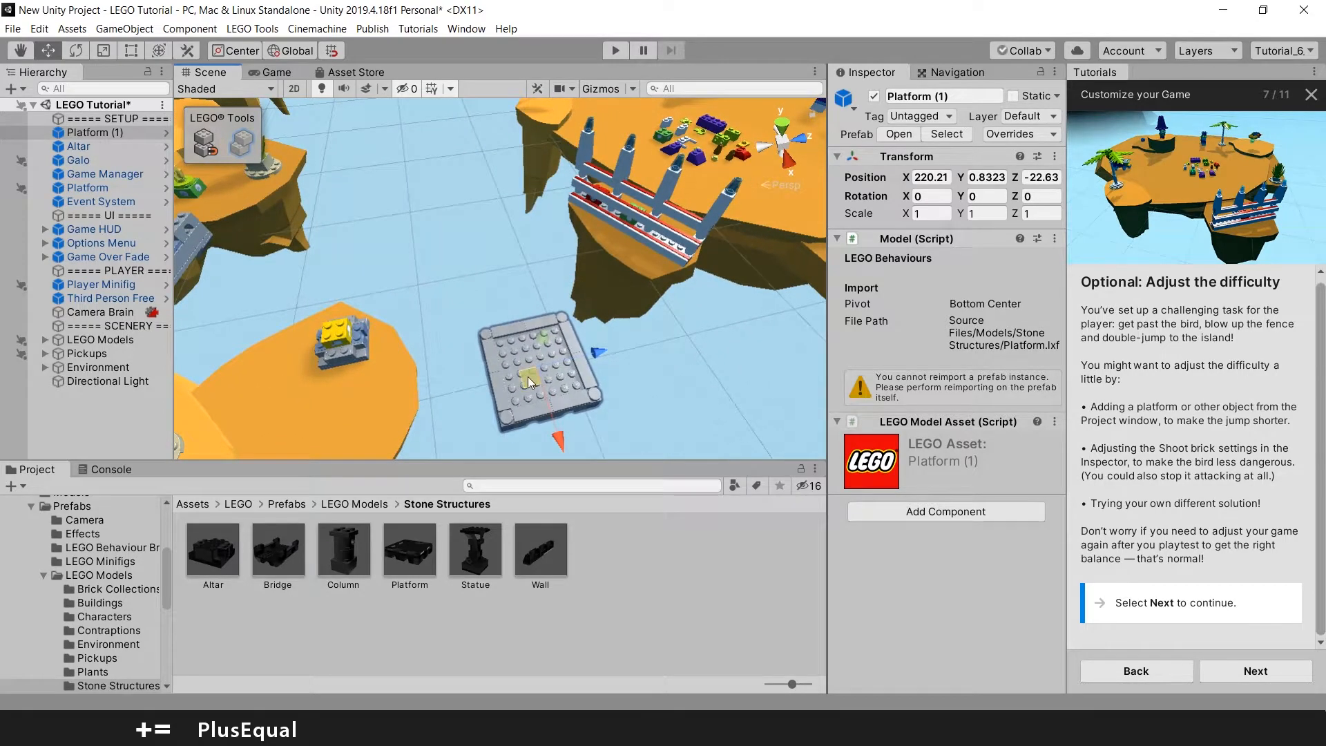
drag(537, 377, 513, 292)
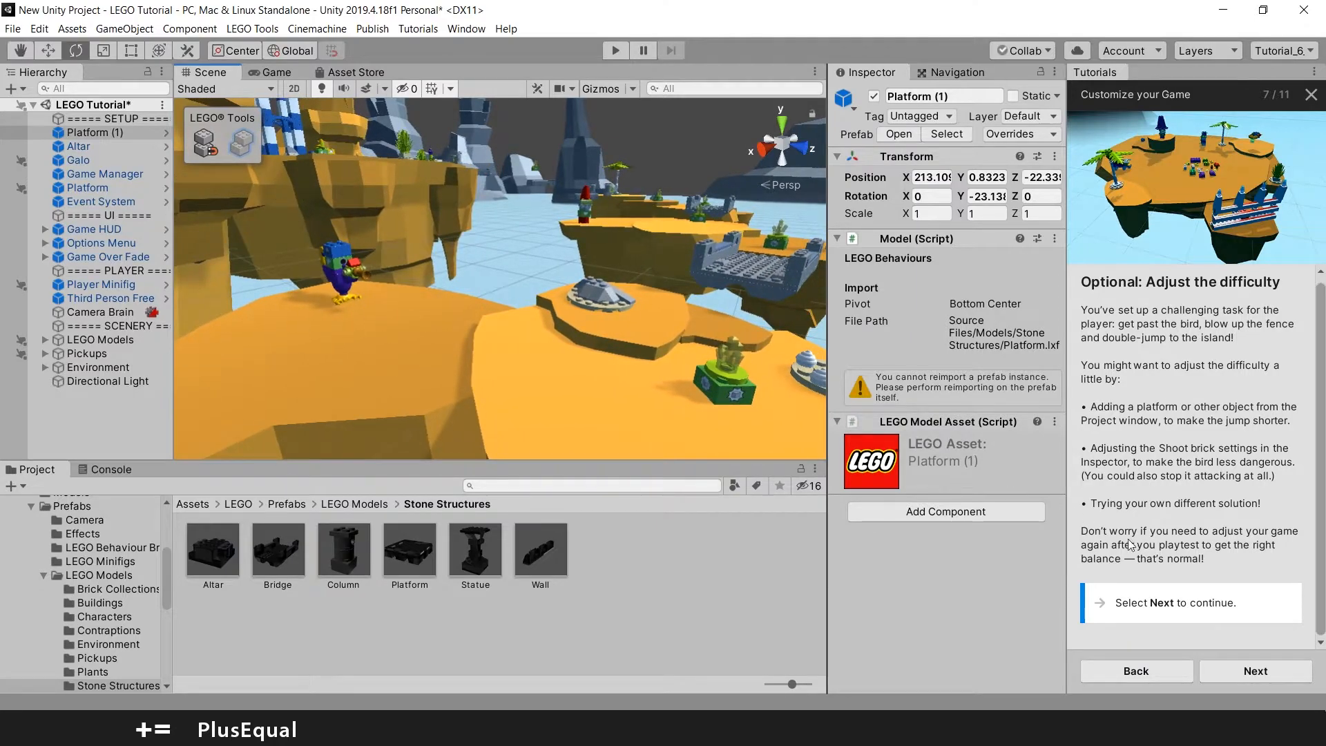
Step: Advance the tutorial, save the scene, and enter Play Mode to test the changes
click(1255, 671)
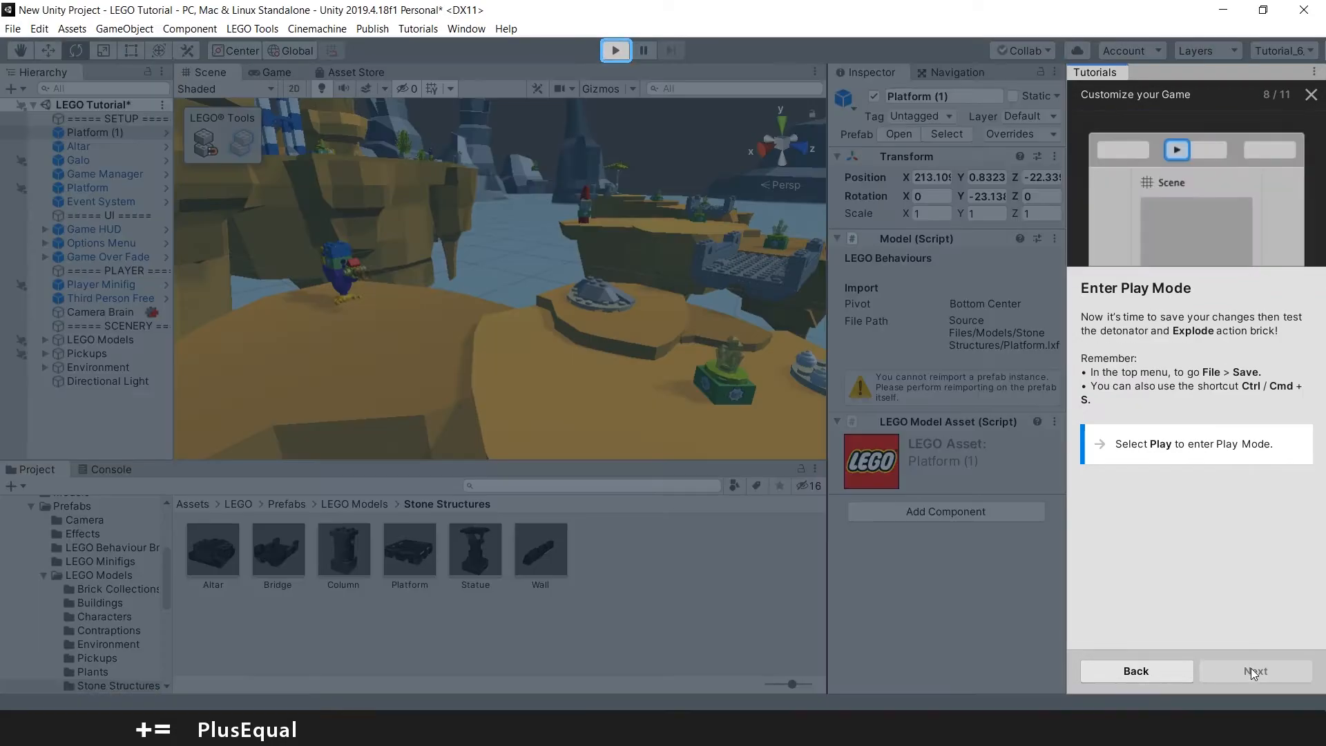
click(615, 50)
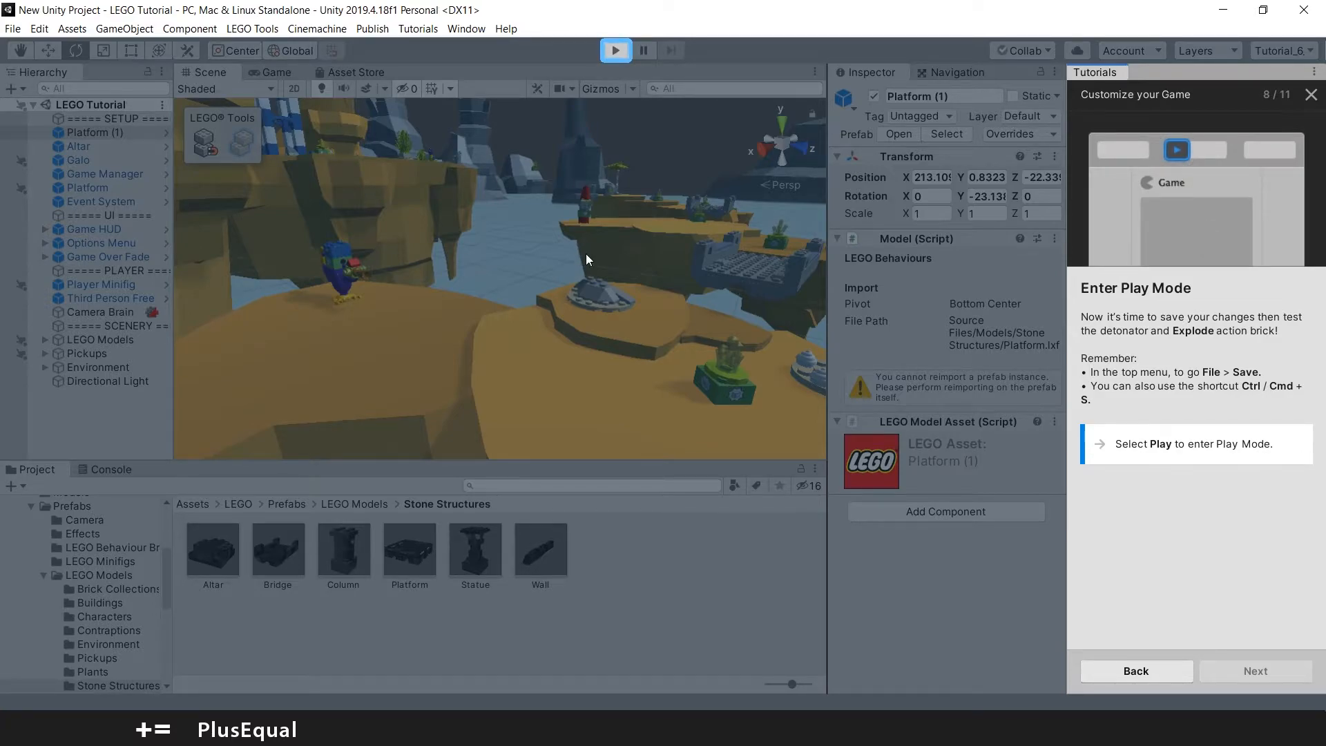
click(615, 50)
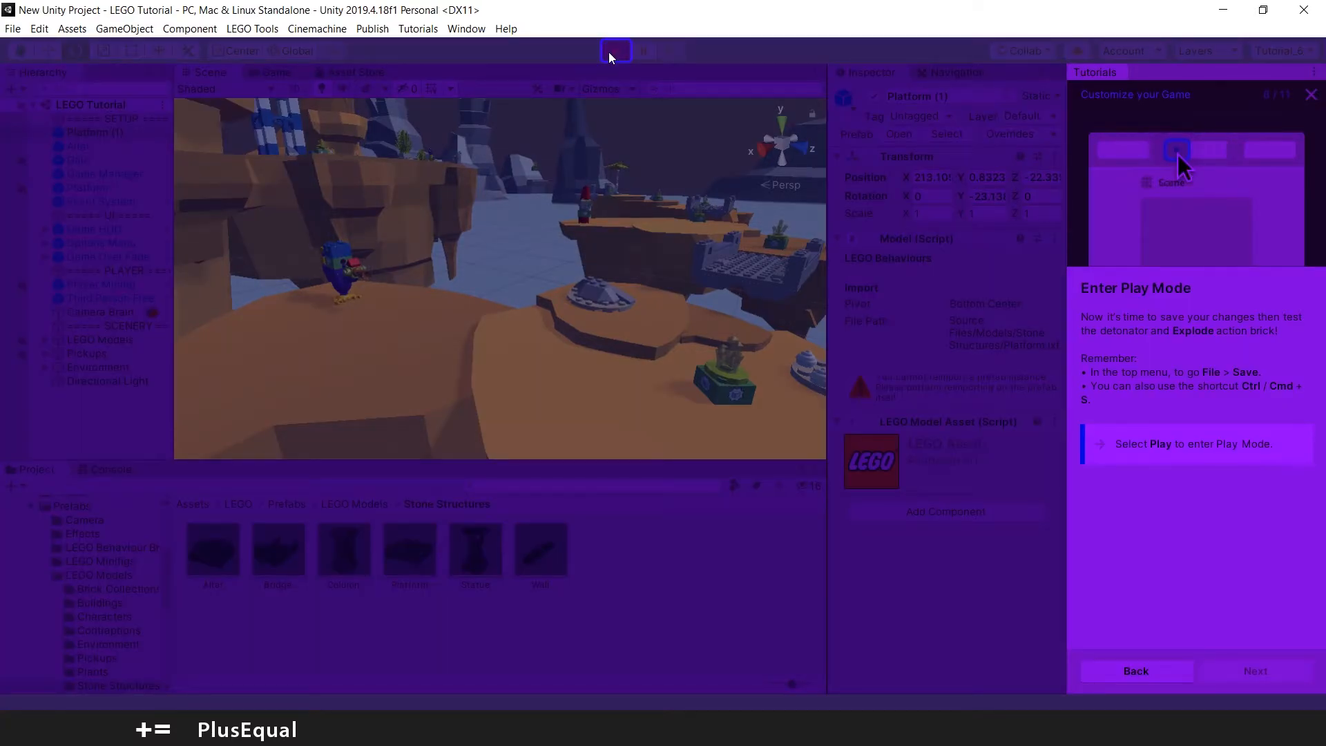
click(615, 50)
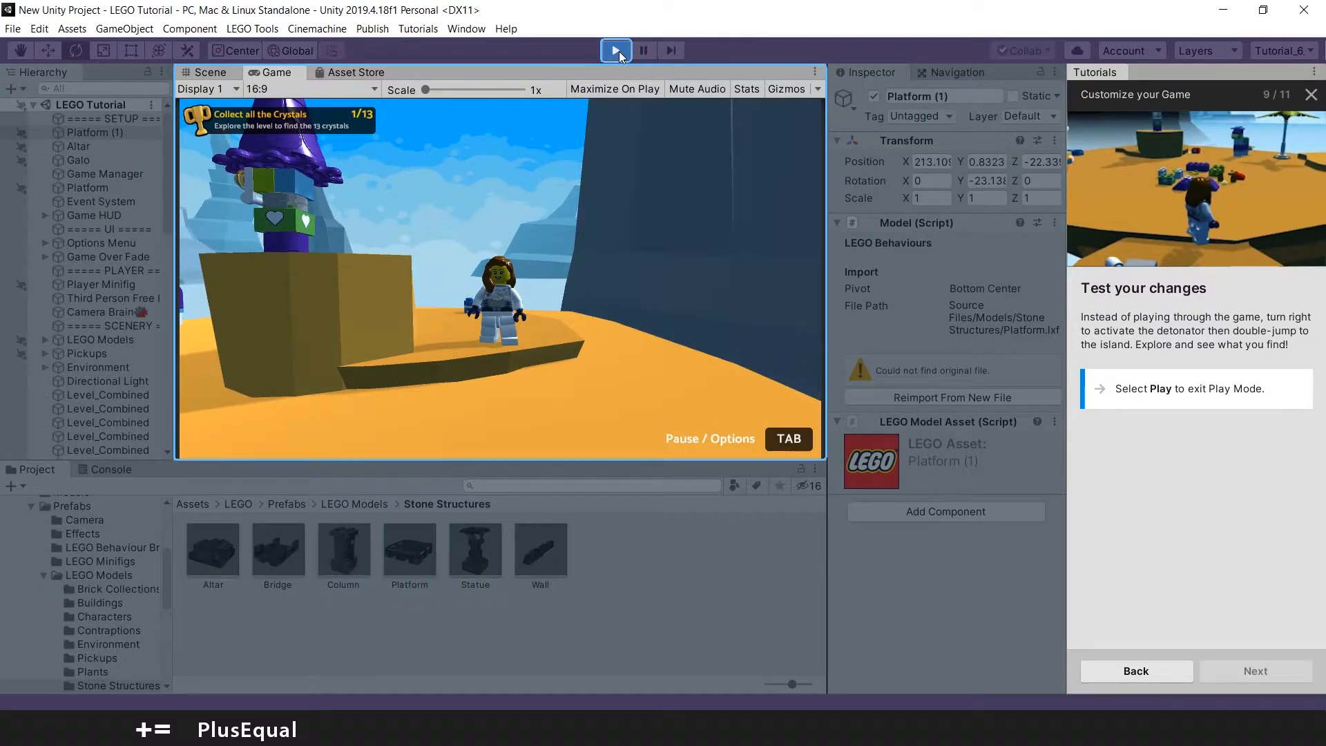
click(615, 49)
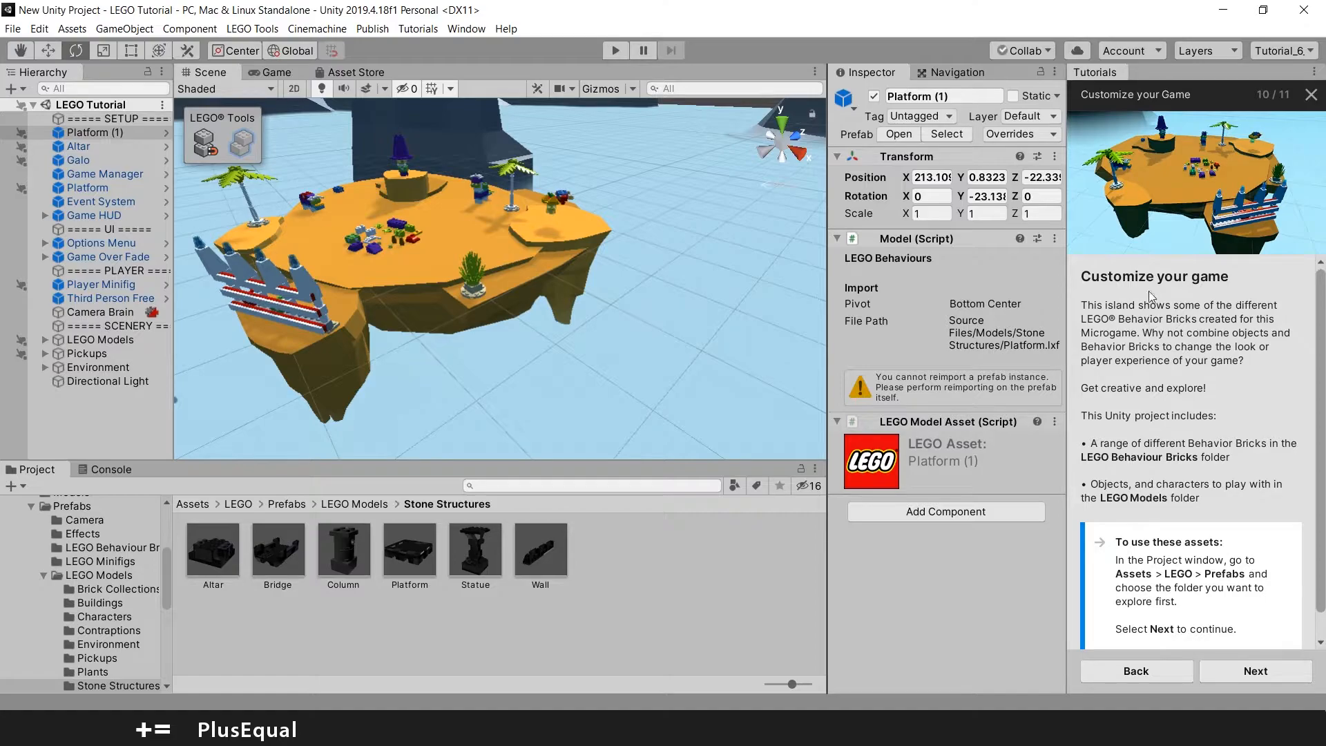
mouse_move(1133, 326)
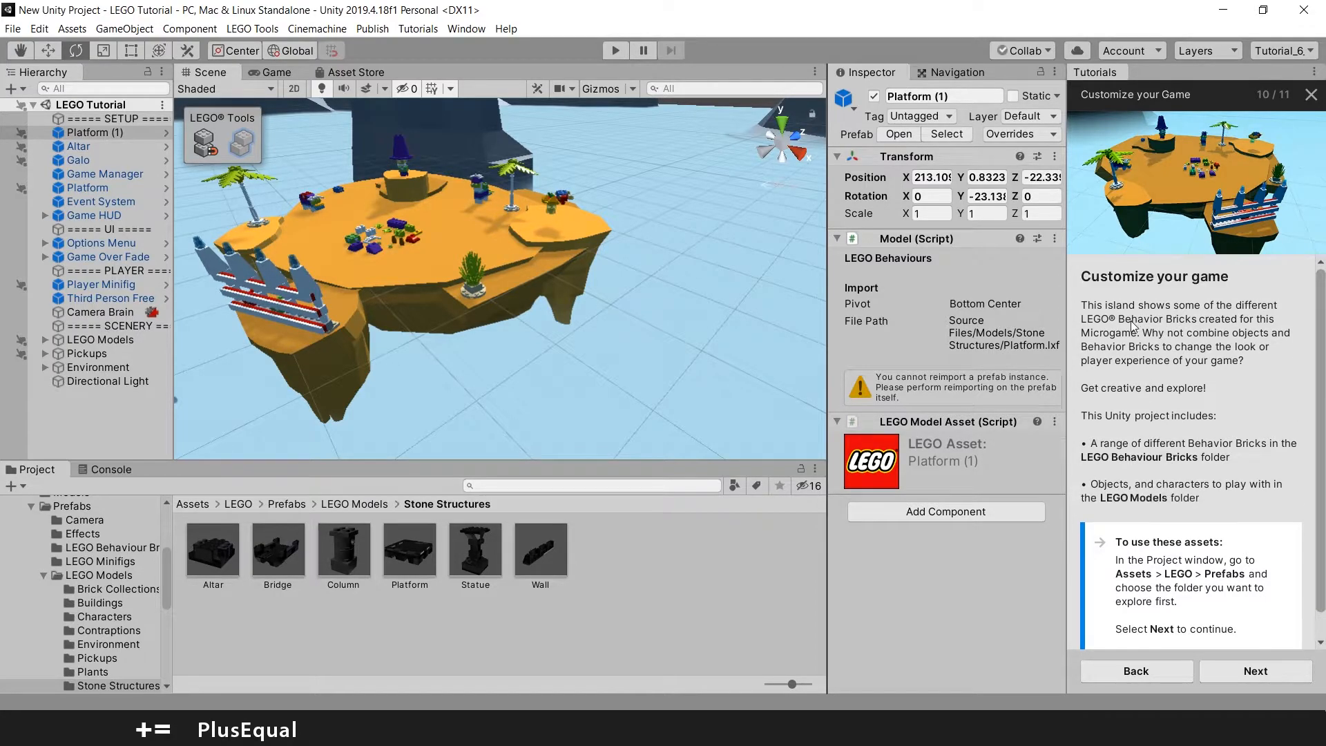
mouse_move(1123, 331)
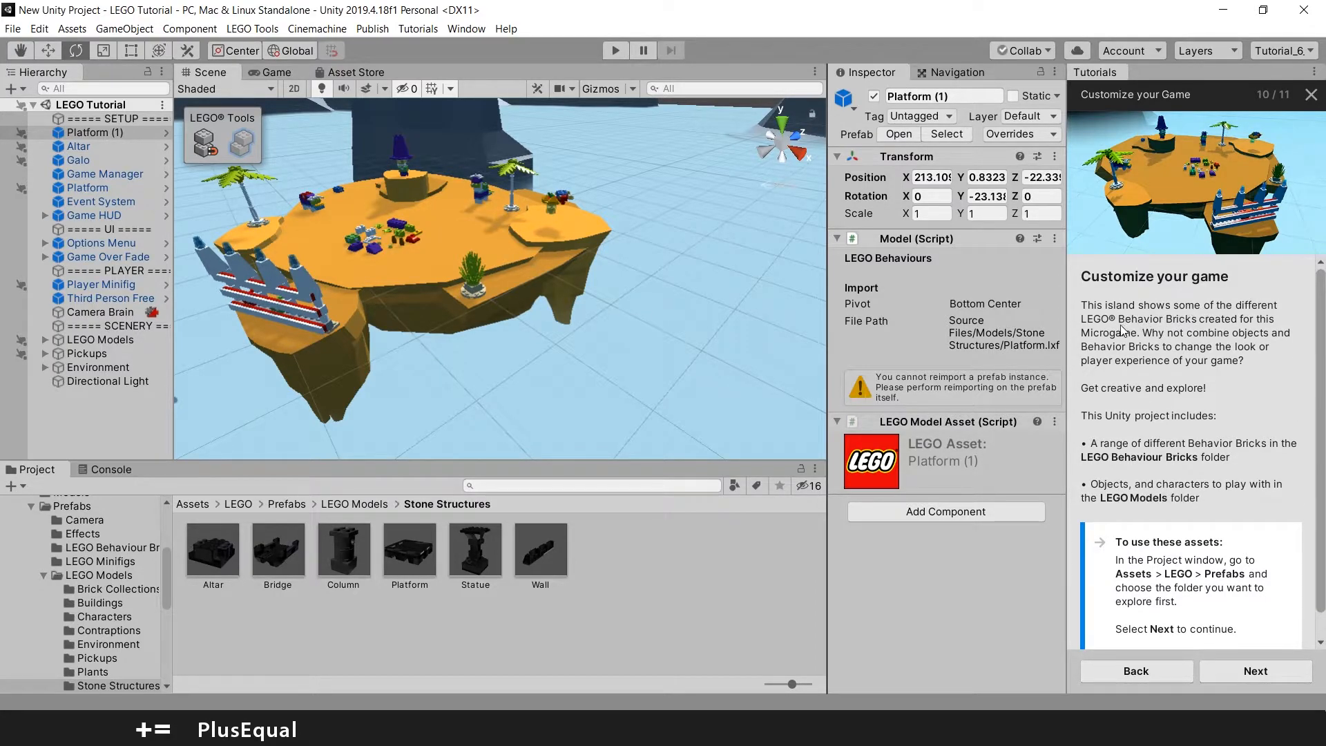
mouse_move(1156, 350)
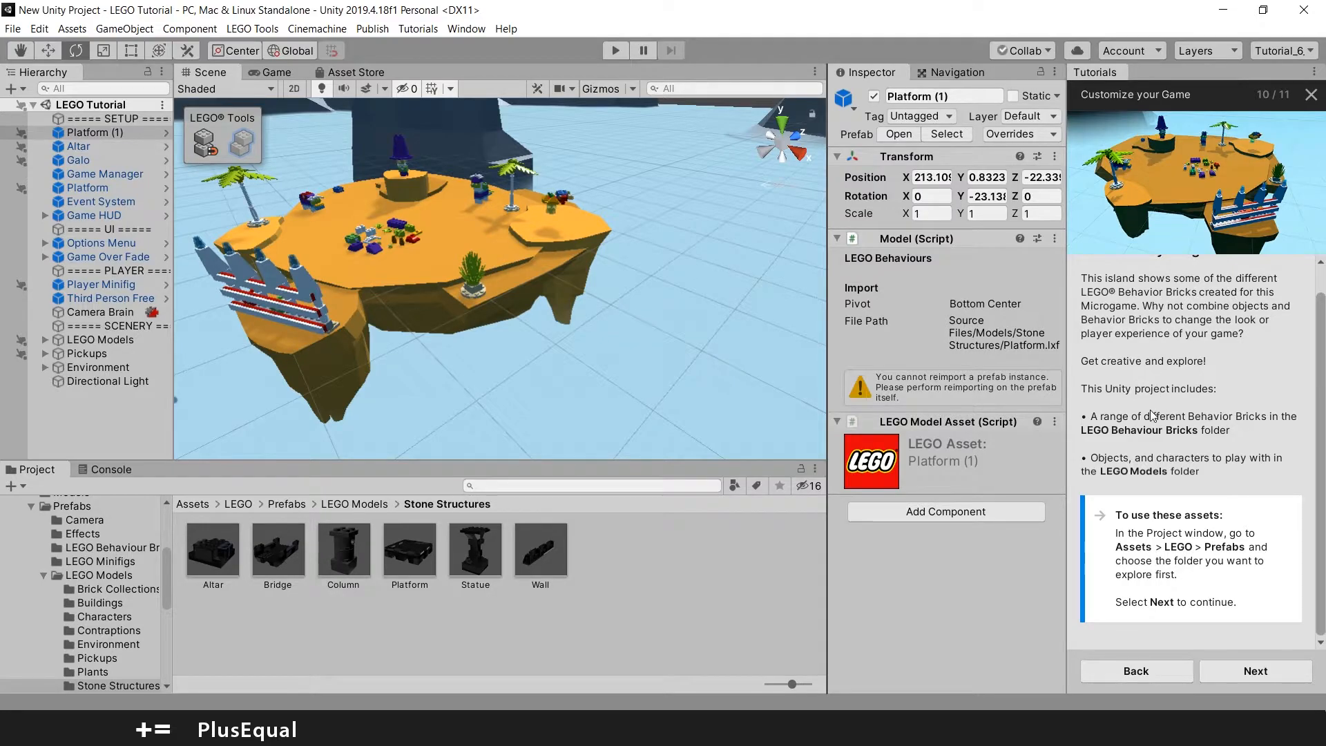
mouse_move(1152, 406)
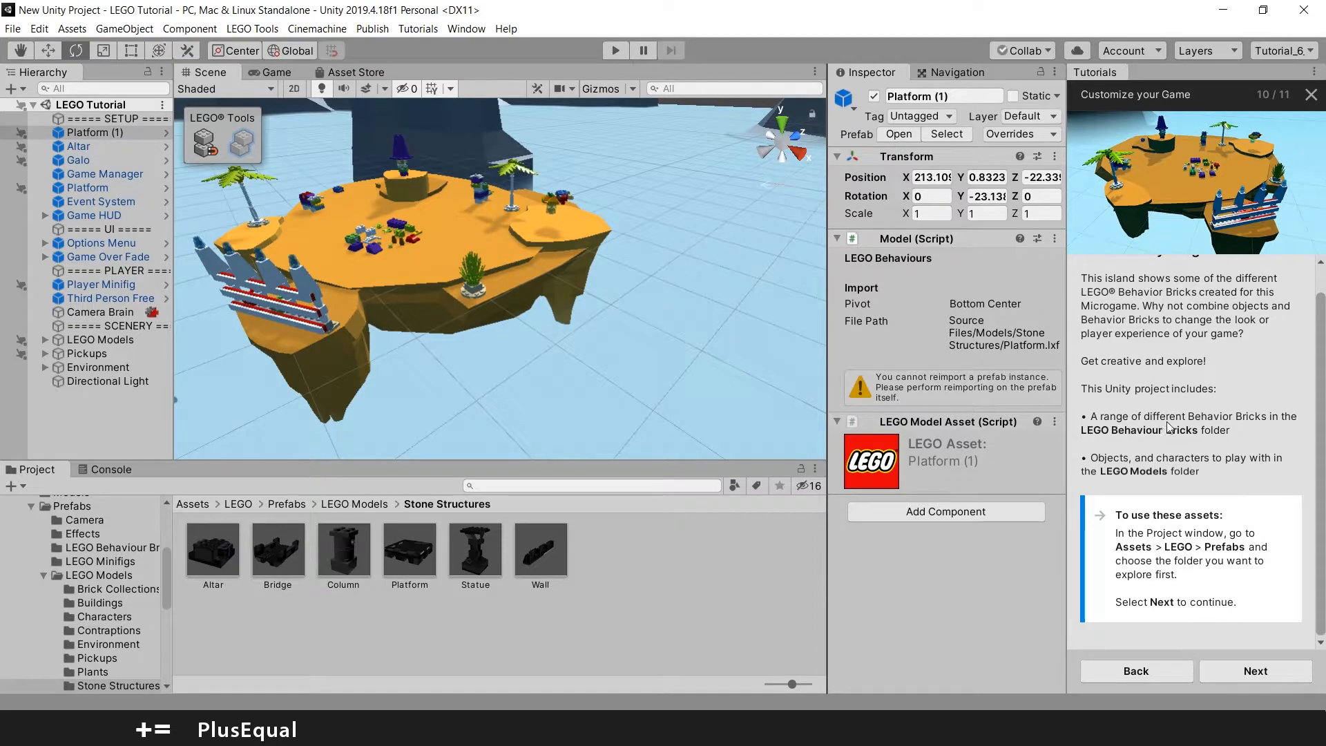
mouse_move(1169, 441)
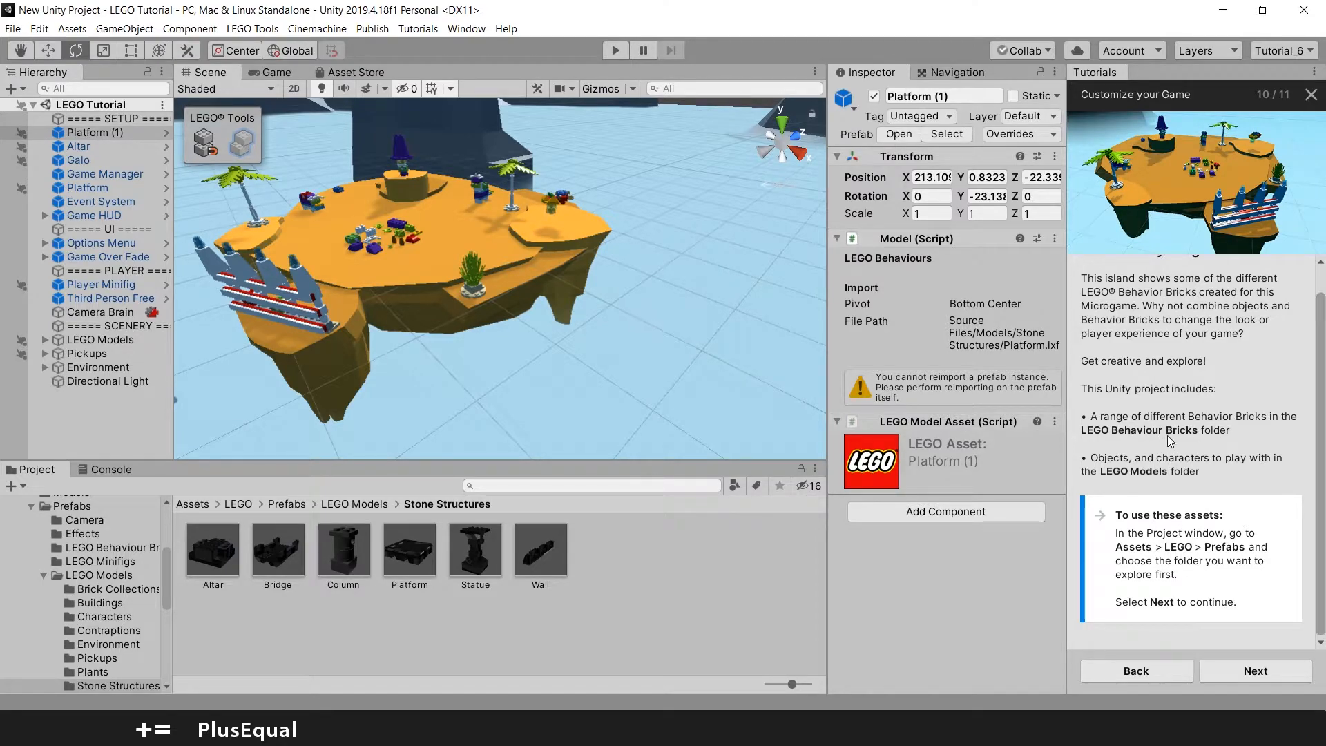
mouse_move(1166, 472)
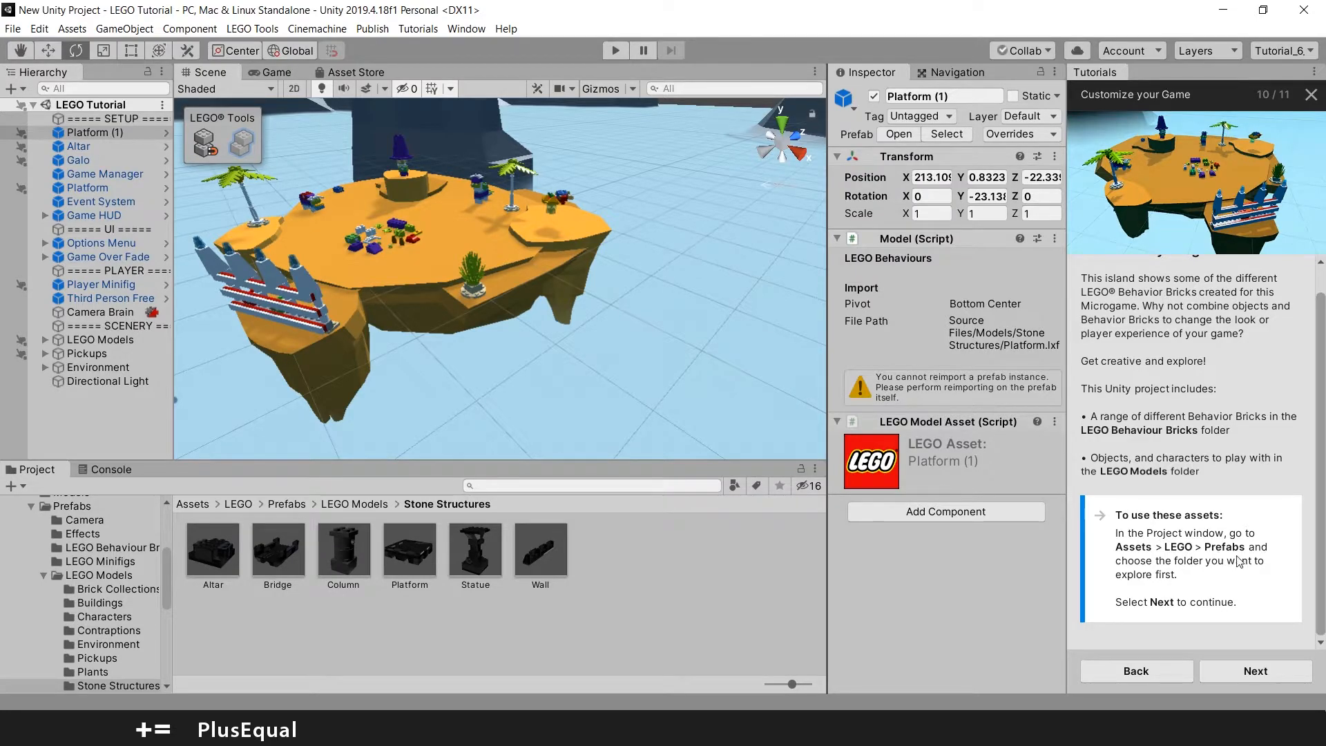
mouse_move(159, 524)
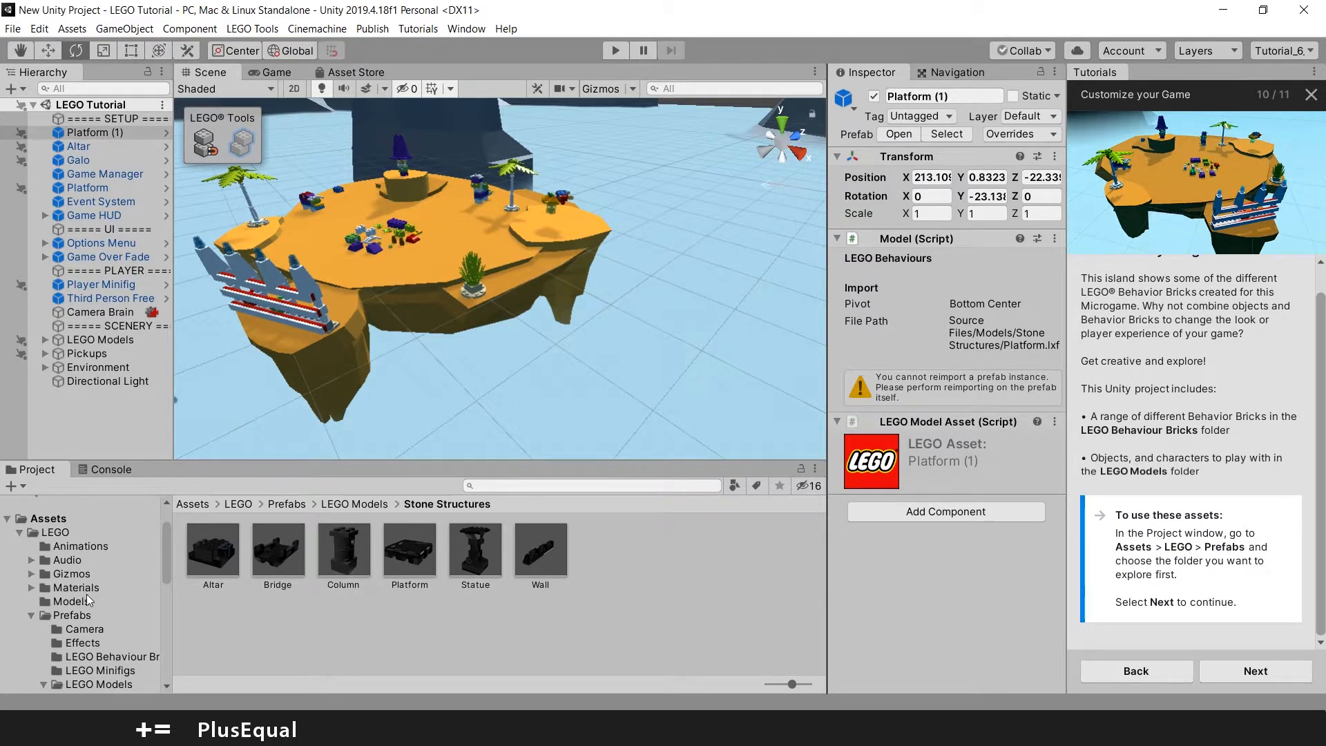
Step: Browse Assets > LEGO > Prefabs and advance the tutorial to page 11/11, Next Steps
click(84, 614)
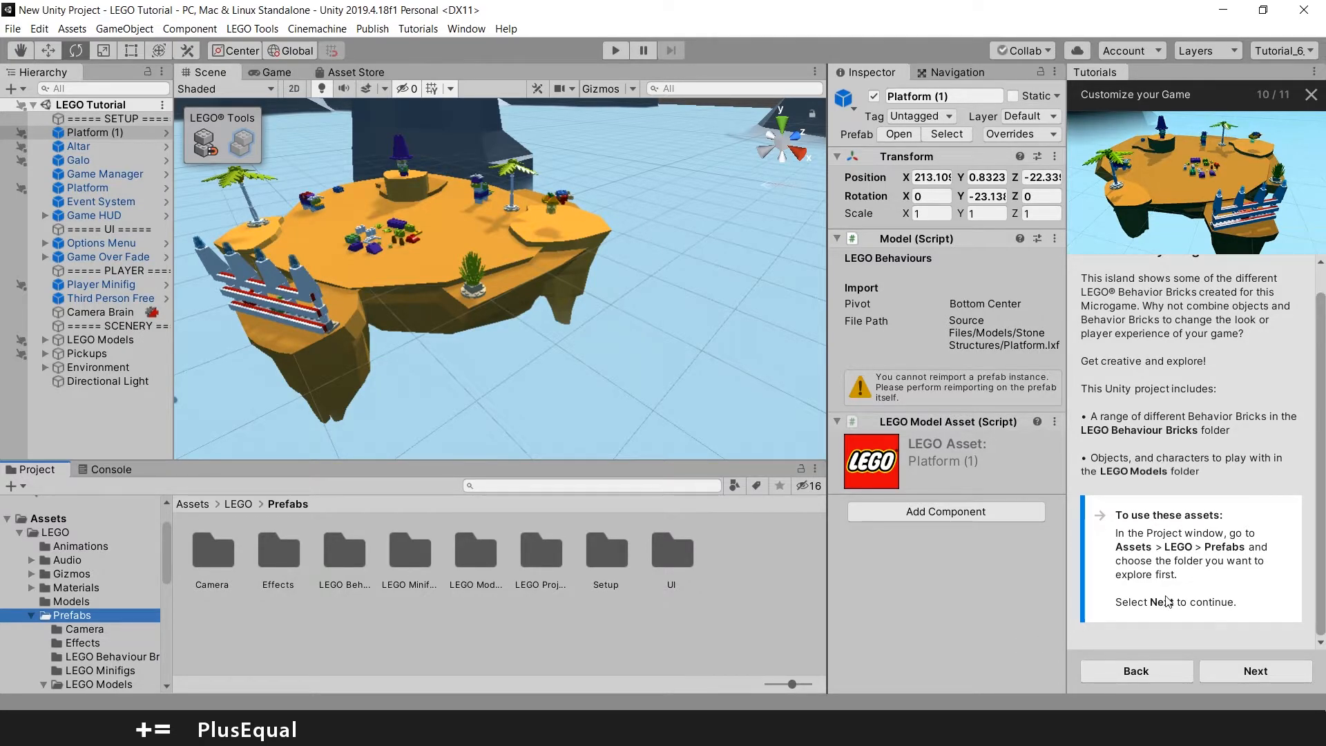
mouse_move(1119, 623)
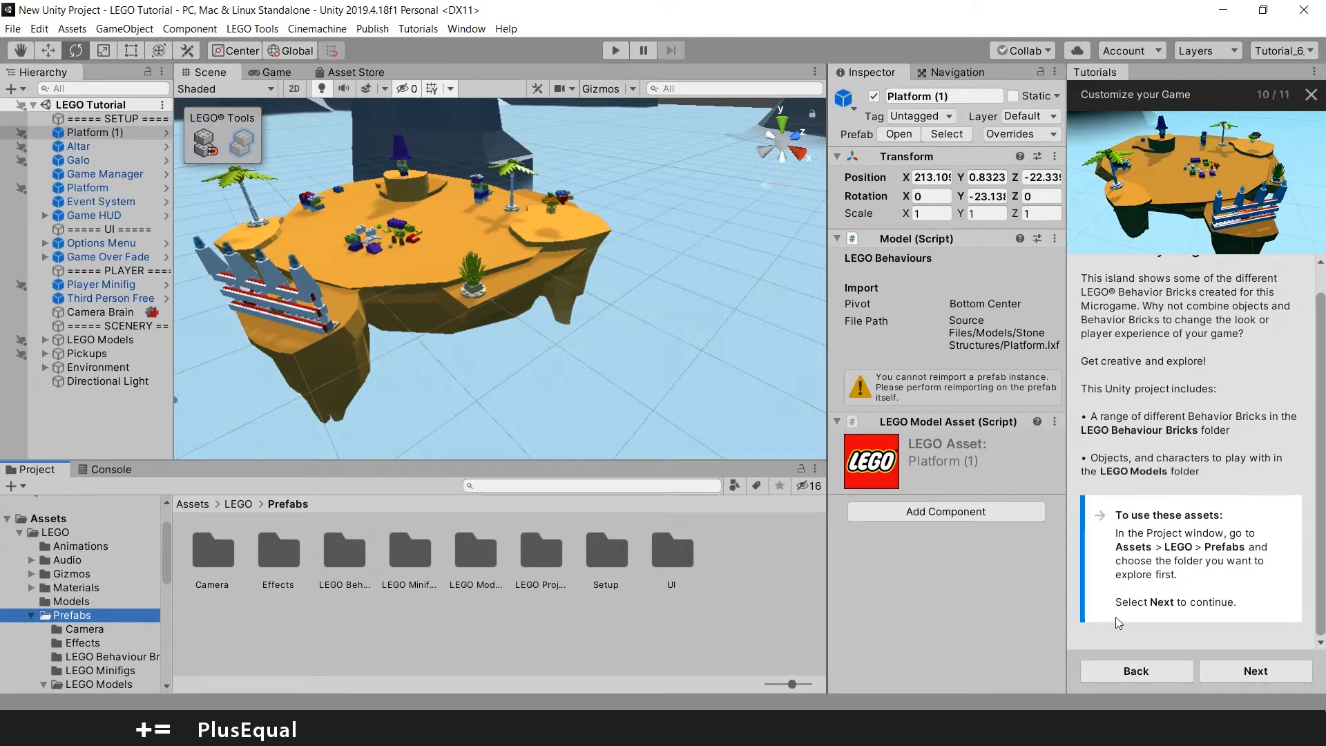
click(1255, 670)
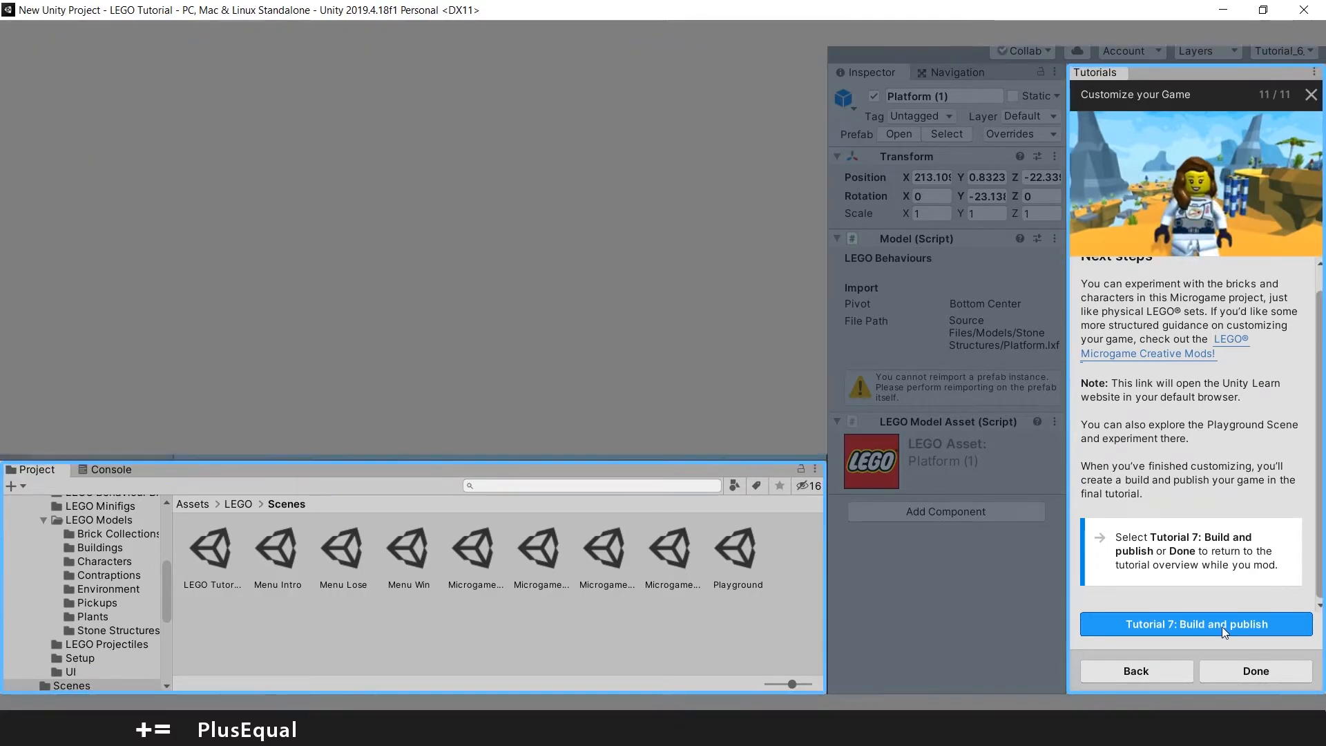
Step: Start 'Tutorial 7: Build and publish' and move on to the WebGL Publisher step
click(1195, 625)
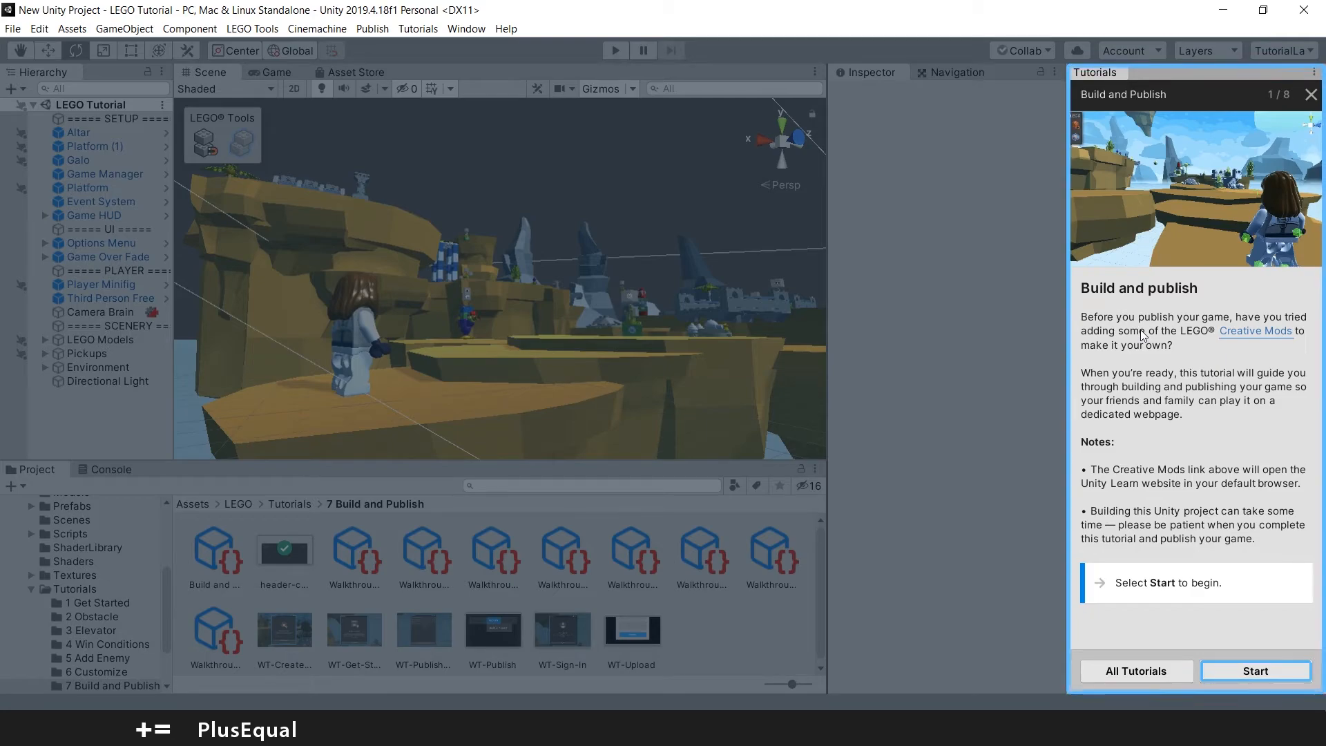
mouse_move(1278, 333)
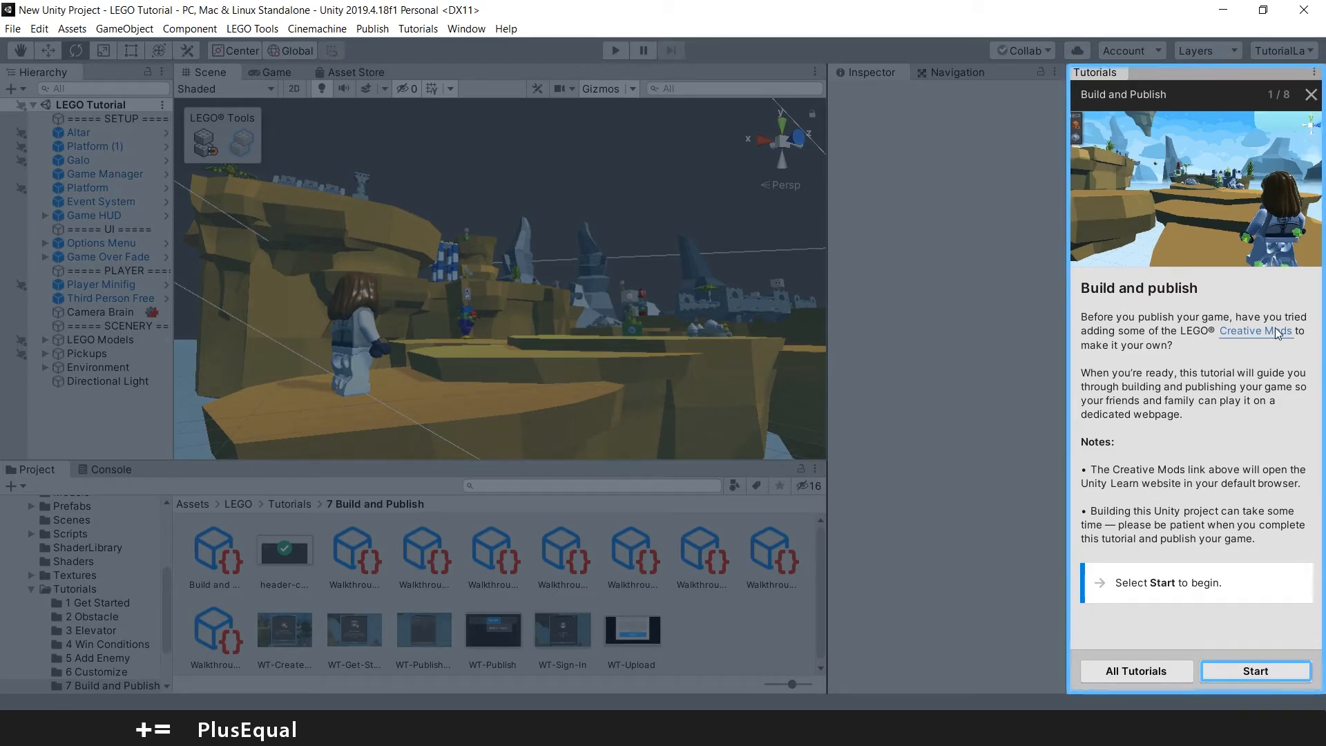
mouse_move(1298, 353)
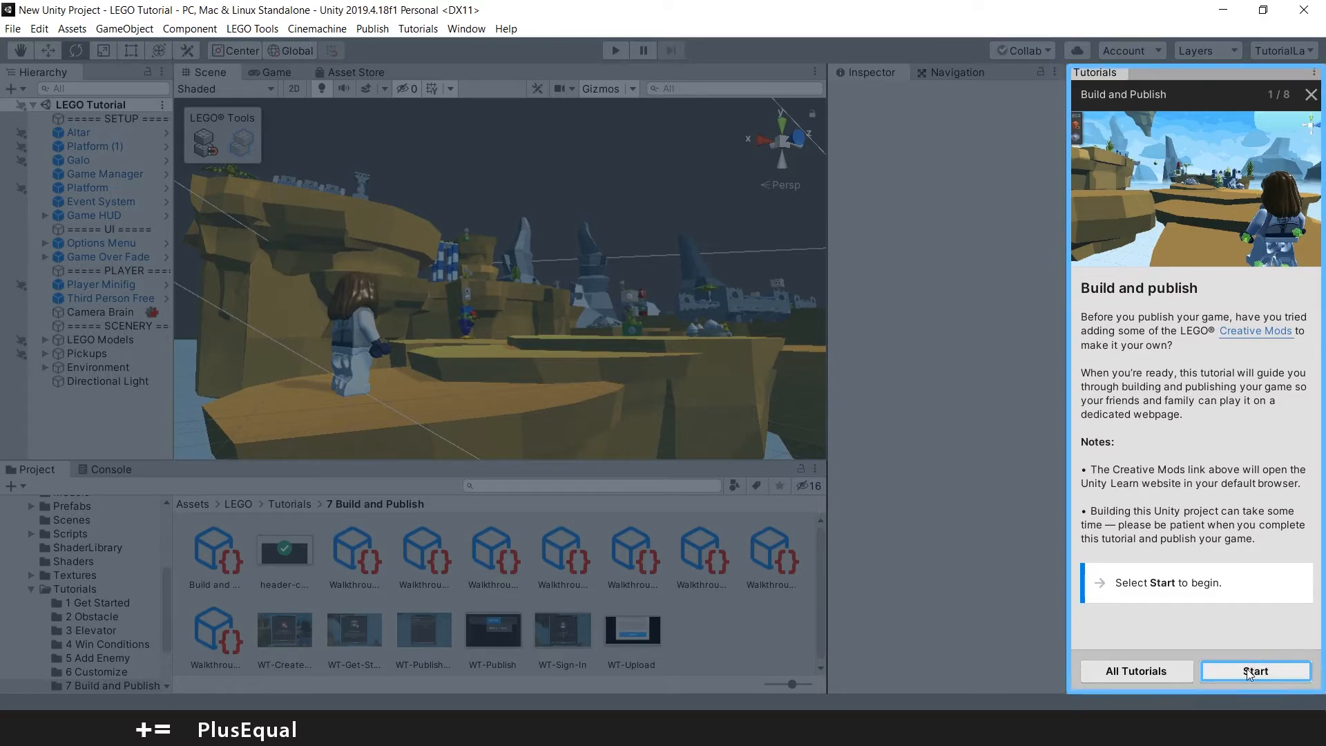
click(1255, 670)
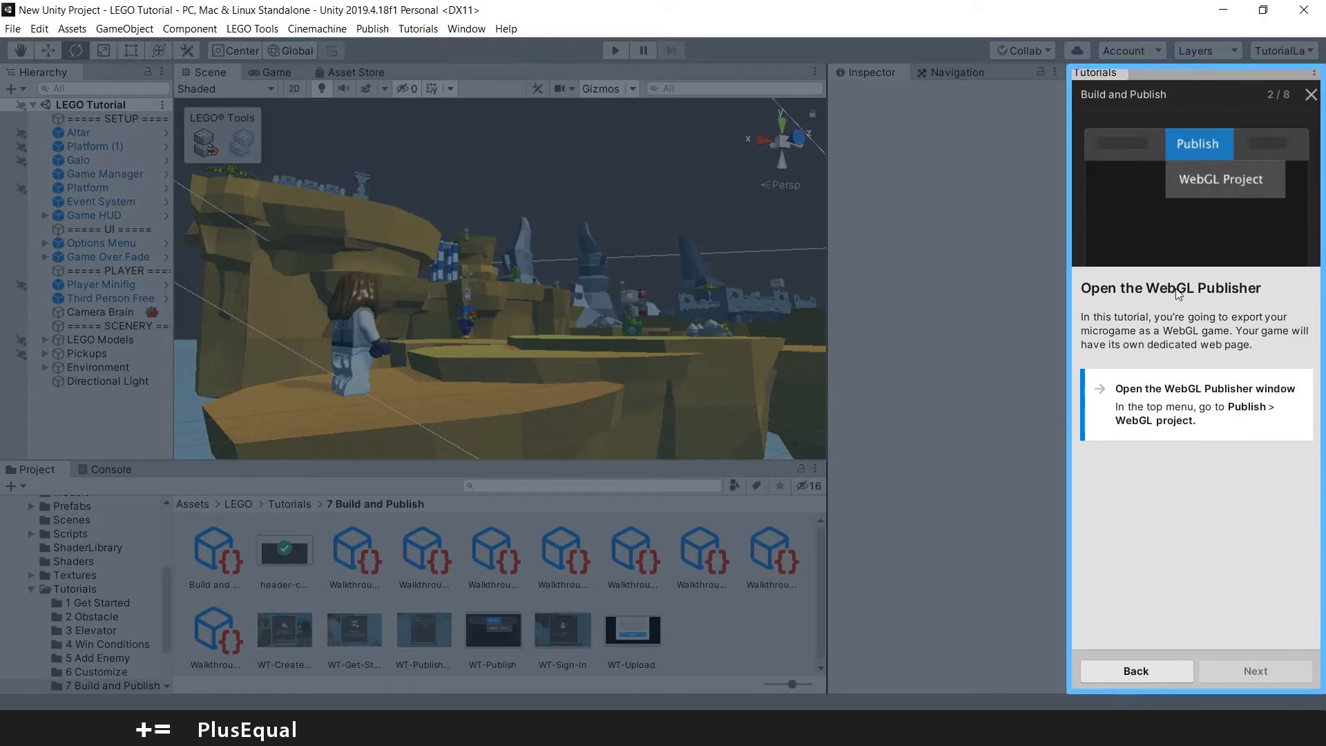
mouse_move(1188, 306)
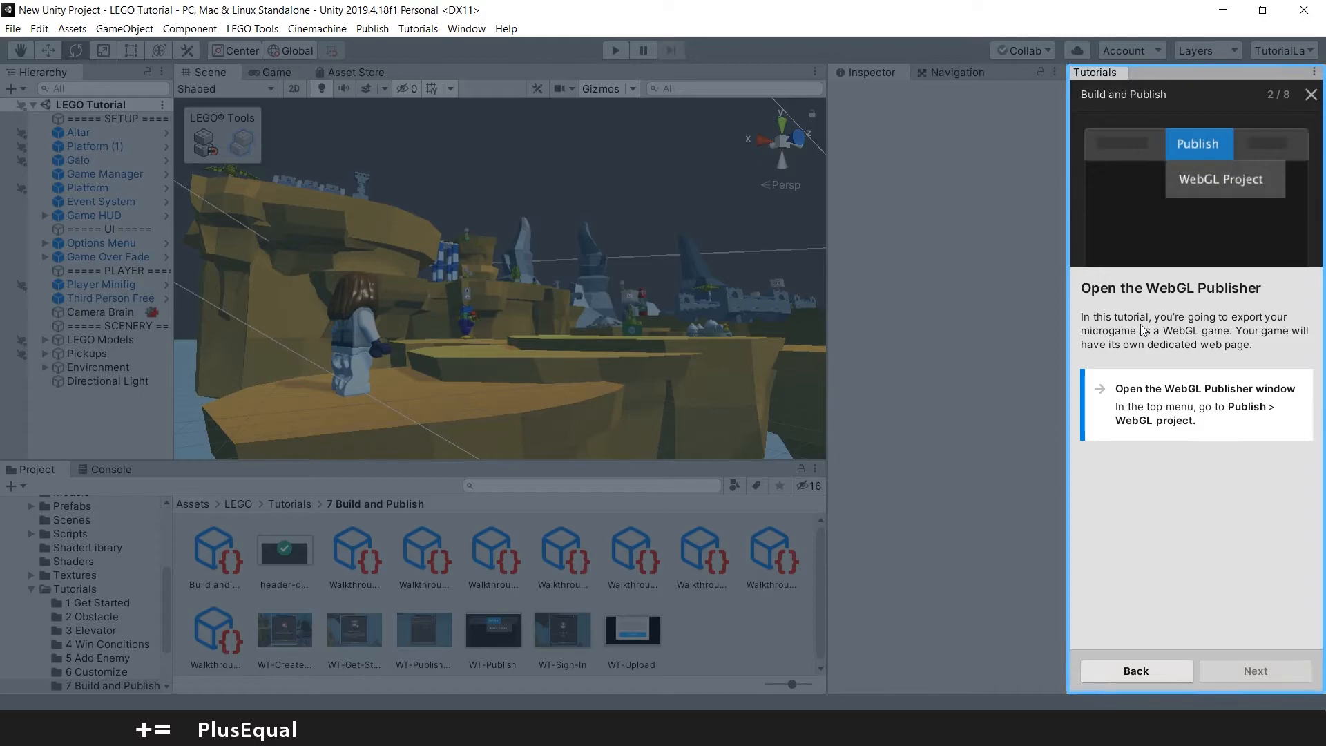
mouse_move(1145, 328)
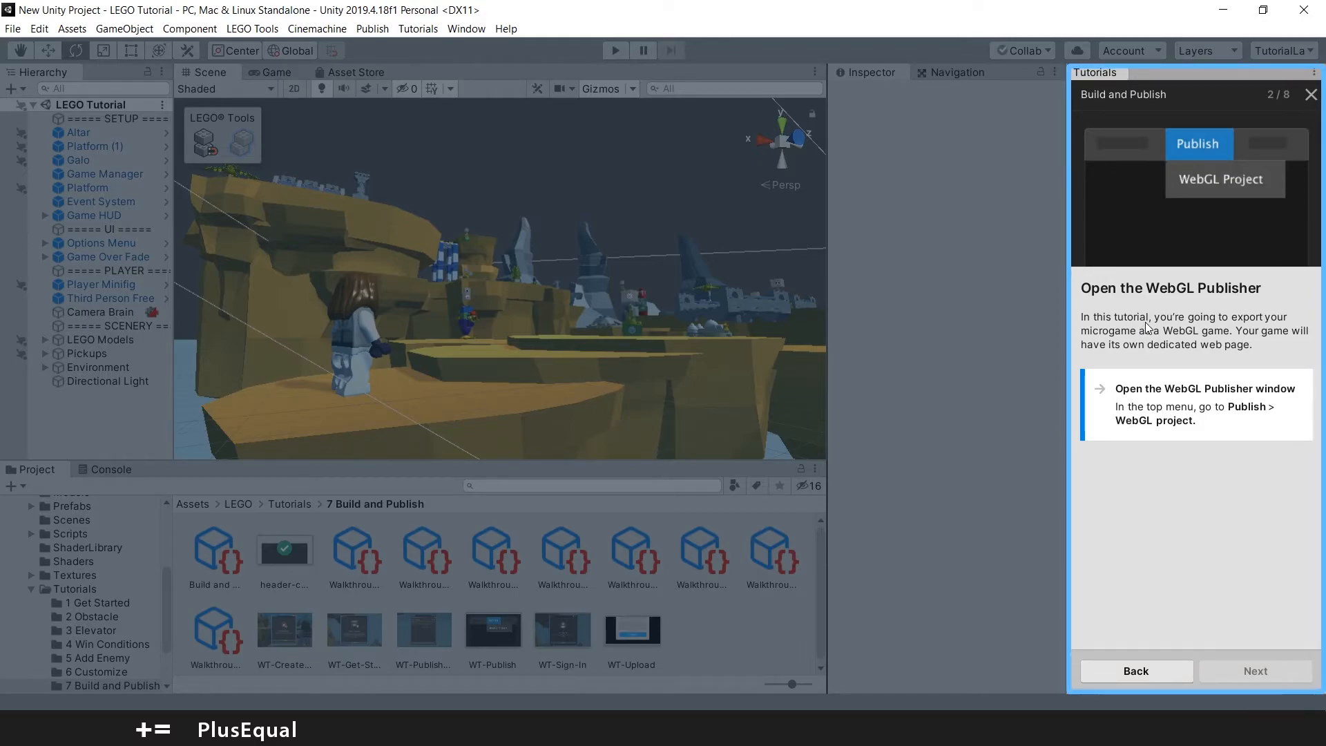
Step: Open Publish > WebGL Project, click Get started, and advance to the Sign In prompt
click(372, 28)
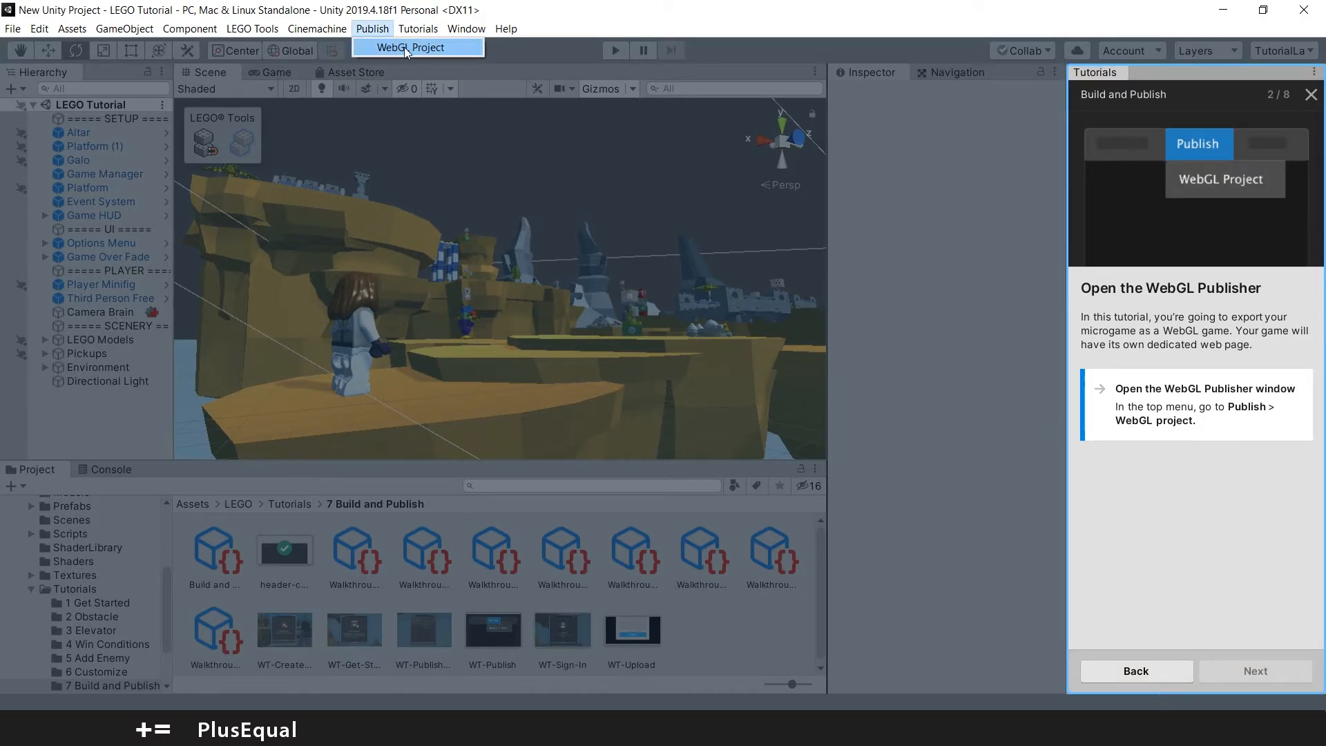
click(411, 47)
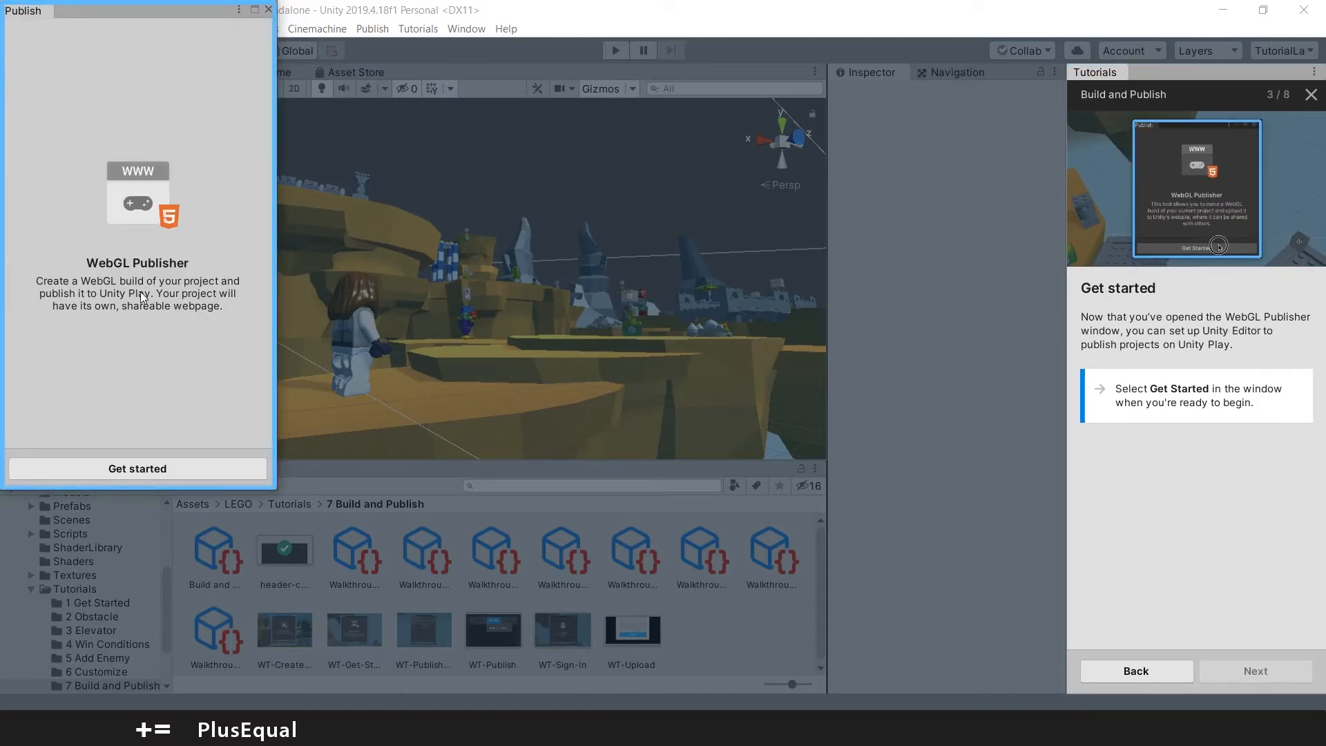
click(137, 468)
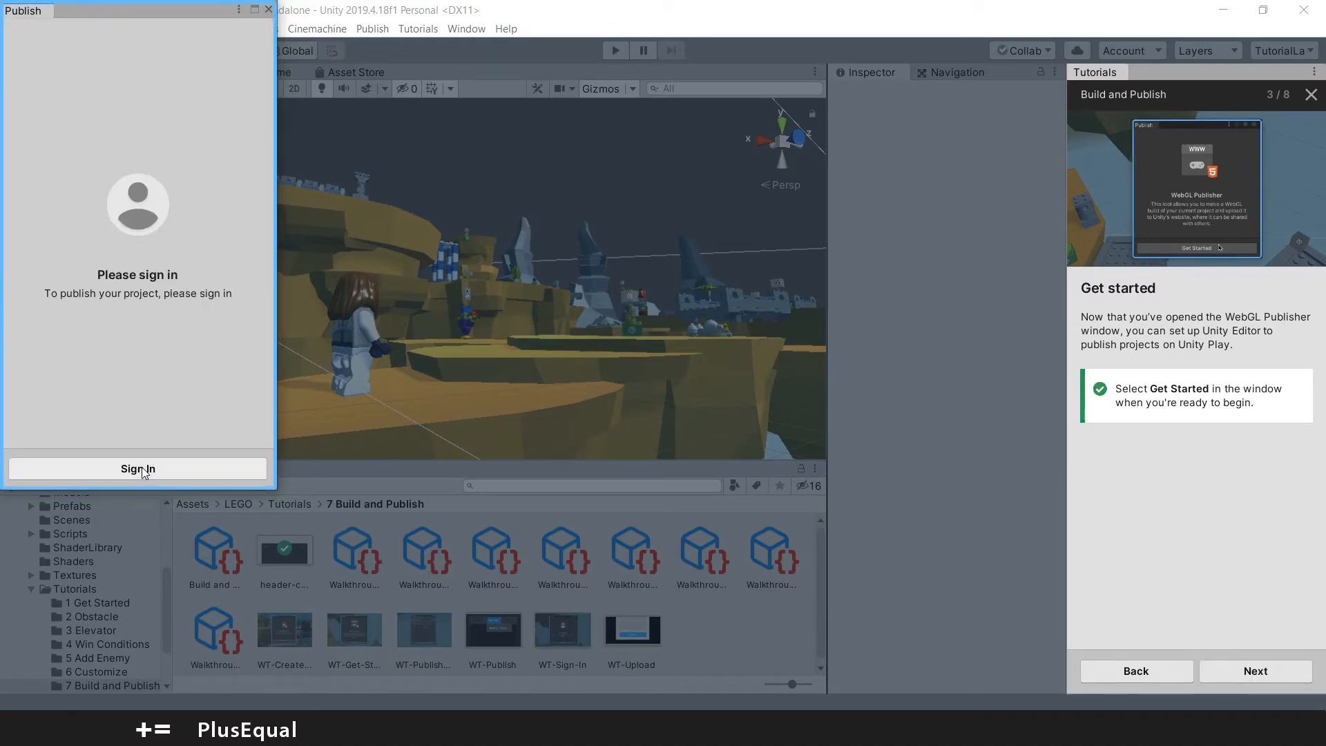
click(1255, 671)
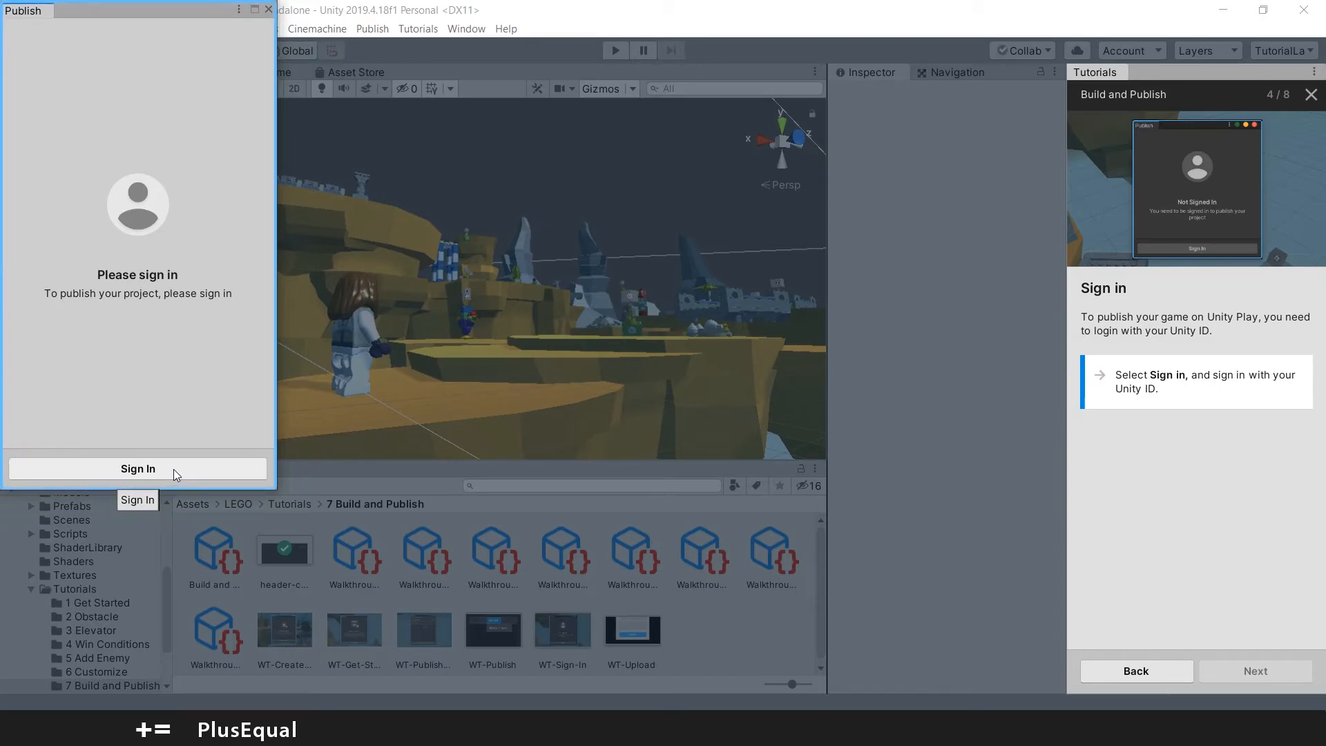
click(136, 468)
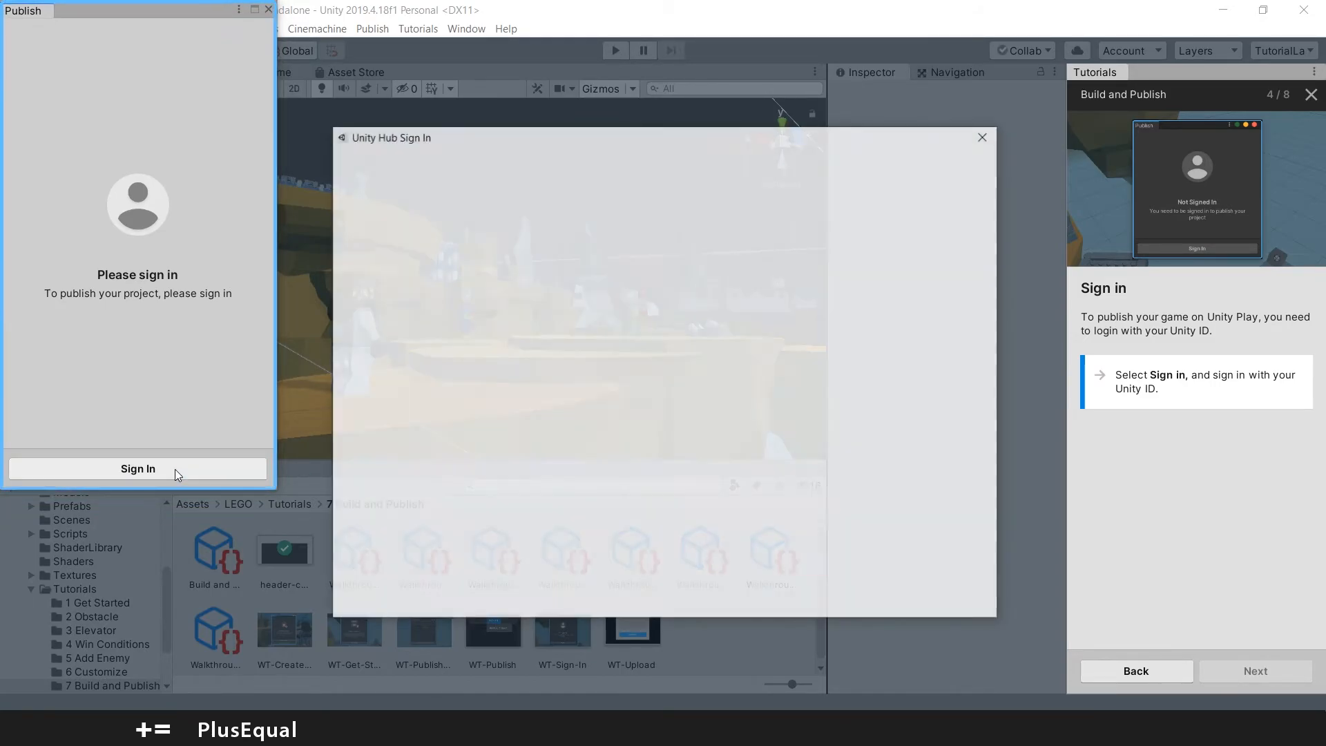
Step: Finish the Unity Hub sign-in so the tutorial reaches step 5/8, Build your game
click(136, 469)
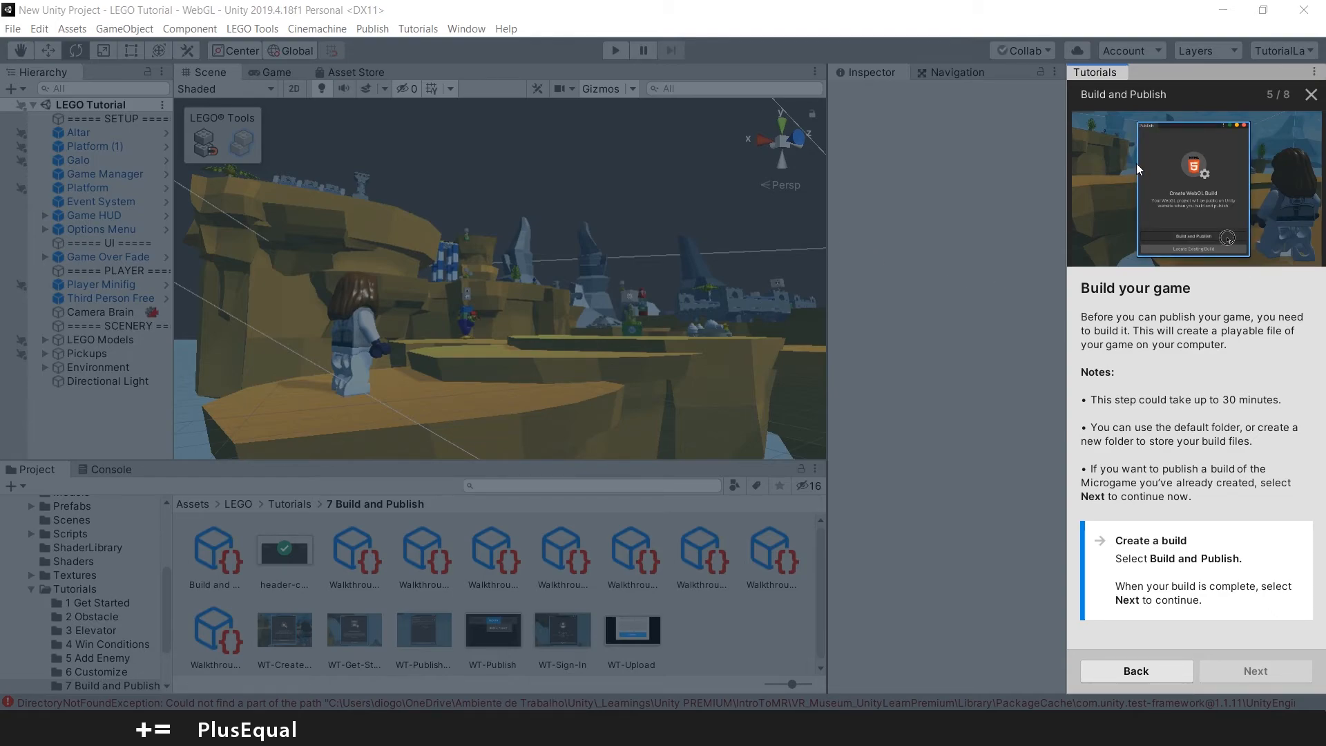
mouse_move(1119, 341)
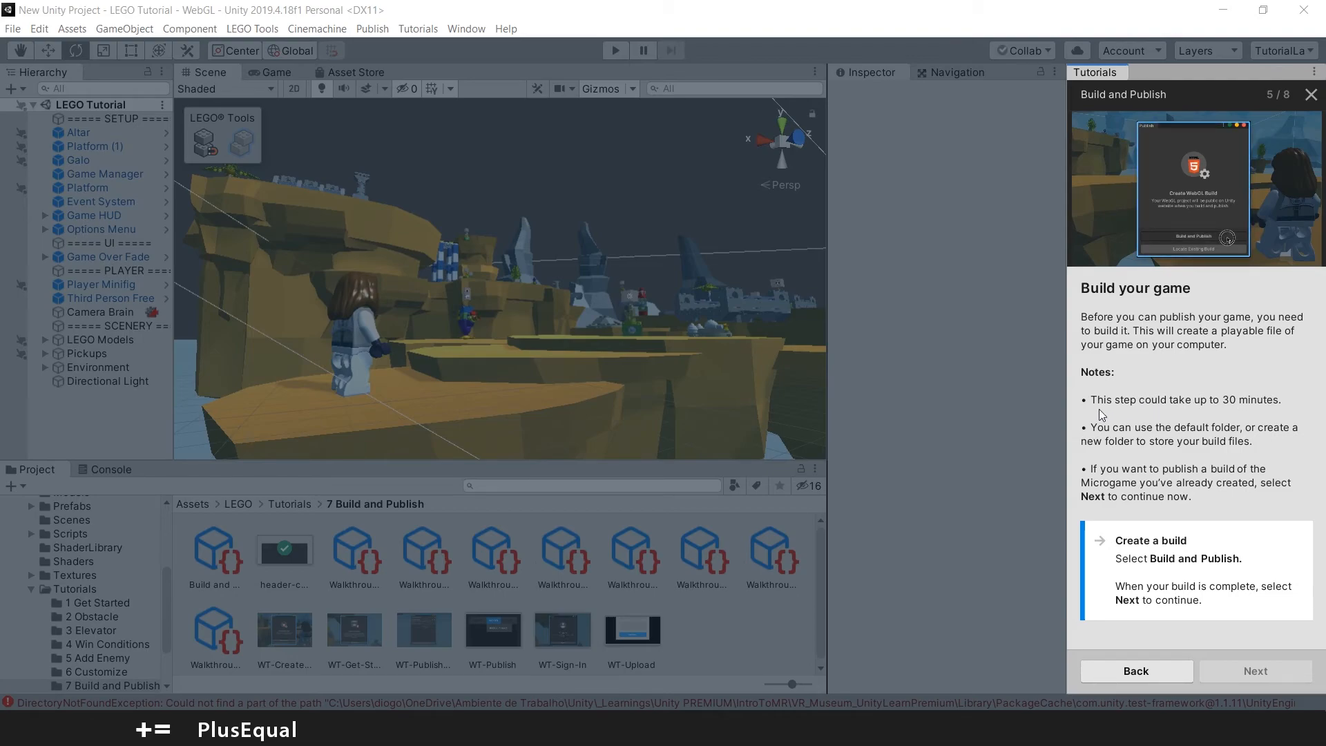
mouse_move(688, 305)
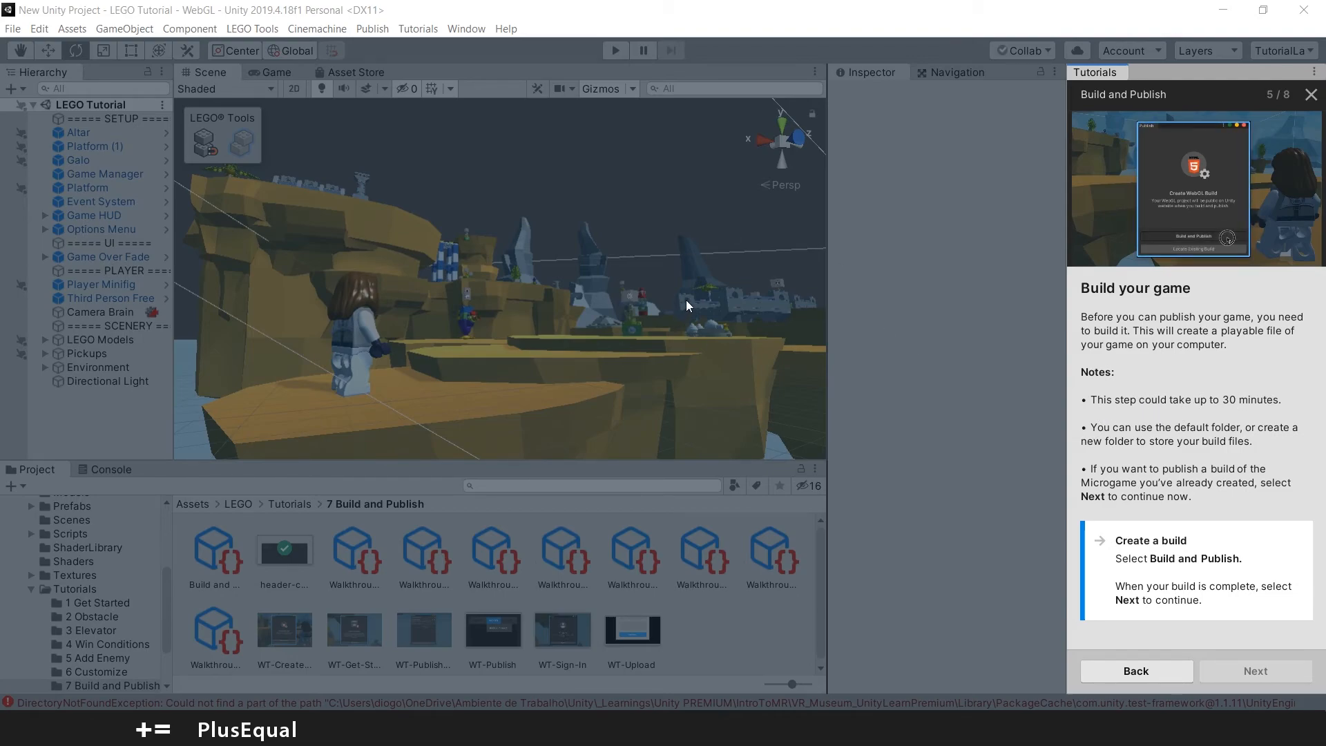
mouse_move(808, 280)
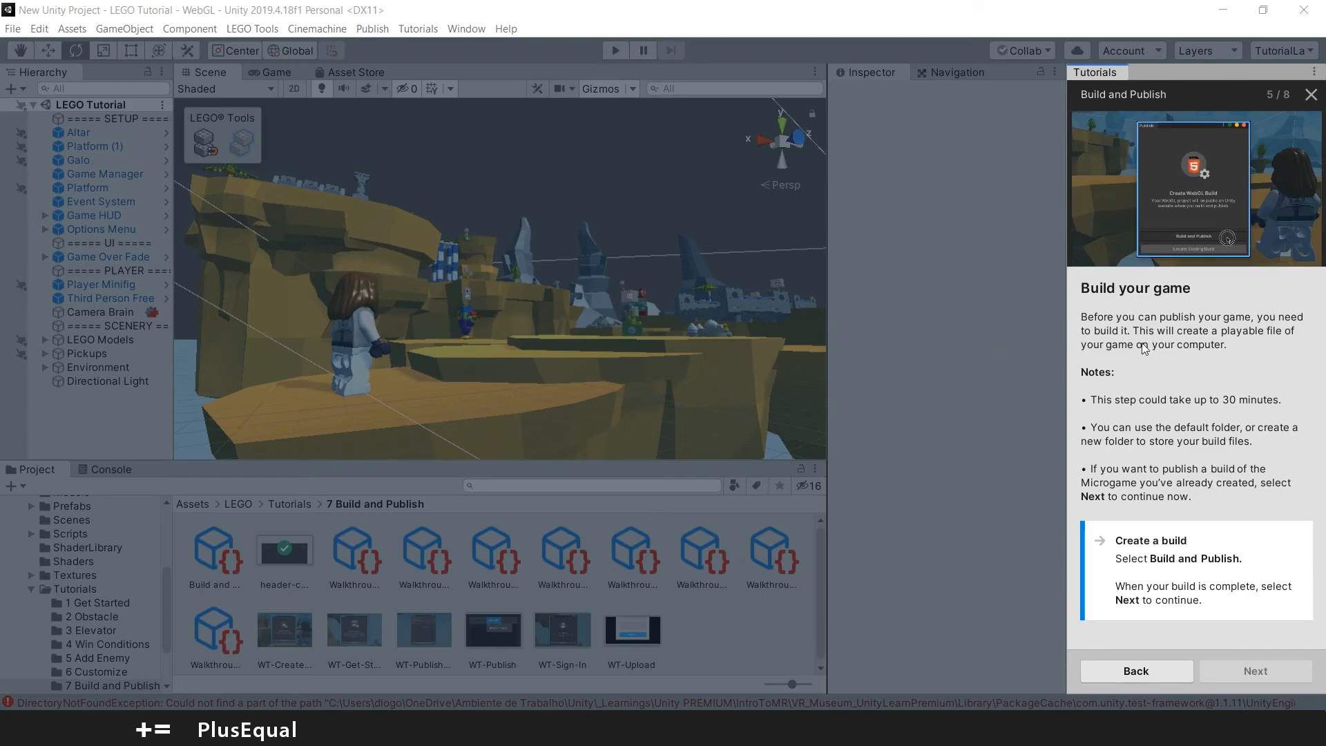
mouse_move(991, 366)
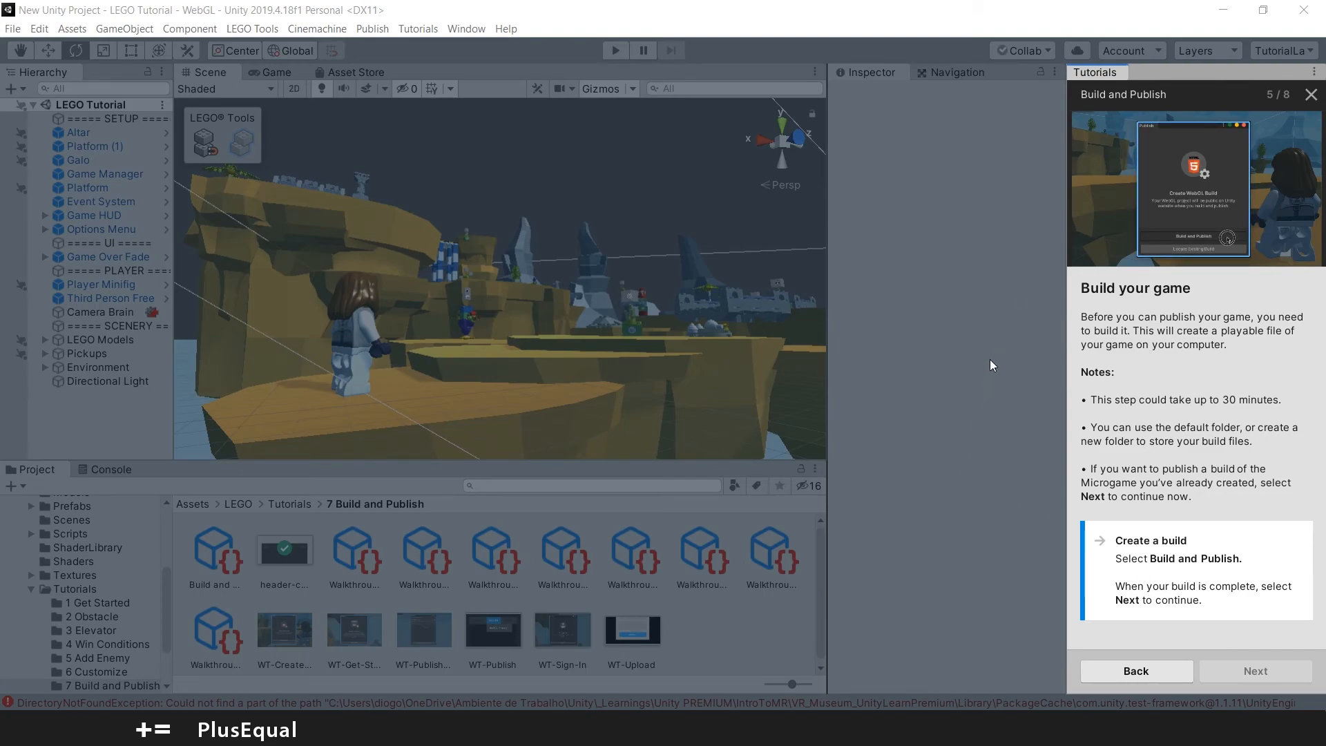
mouse_move(936, 368)
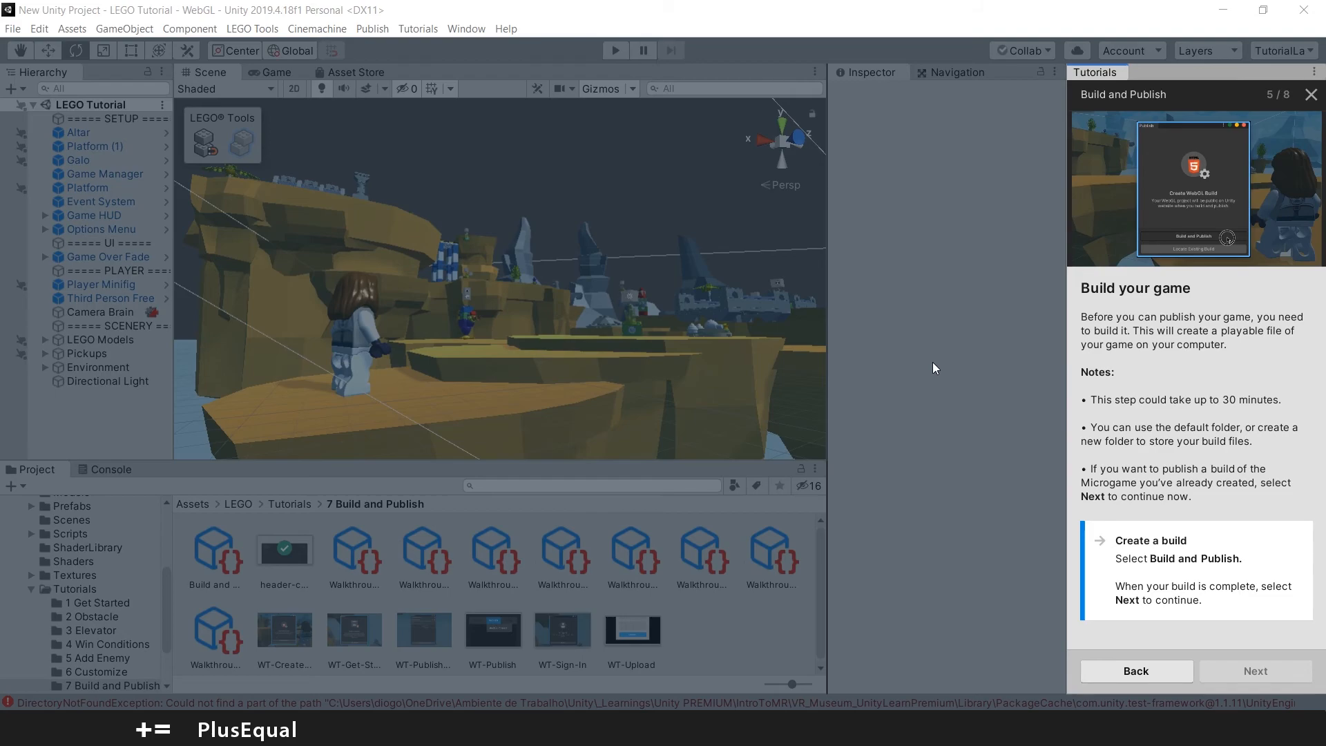